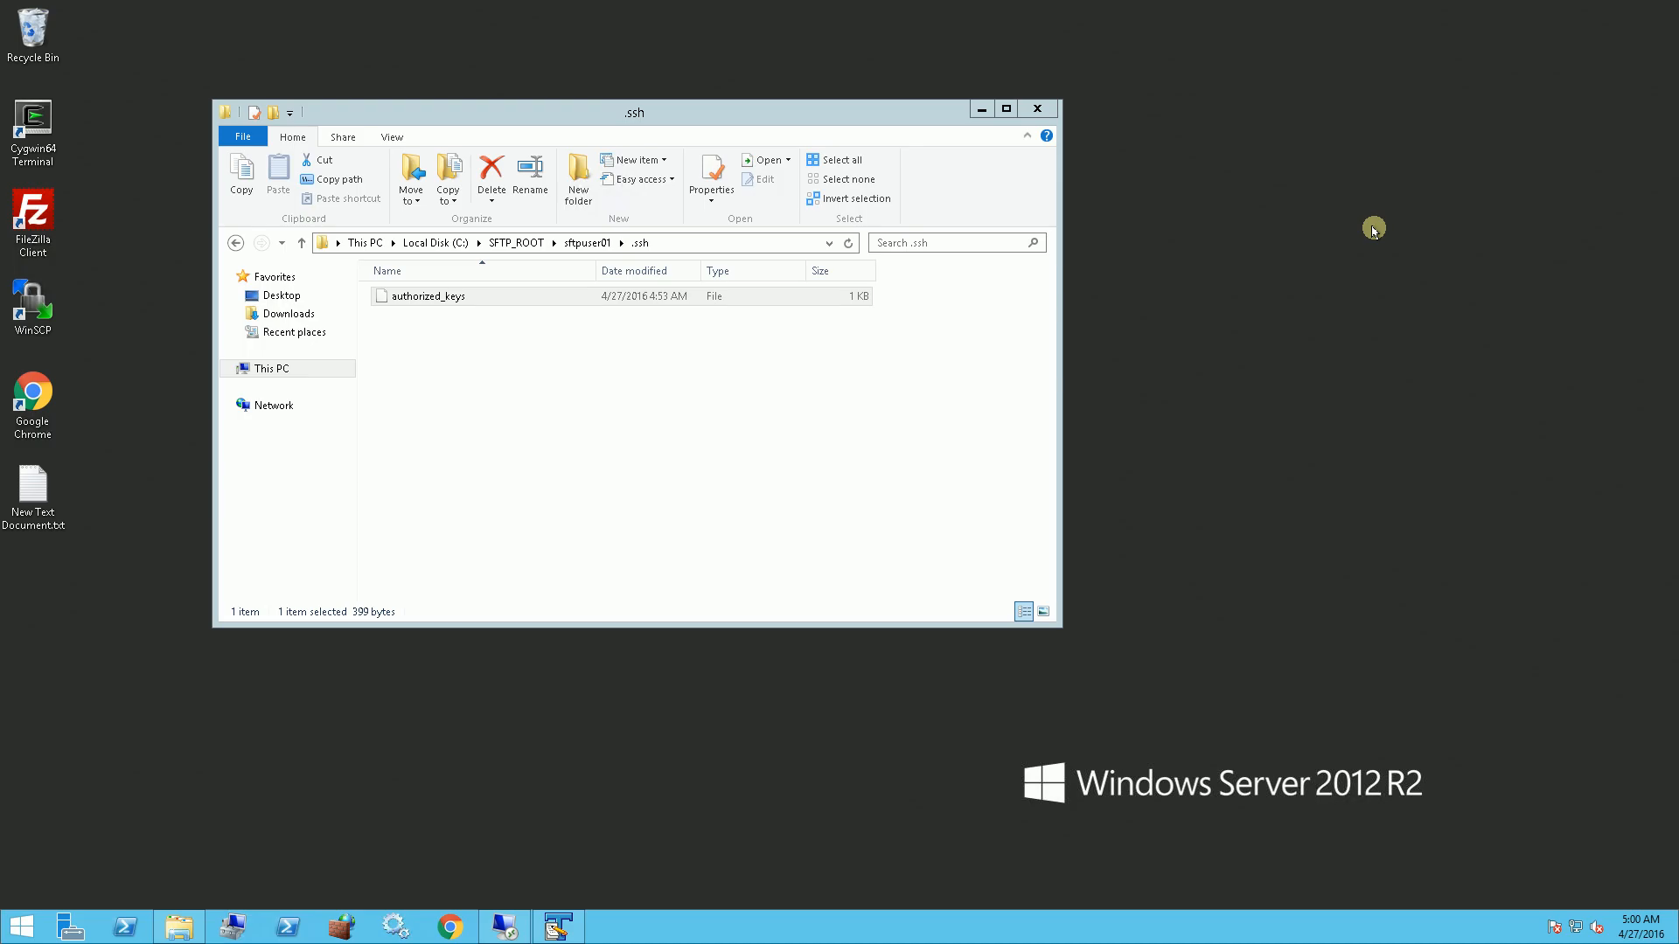
pyautogui.moveTo(868, 413)
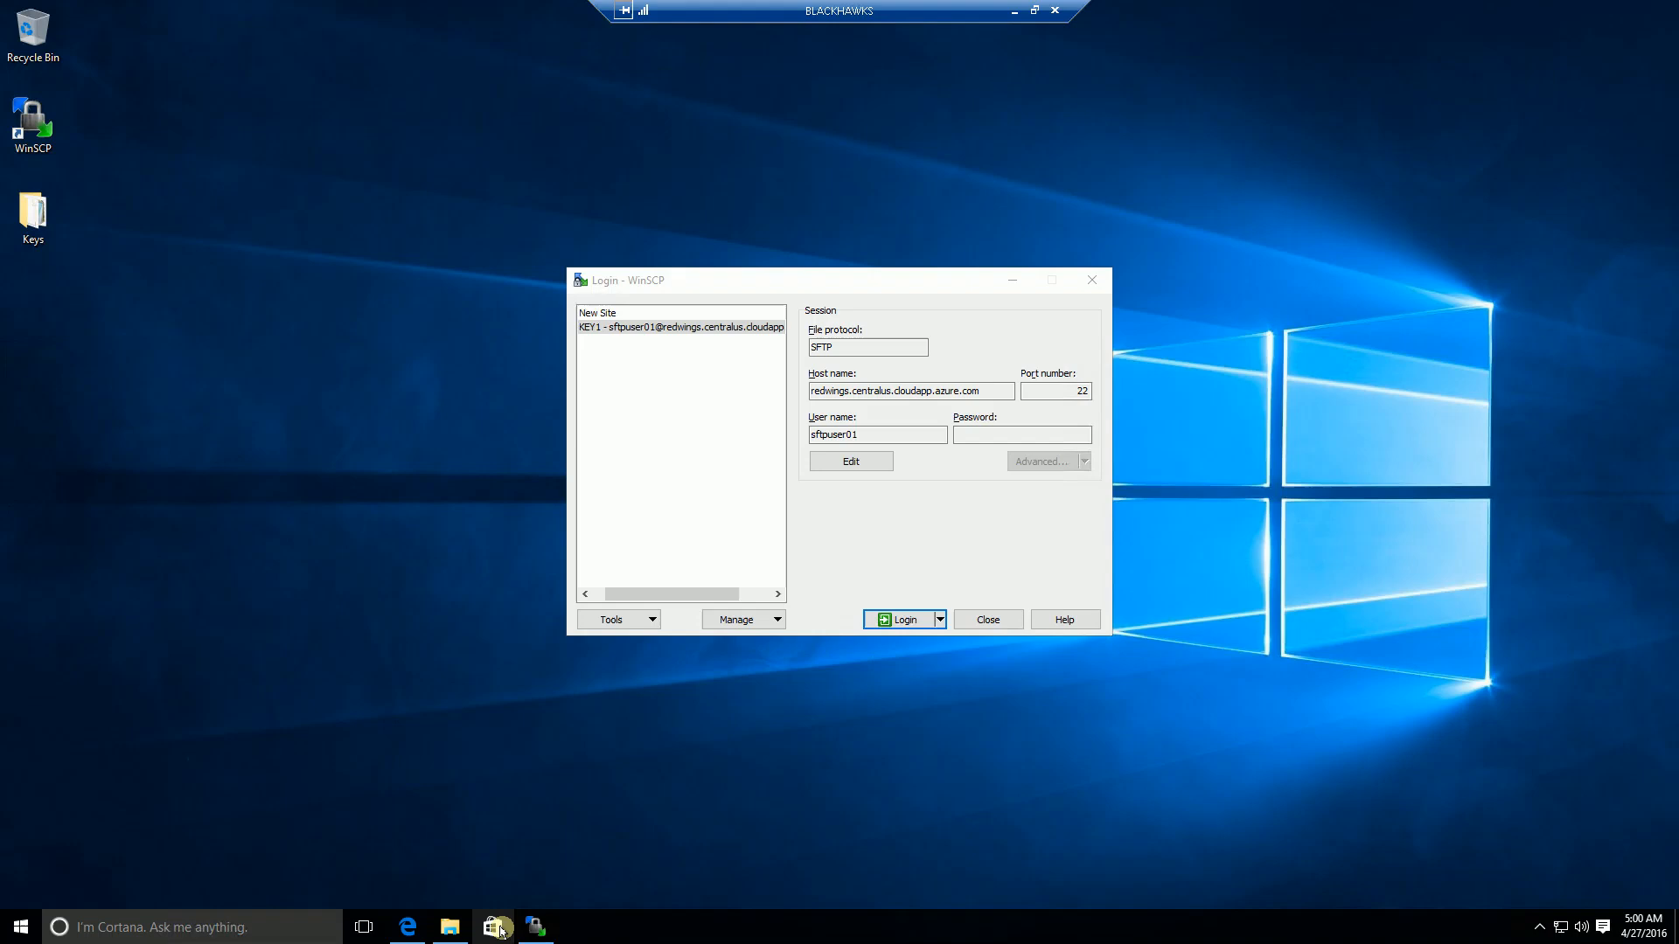
pyautogui.moveTo(34, 131)
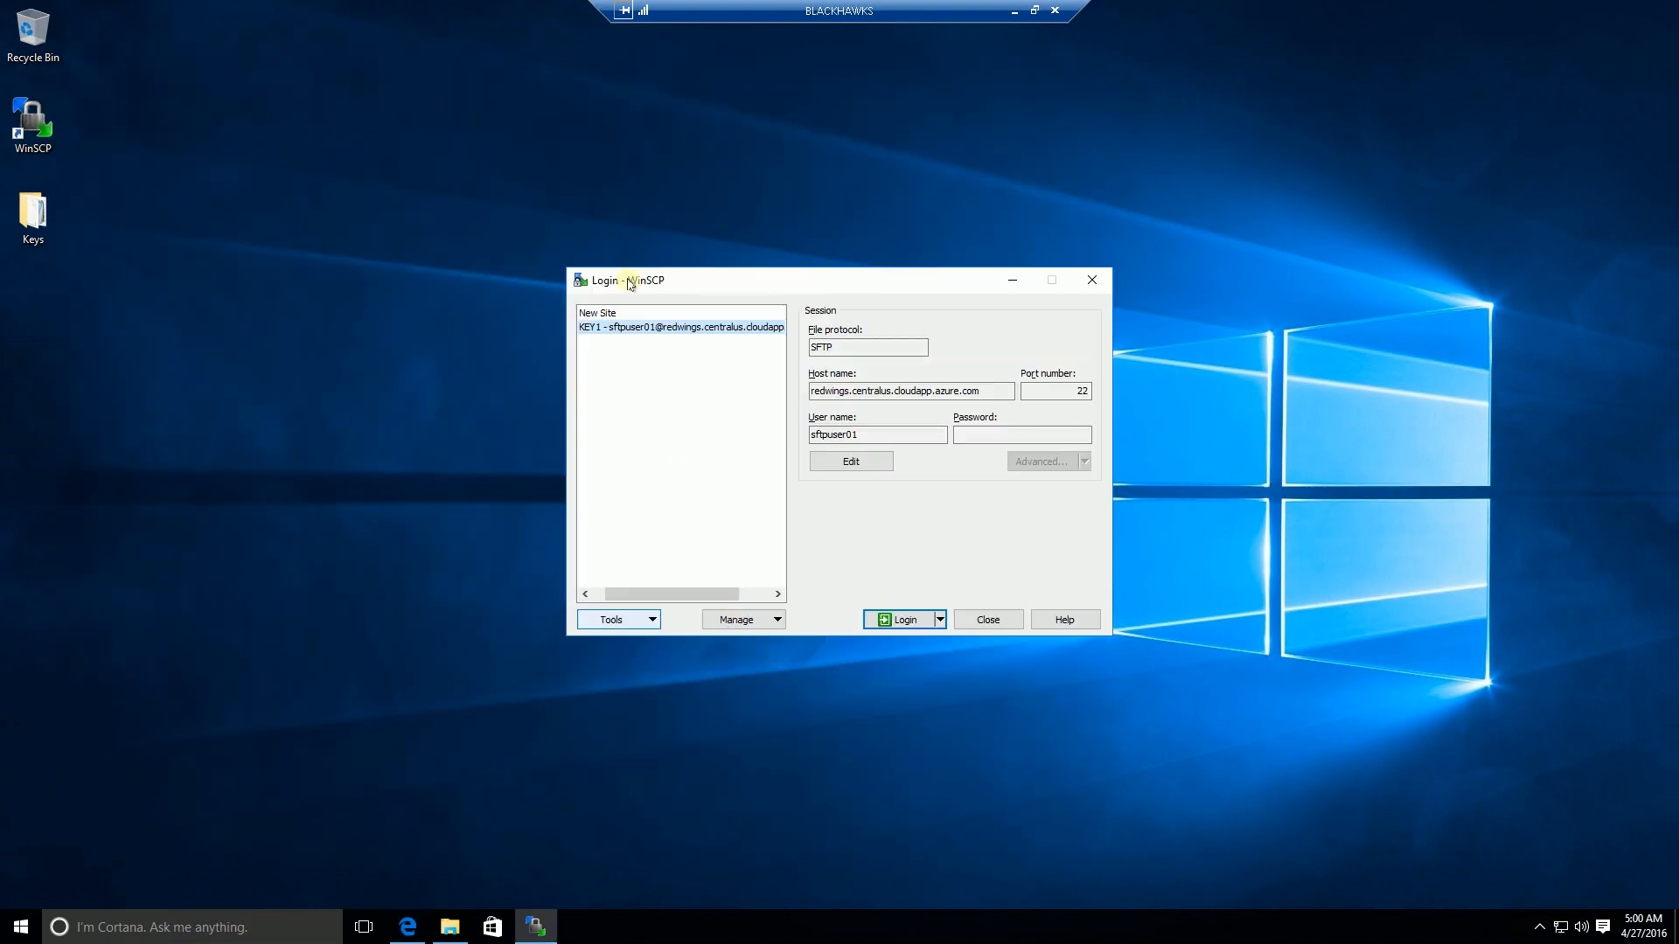
# Launch PuTTYgen from the Tools menu of the WinSCP Login dialog.
pyautogui.click(611, 619)
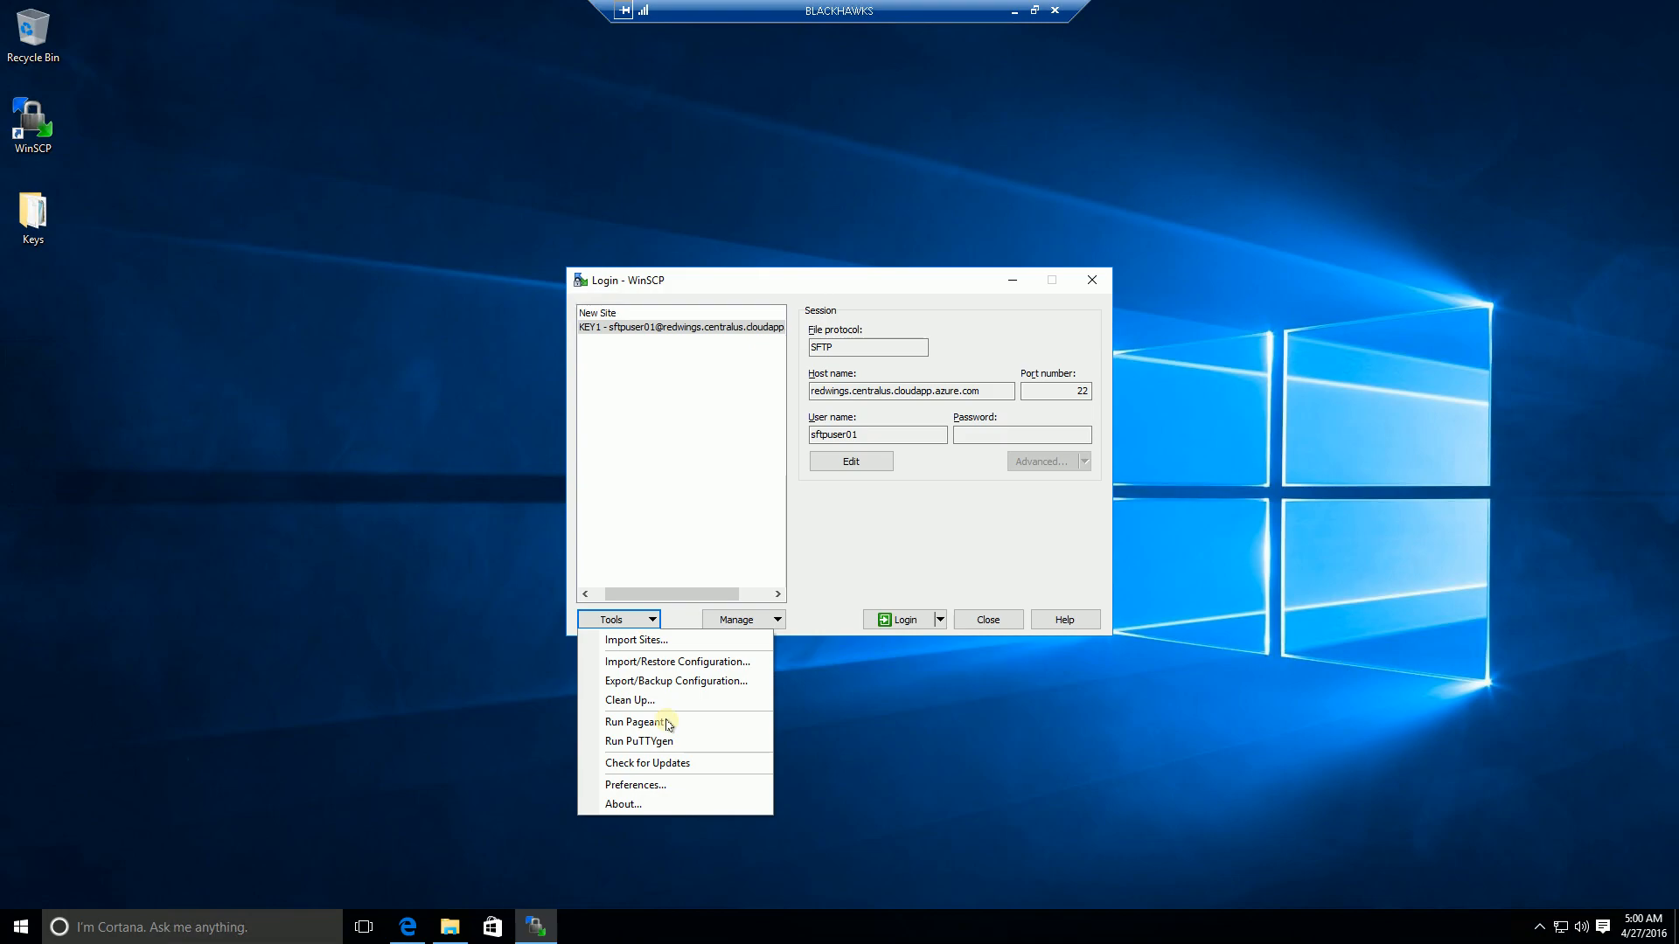
pyautogui.click(639, 742)
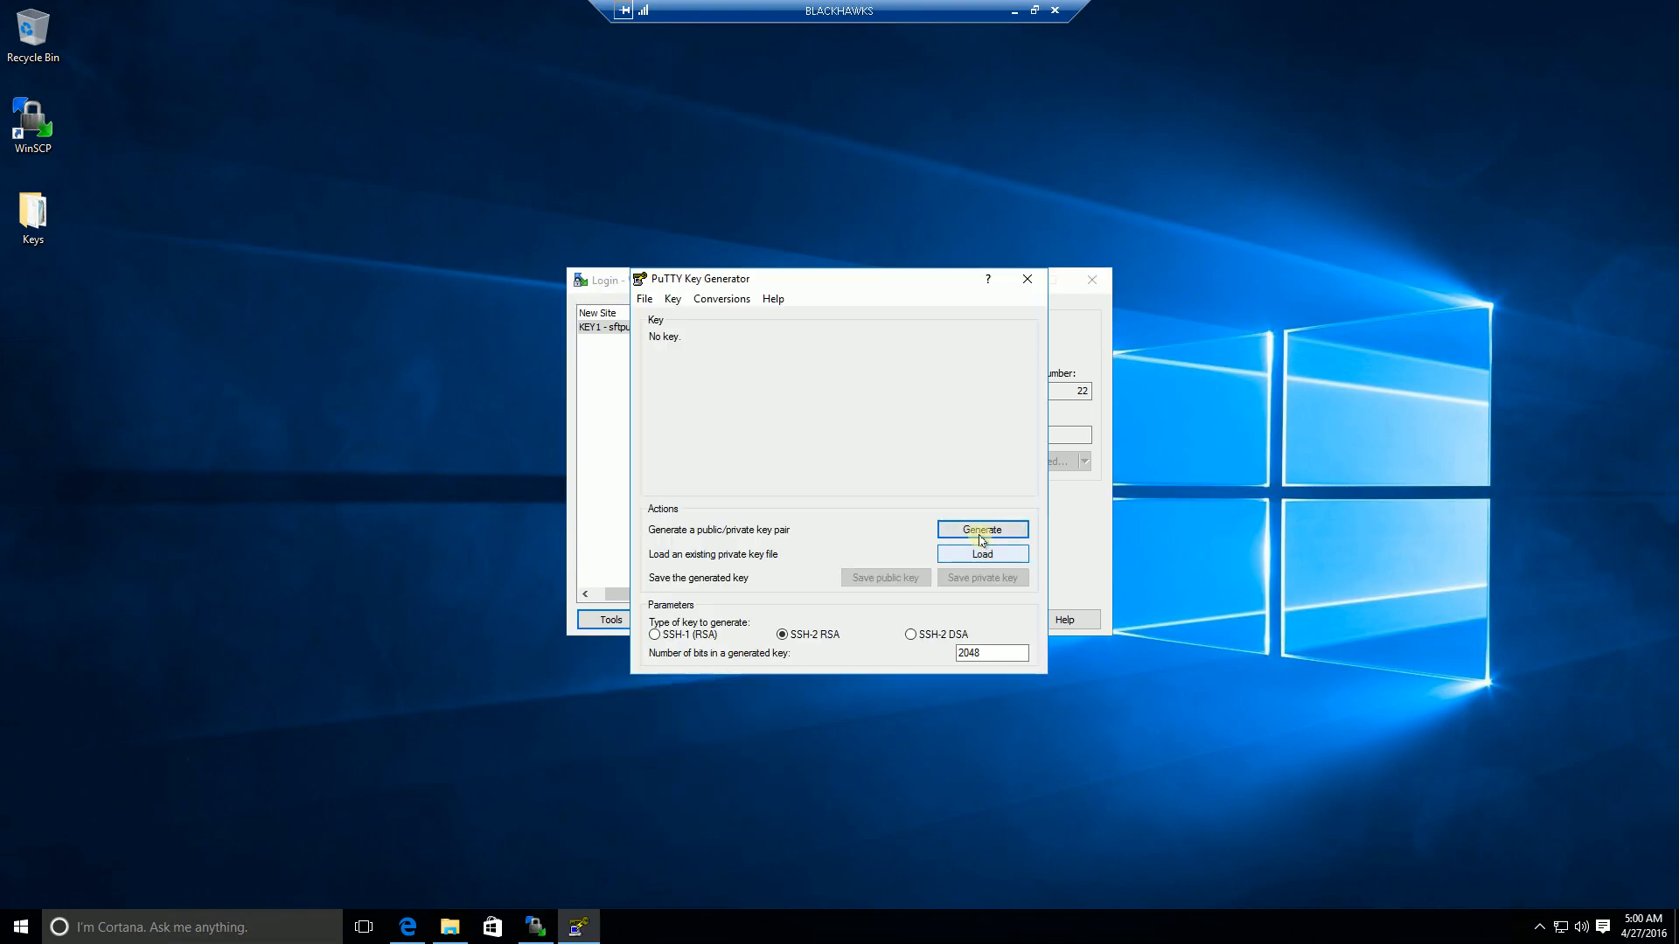
# Start generating a 2048-bit SSH-2 RSA key pair.
pyautogui.click(982, 529)
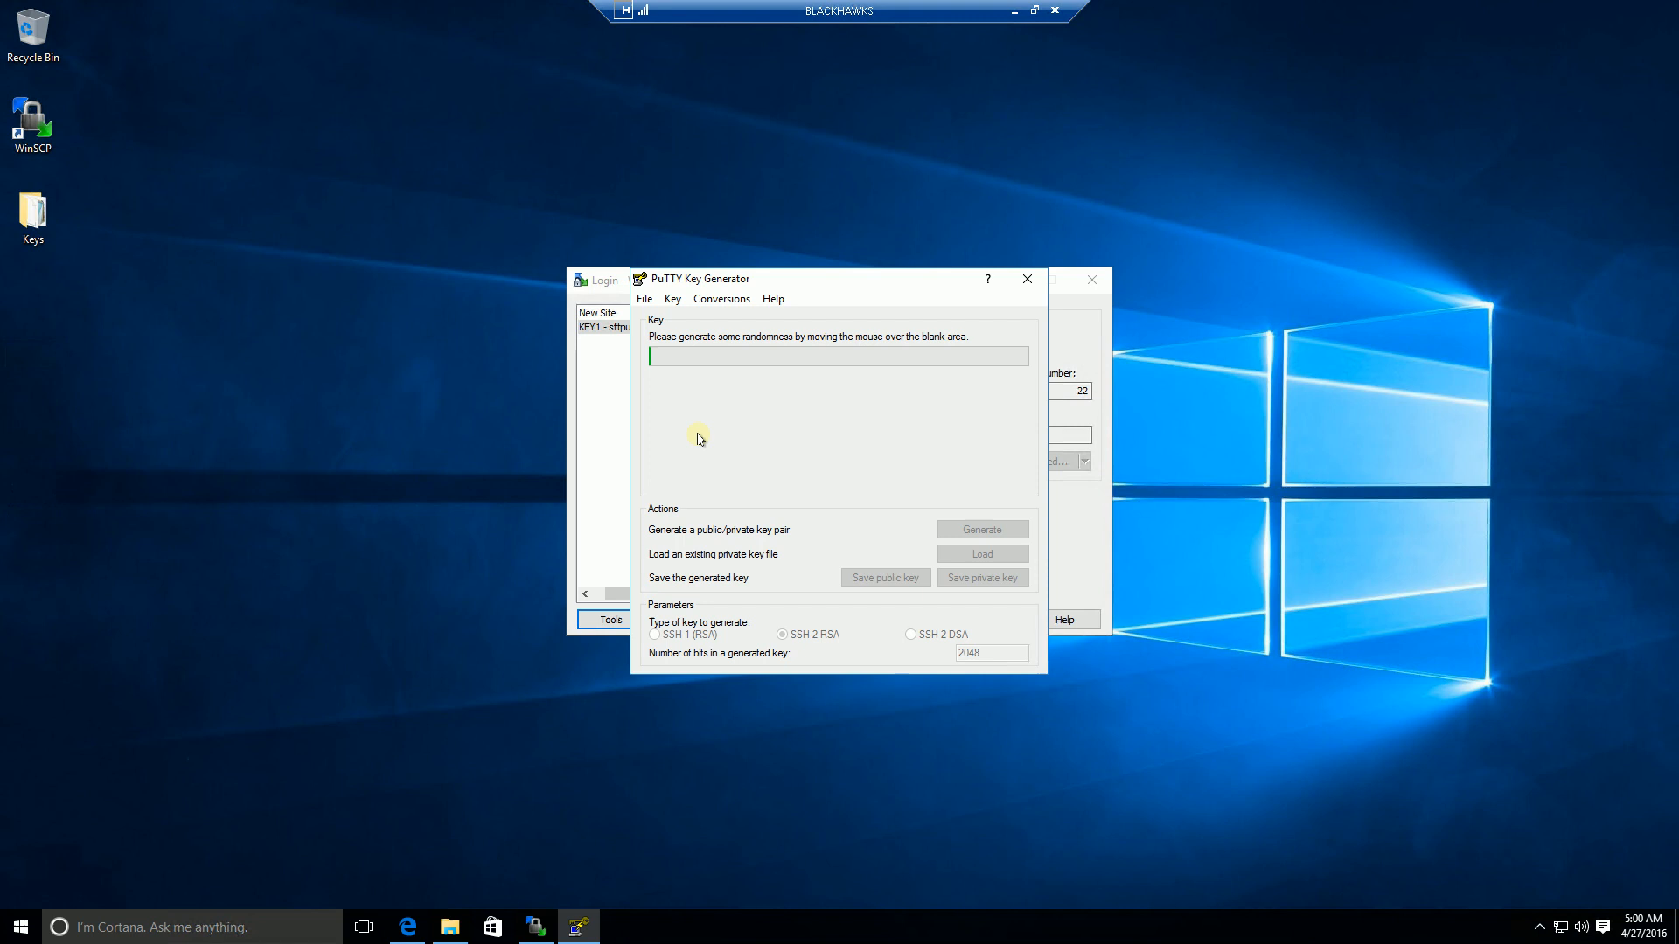
pyautogui.moveTo(831, 410)
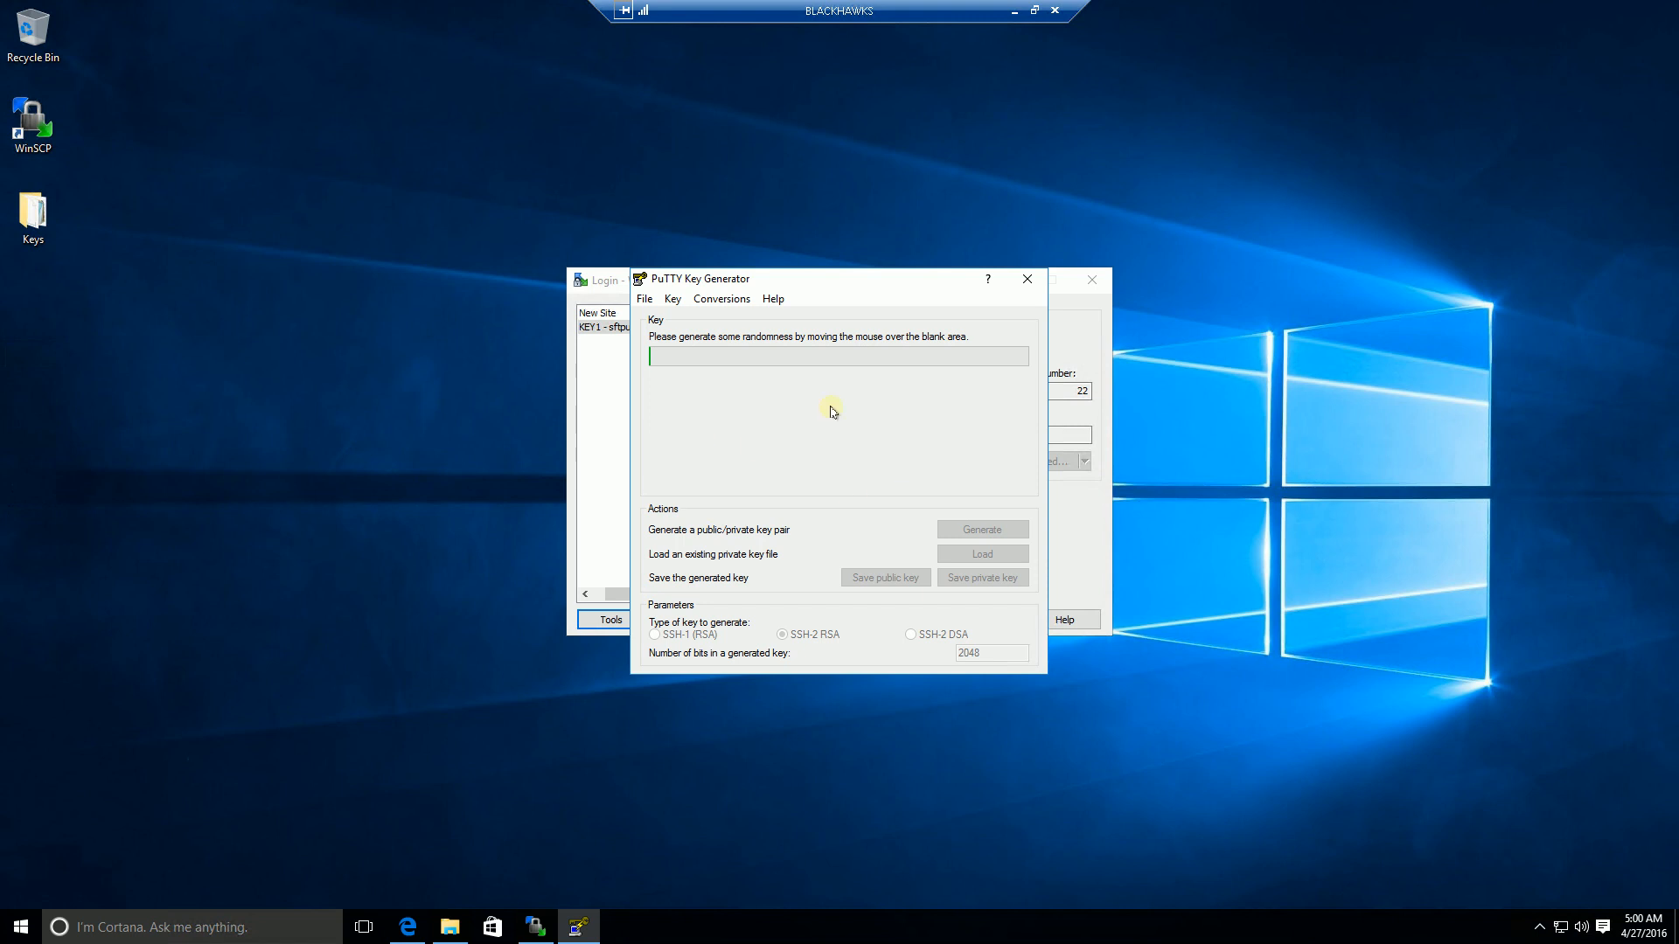
pyautogui.moveTo(768, 423)
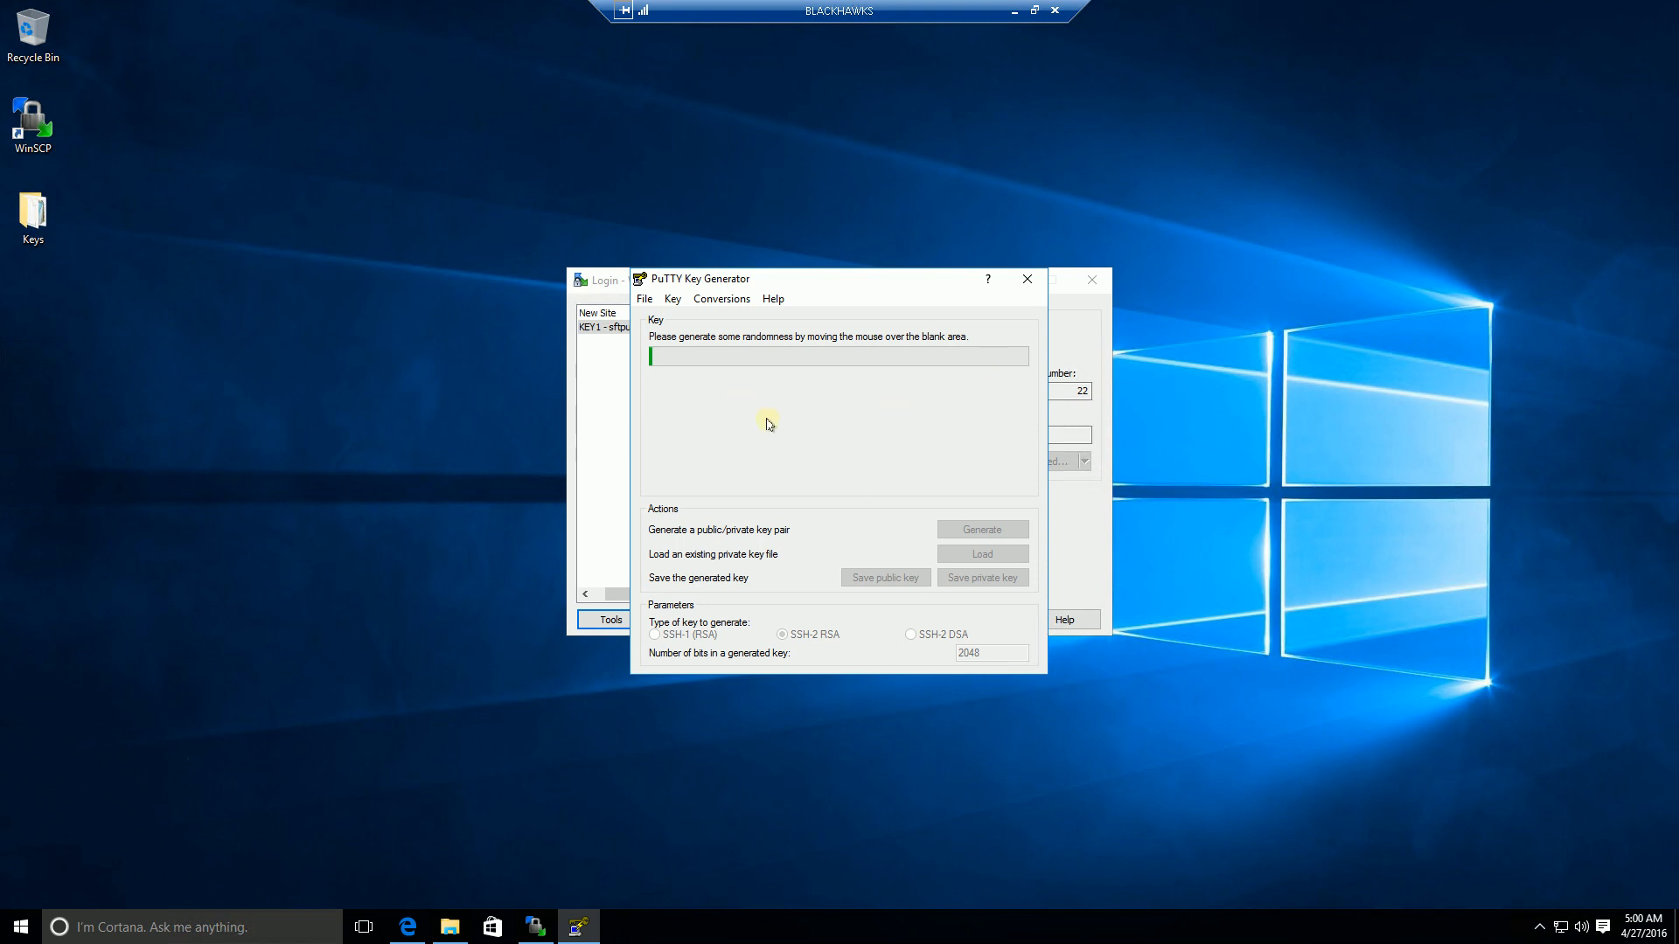
pyautogui.moveTo(954, 356)
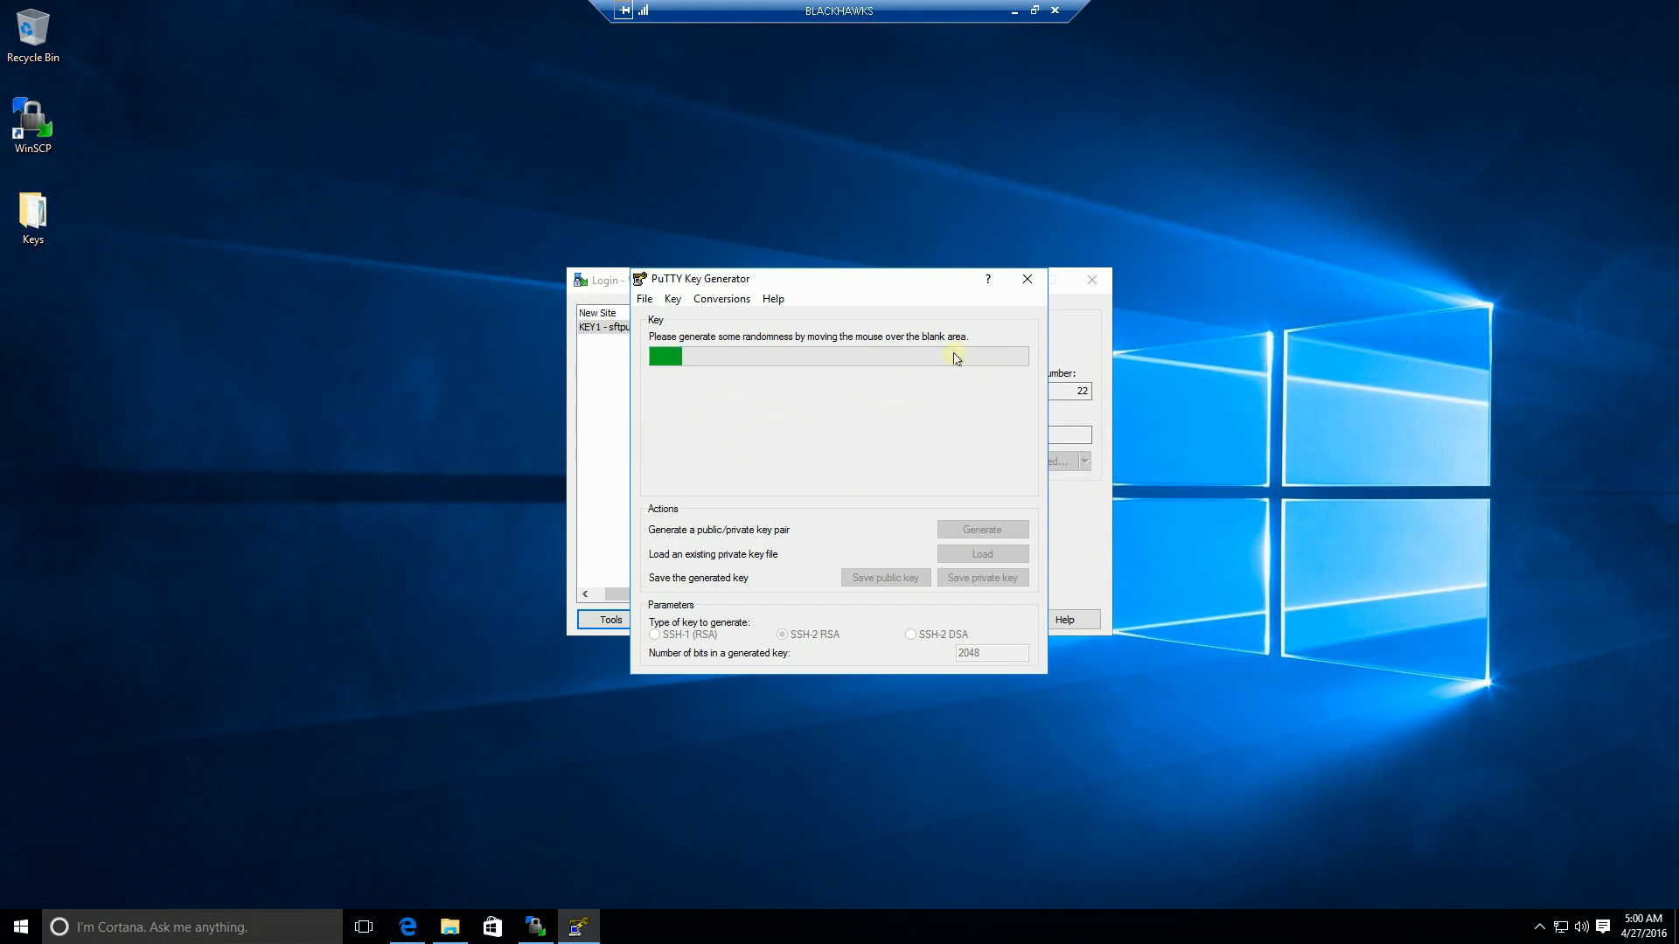
pyautogui.moveTo(816, 398)
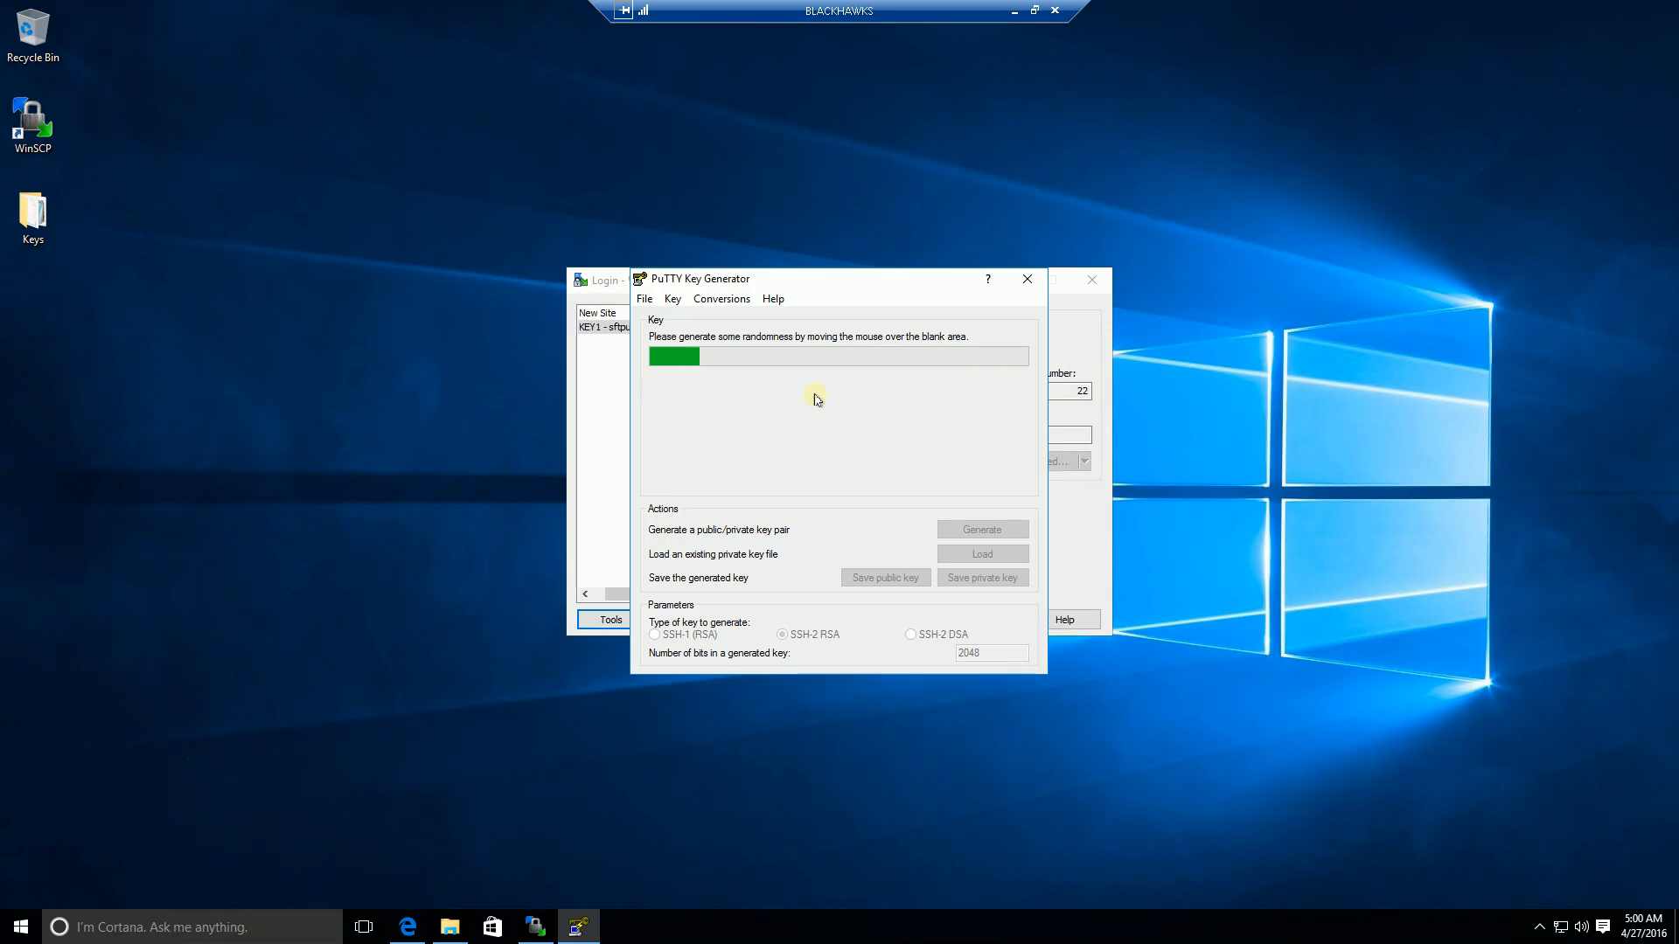
pyautogui.moveTo(900, 411)
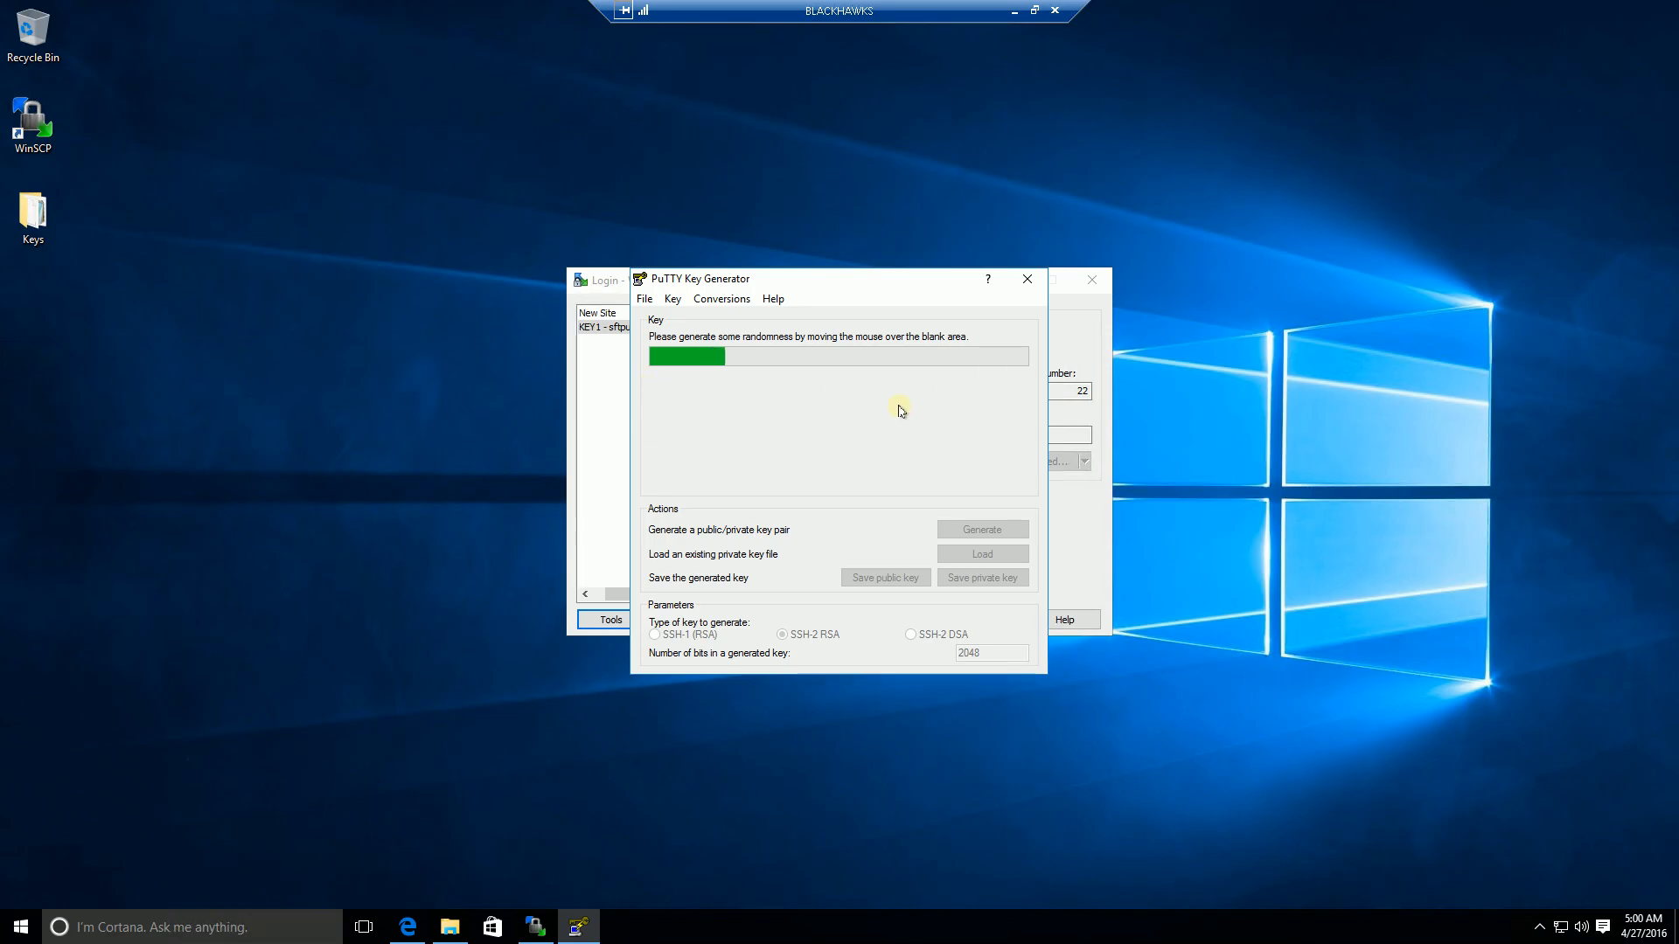
pyautogui.moveTo(576, 421)
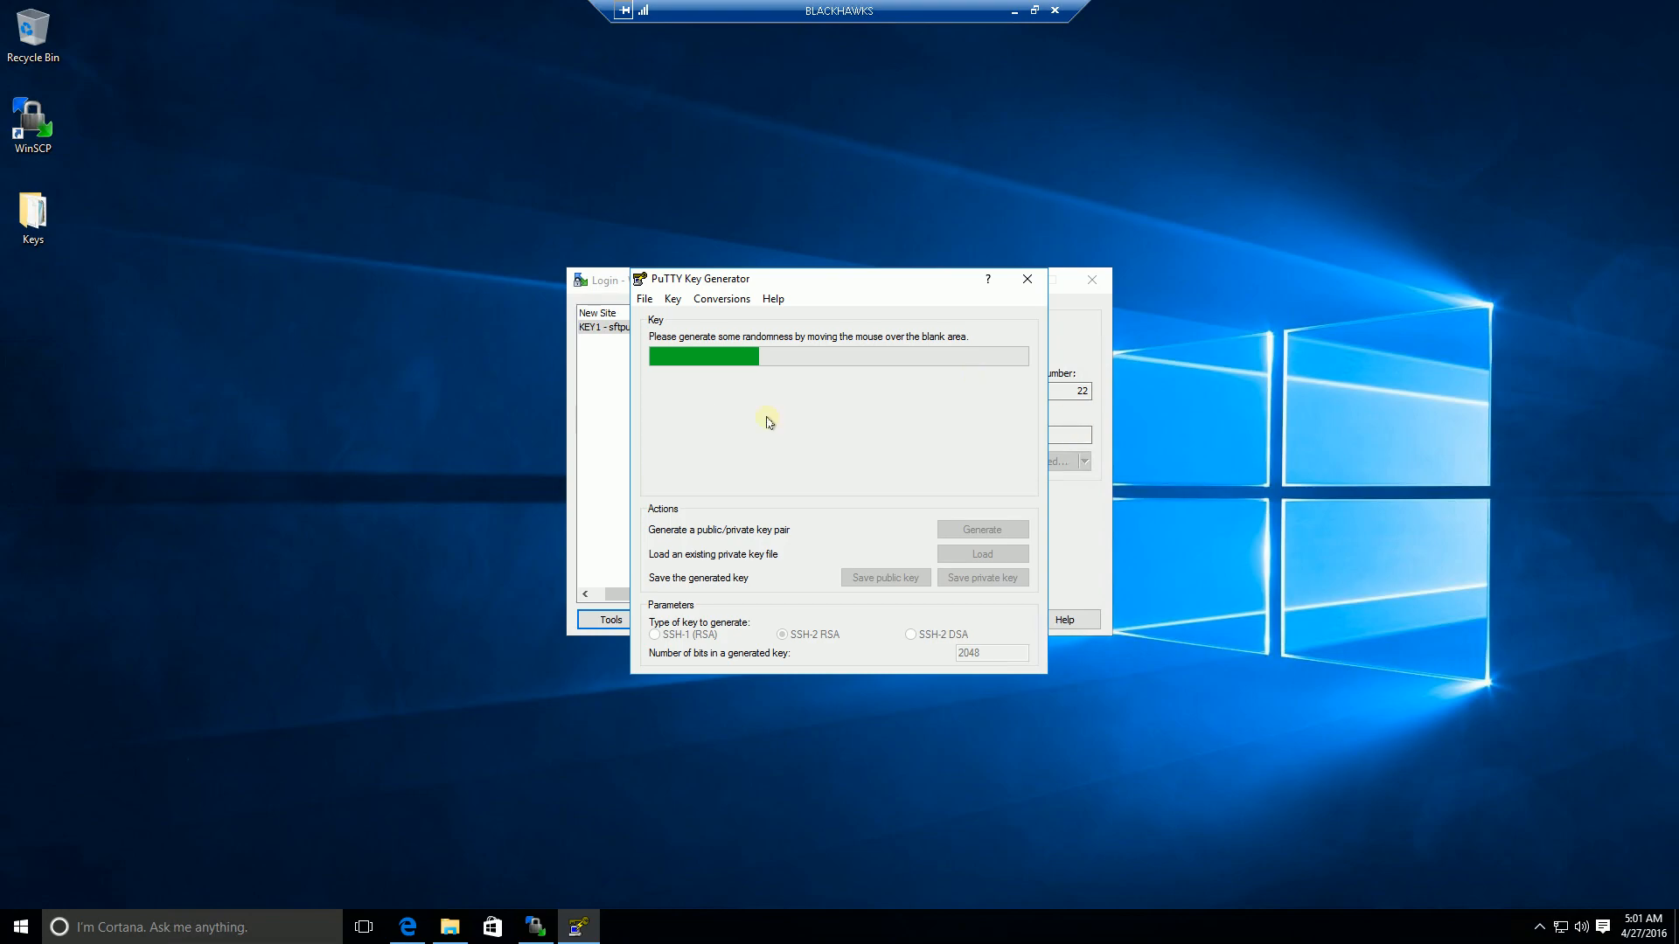
pyautogui.moveTo(646, 488)
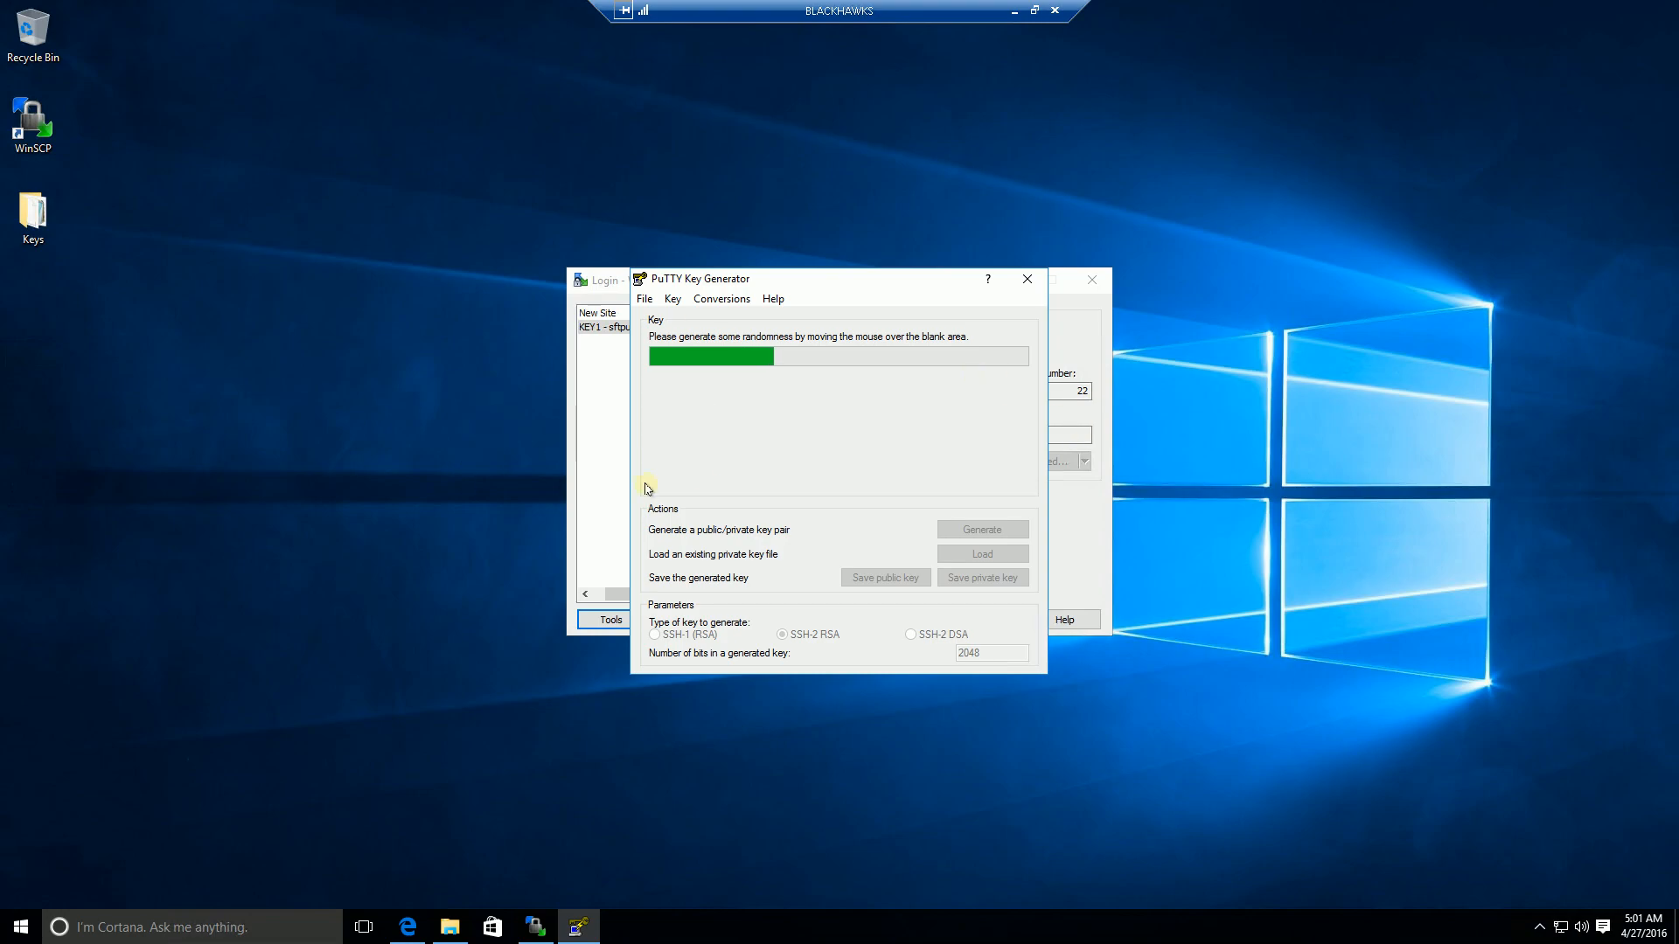
pyautogui.moveTo(816, 399)
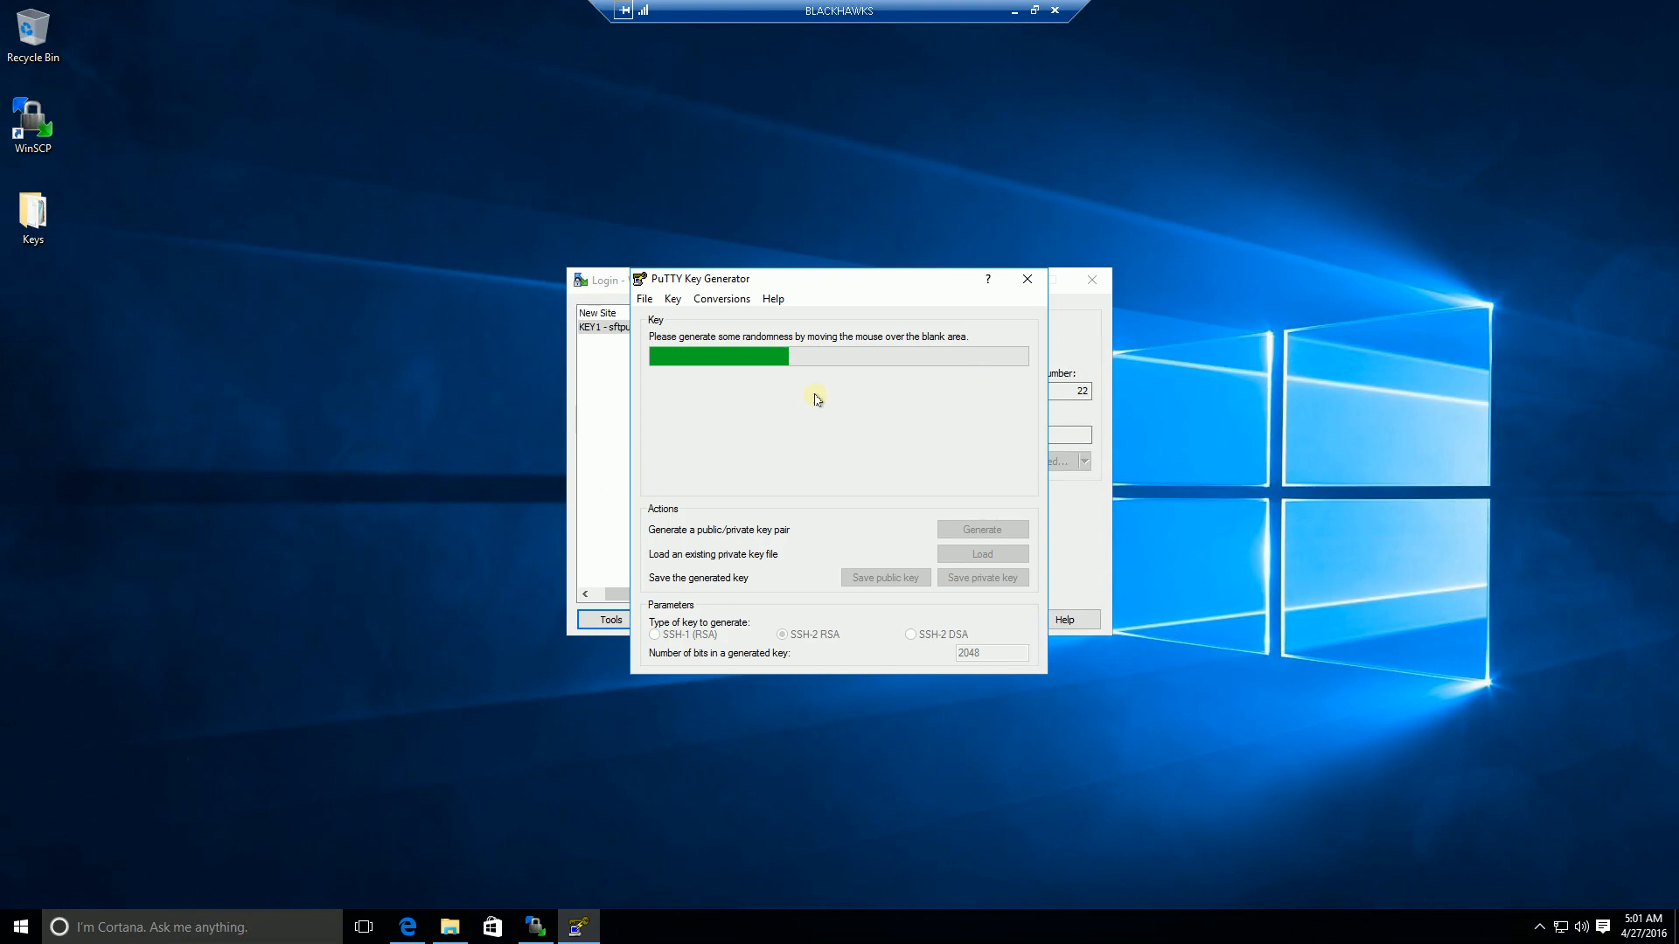
pyautogui.moveTo(944, 364)
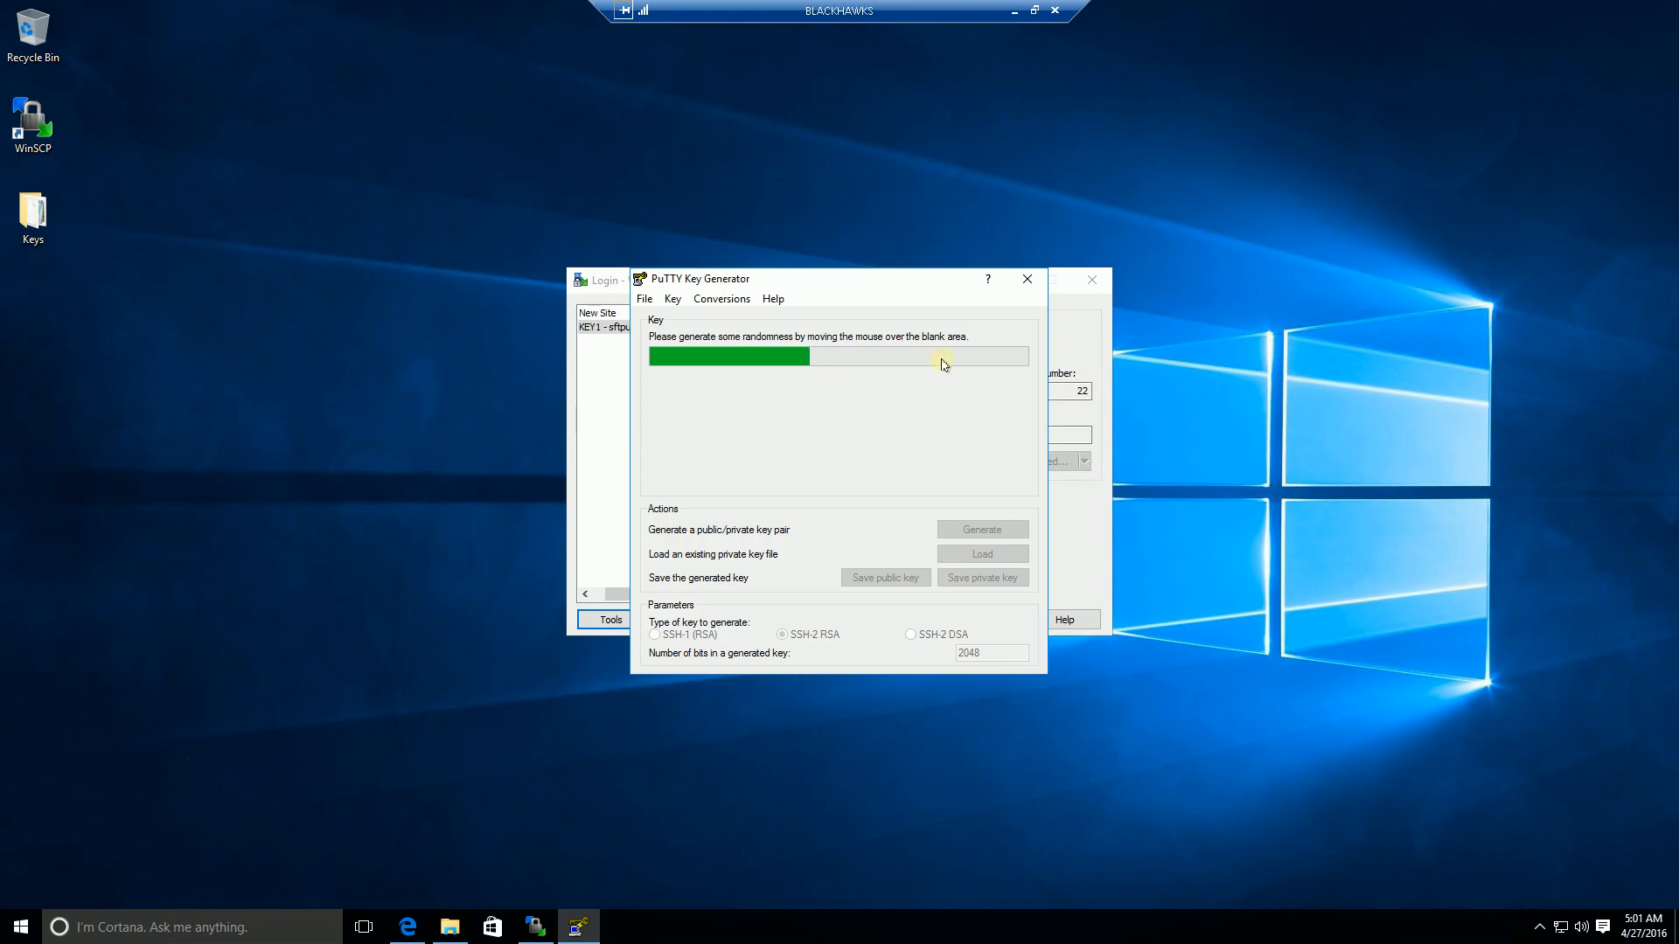
pyautogui.moveTo(1127, 336)
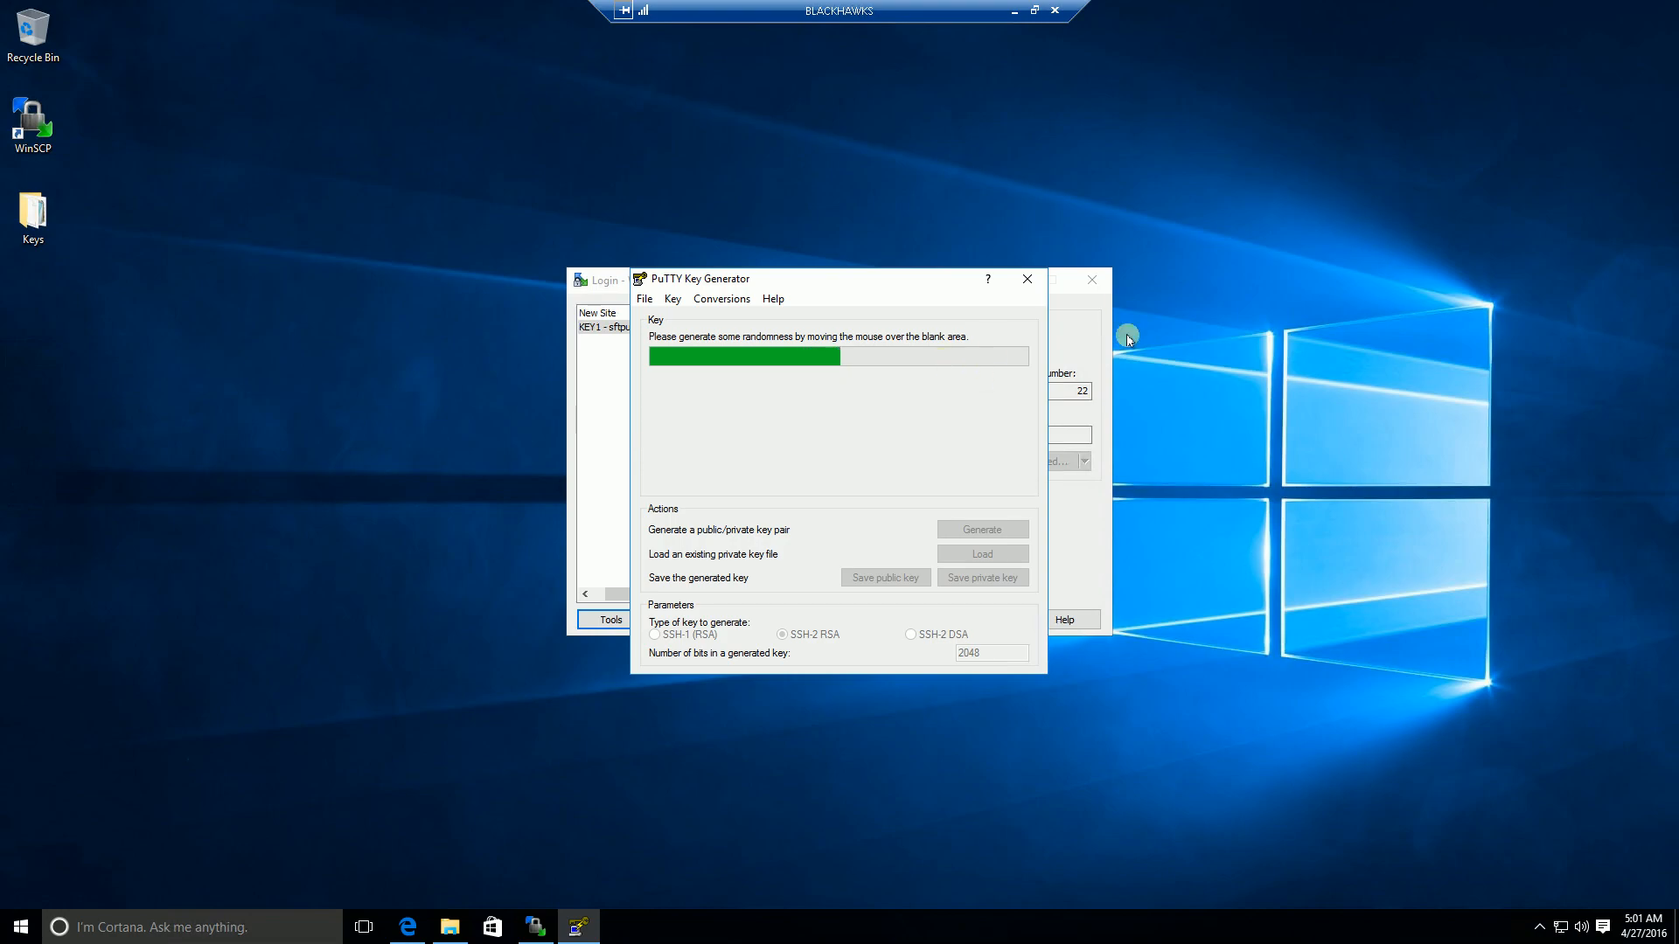
pyautogui.moveTo(578, 412)
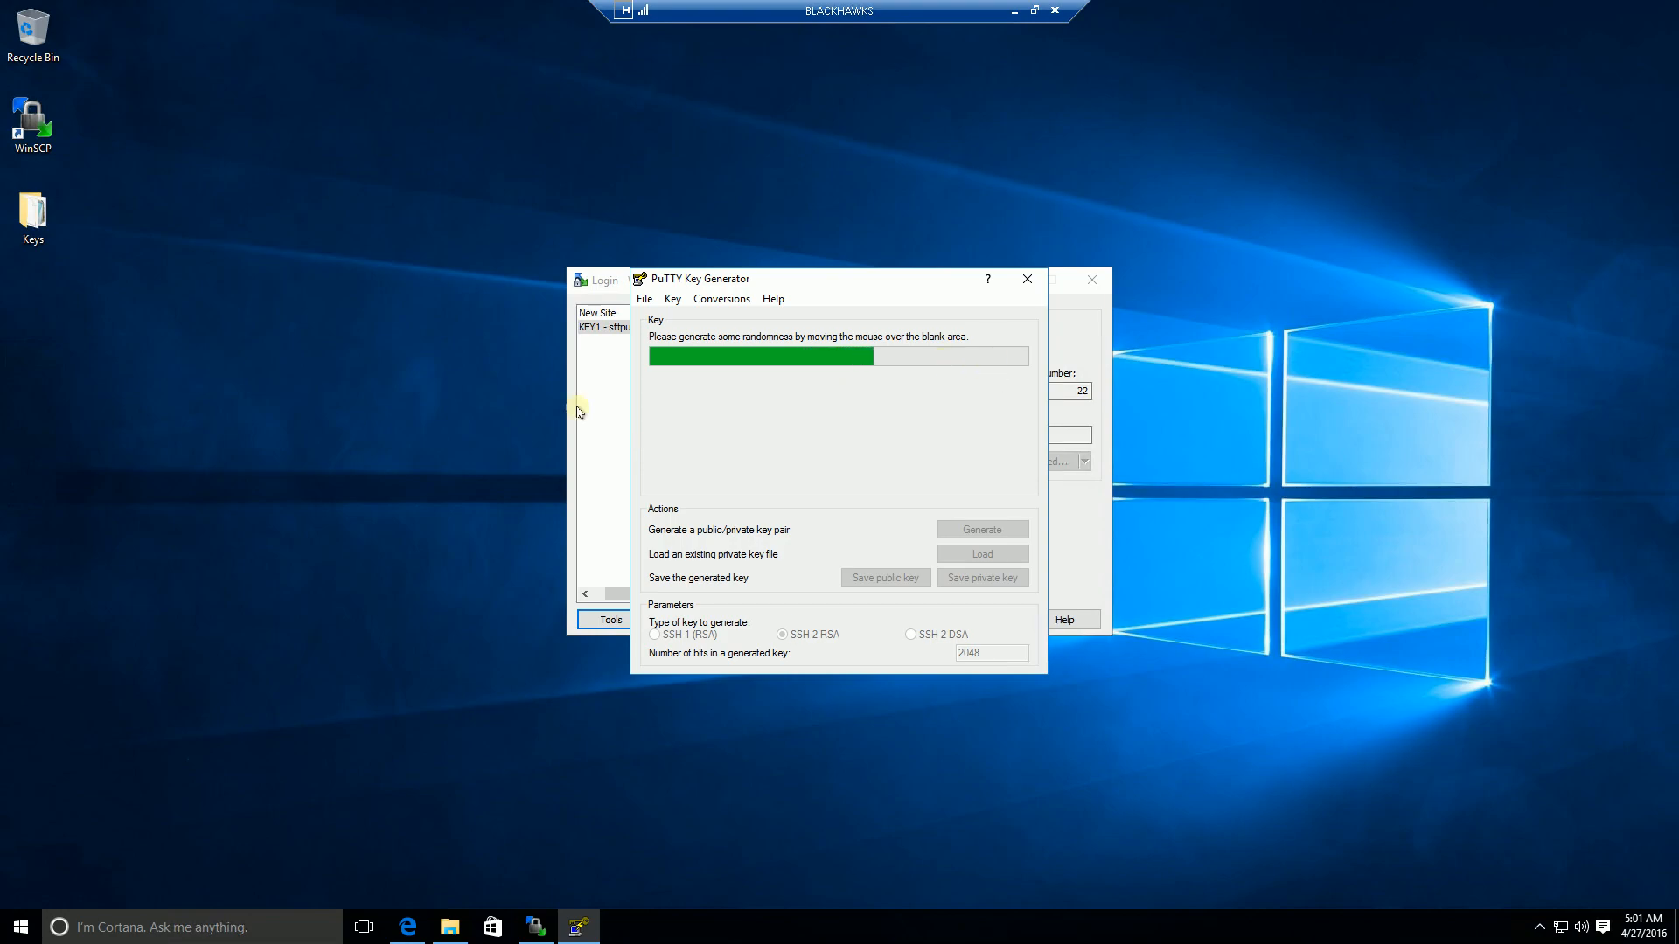
pyautogui.moveTo(999, 191)
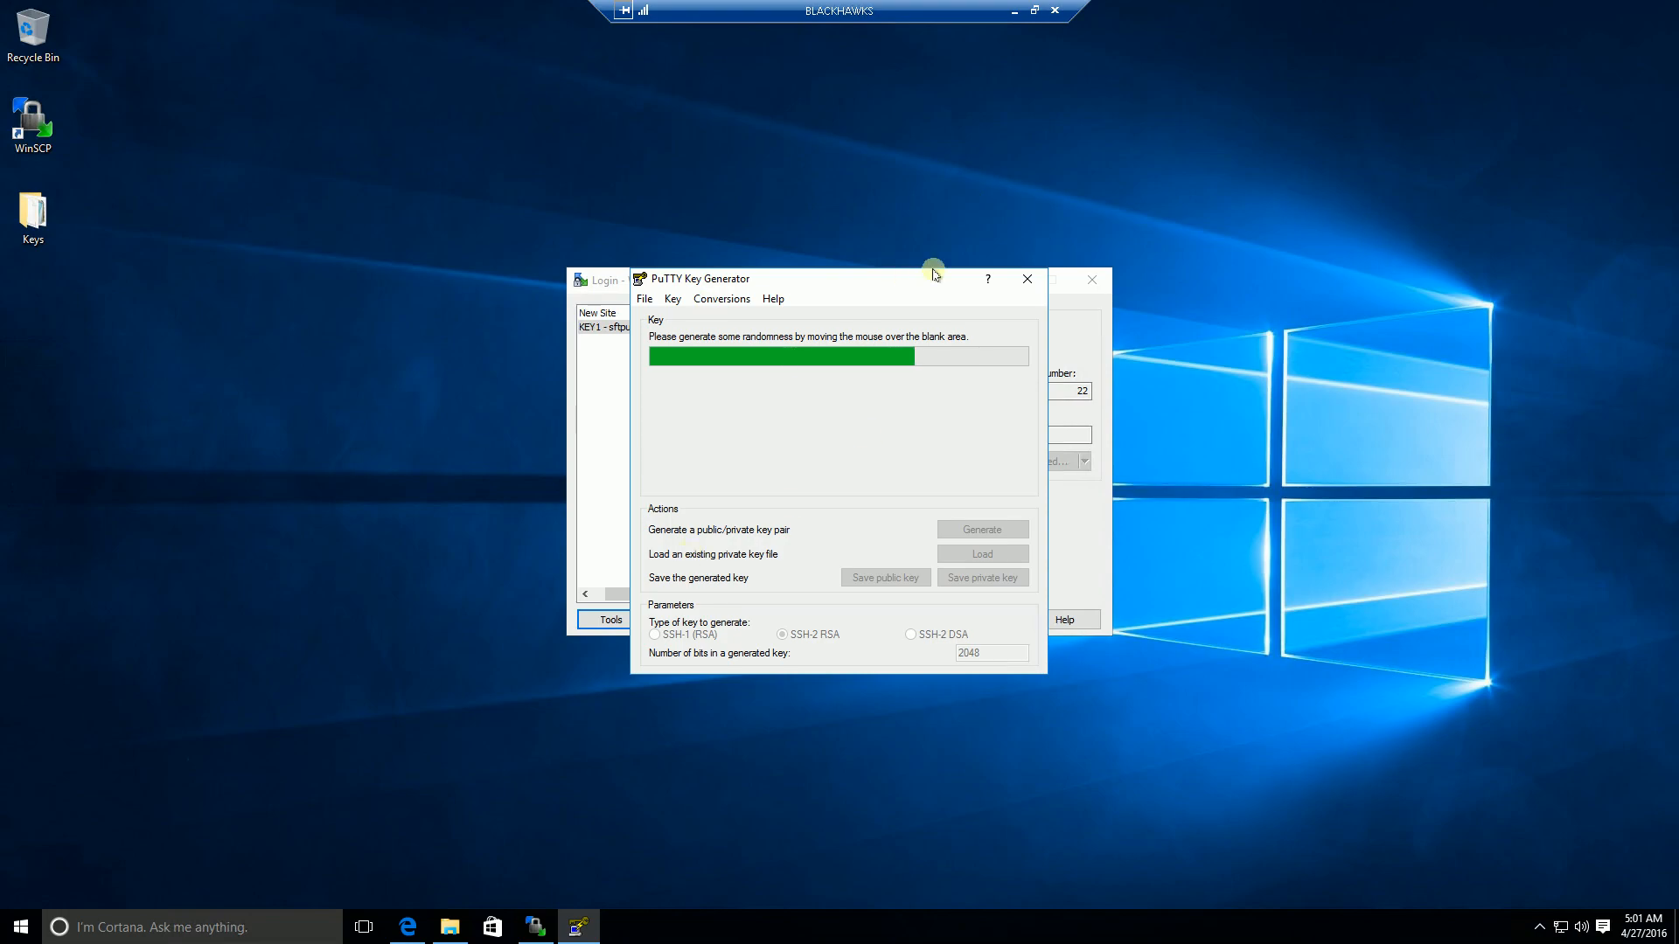
pyautogui.moveTo(1045, 330)
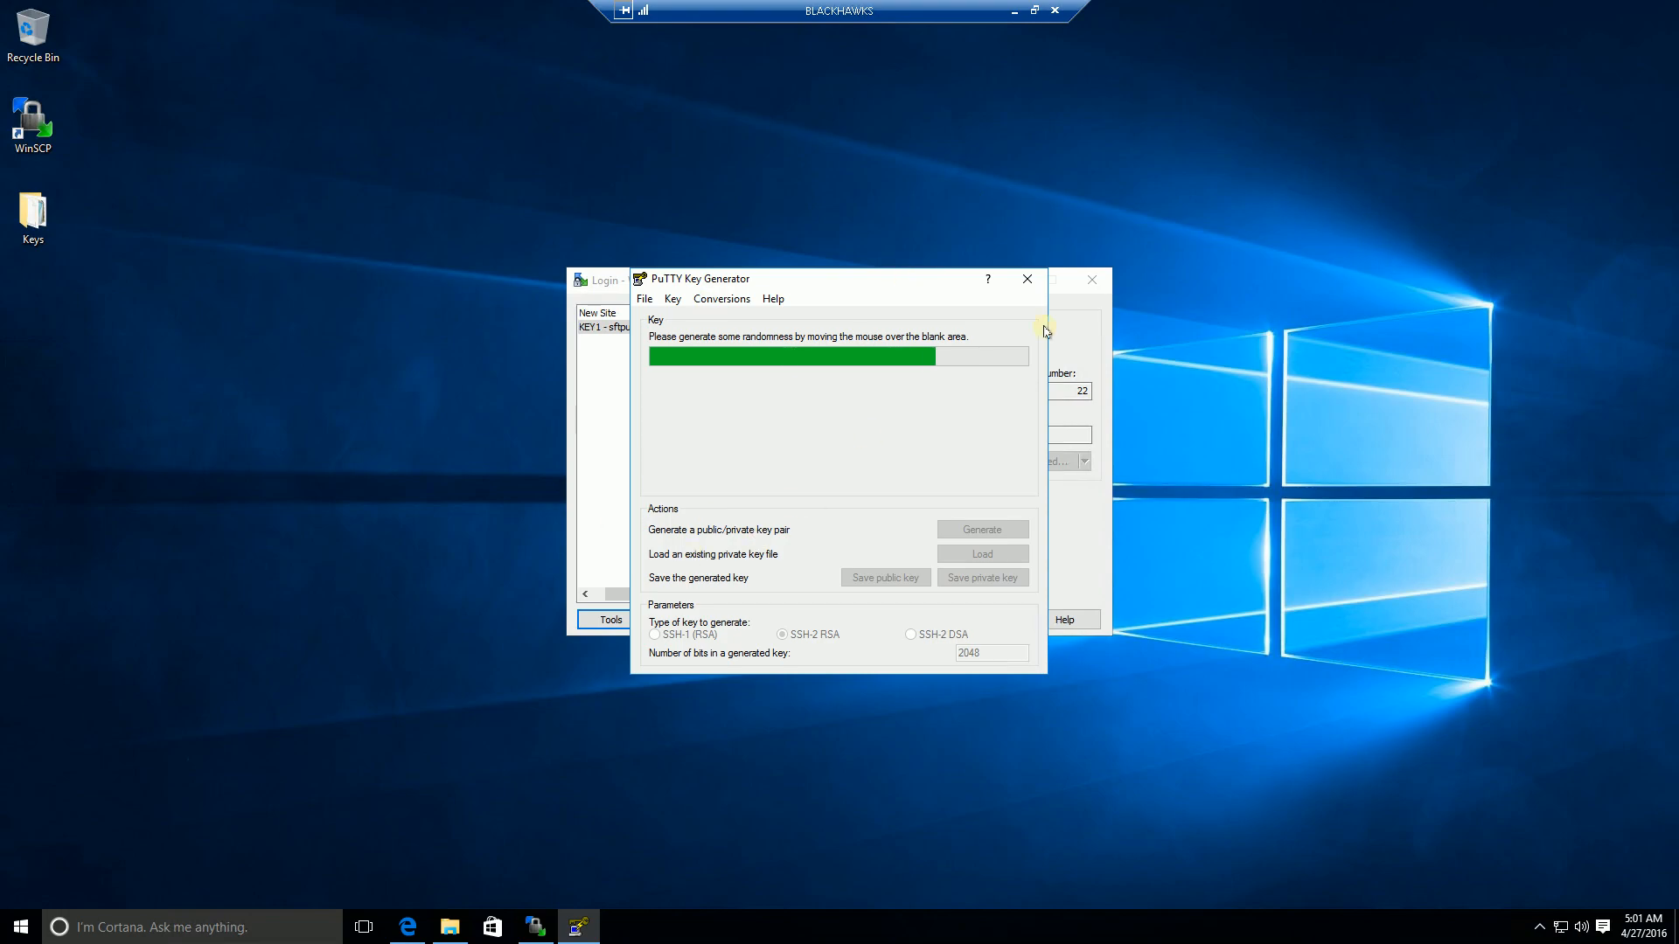
pyautogui.moveTo(770, 233)
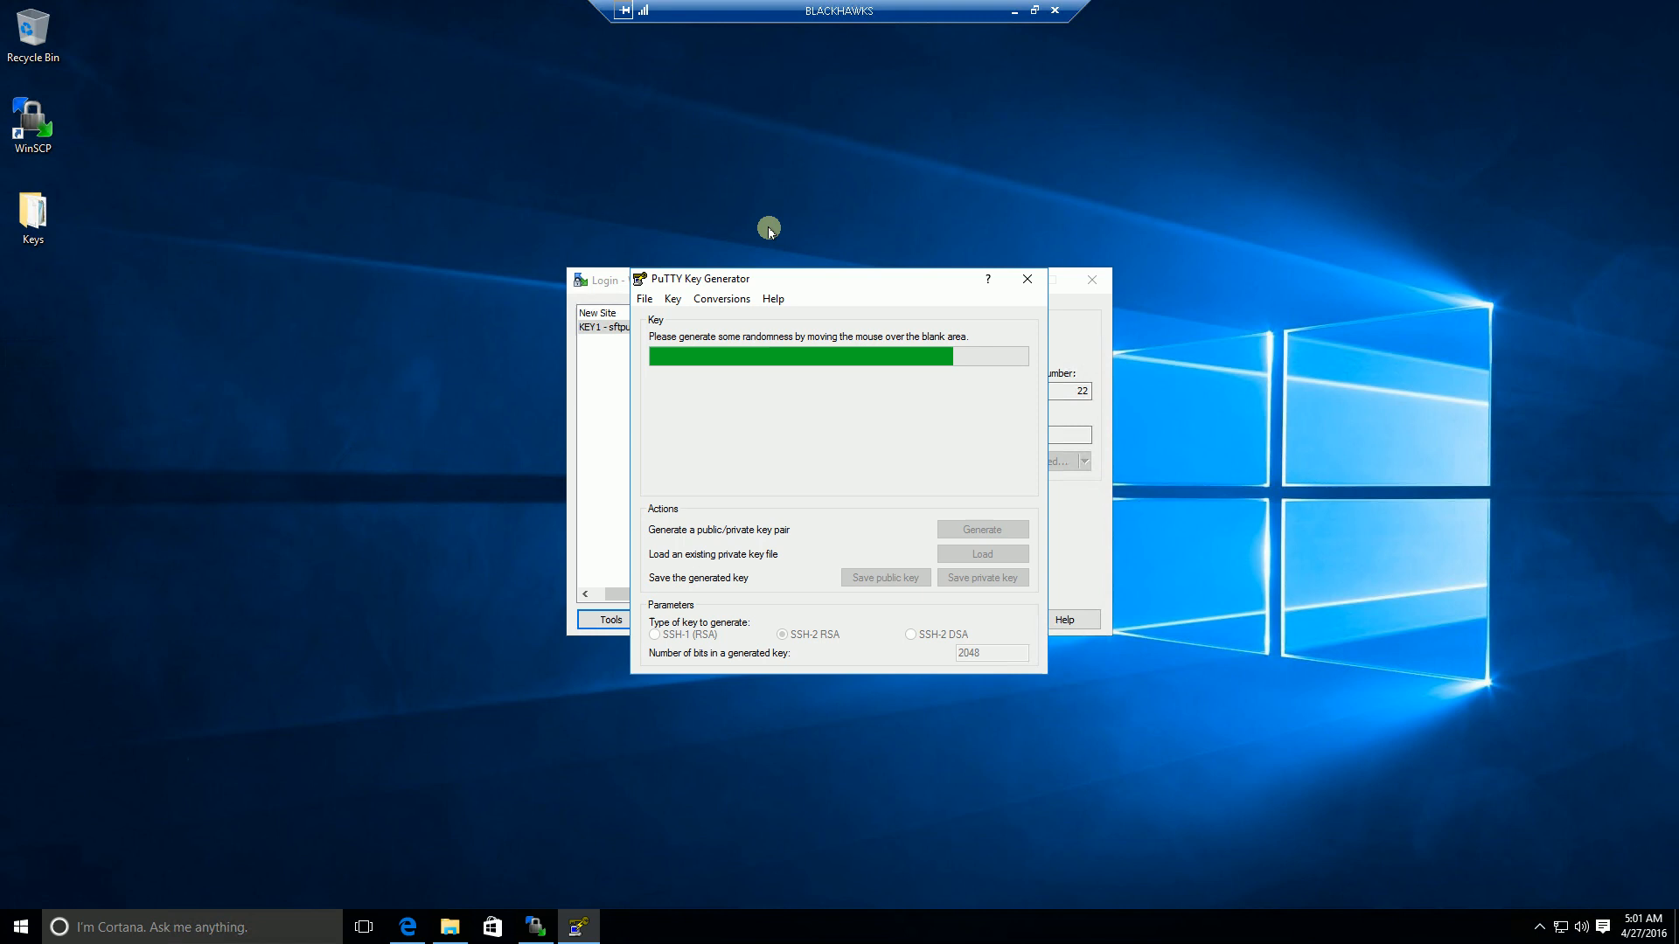
pyautogui.moveTo(634, 479)
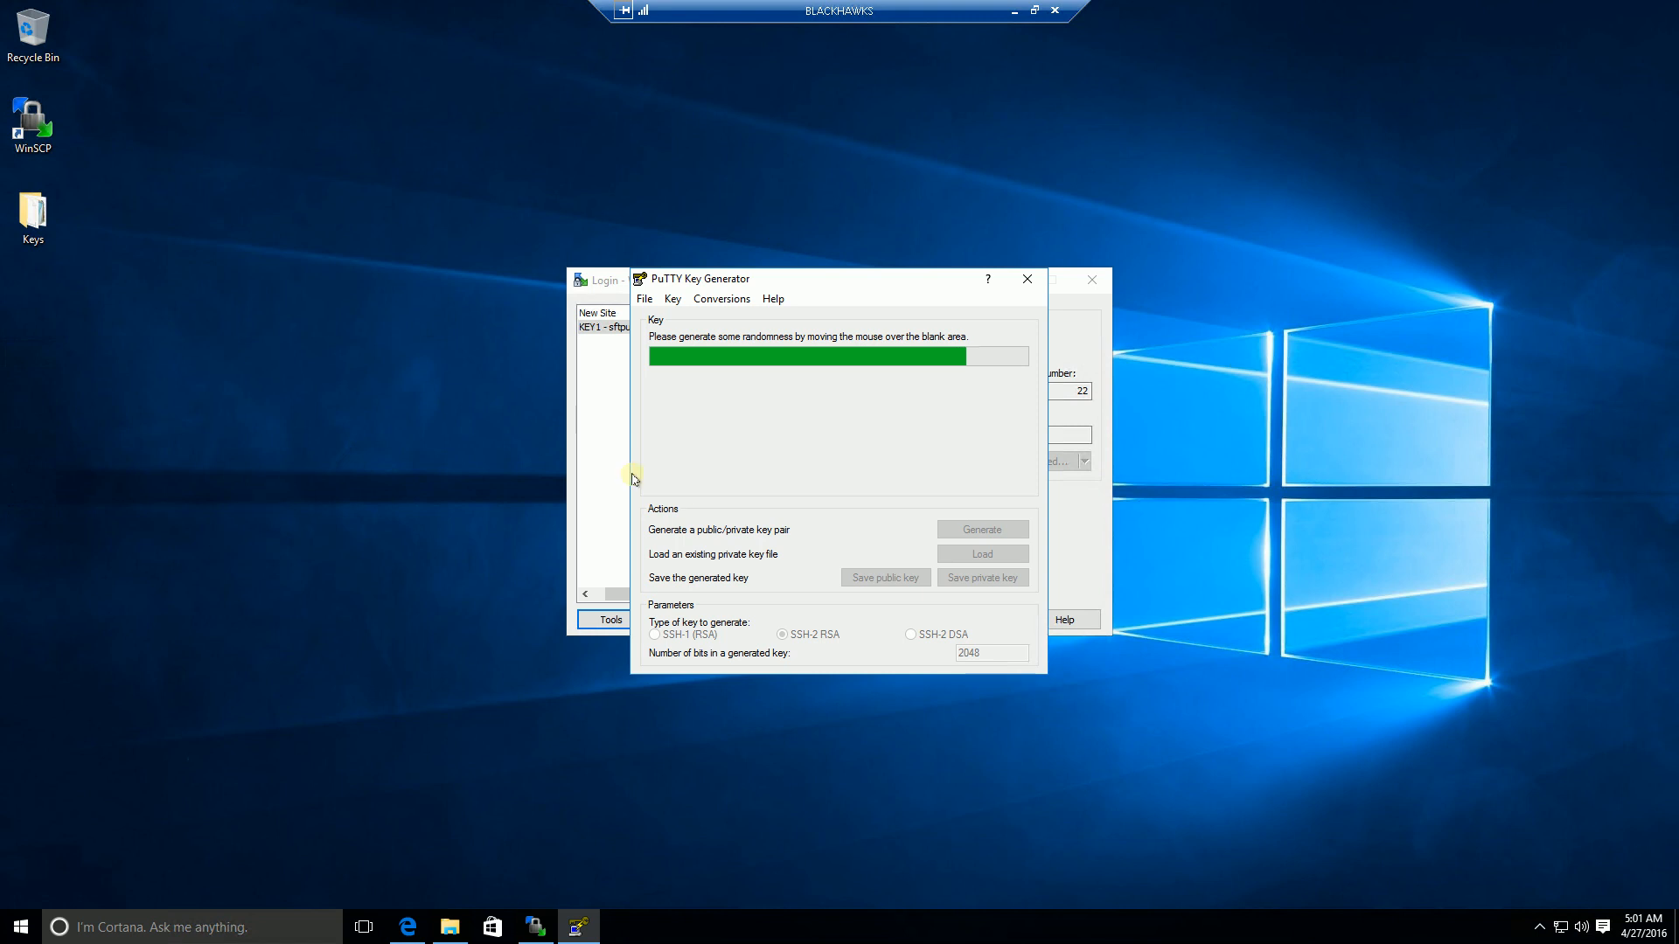
pyautogui.moveTo(674, 464)
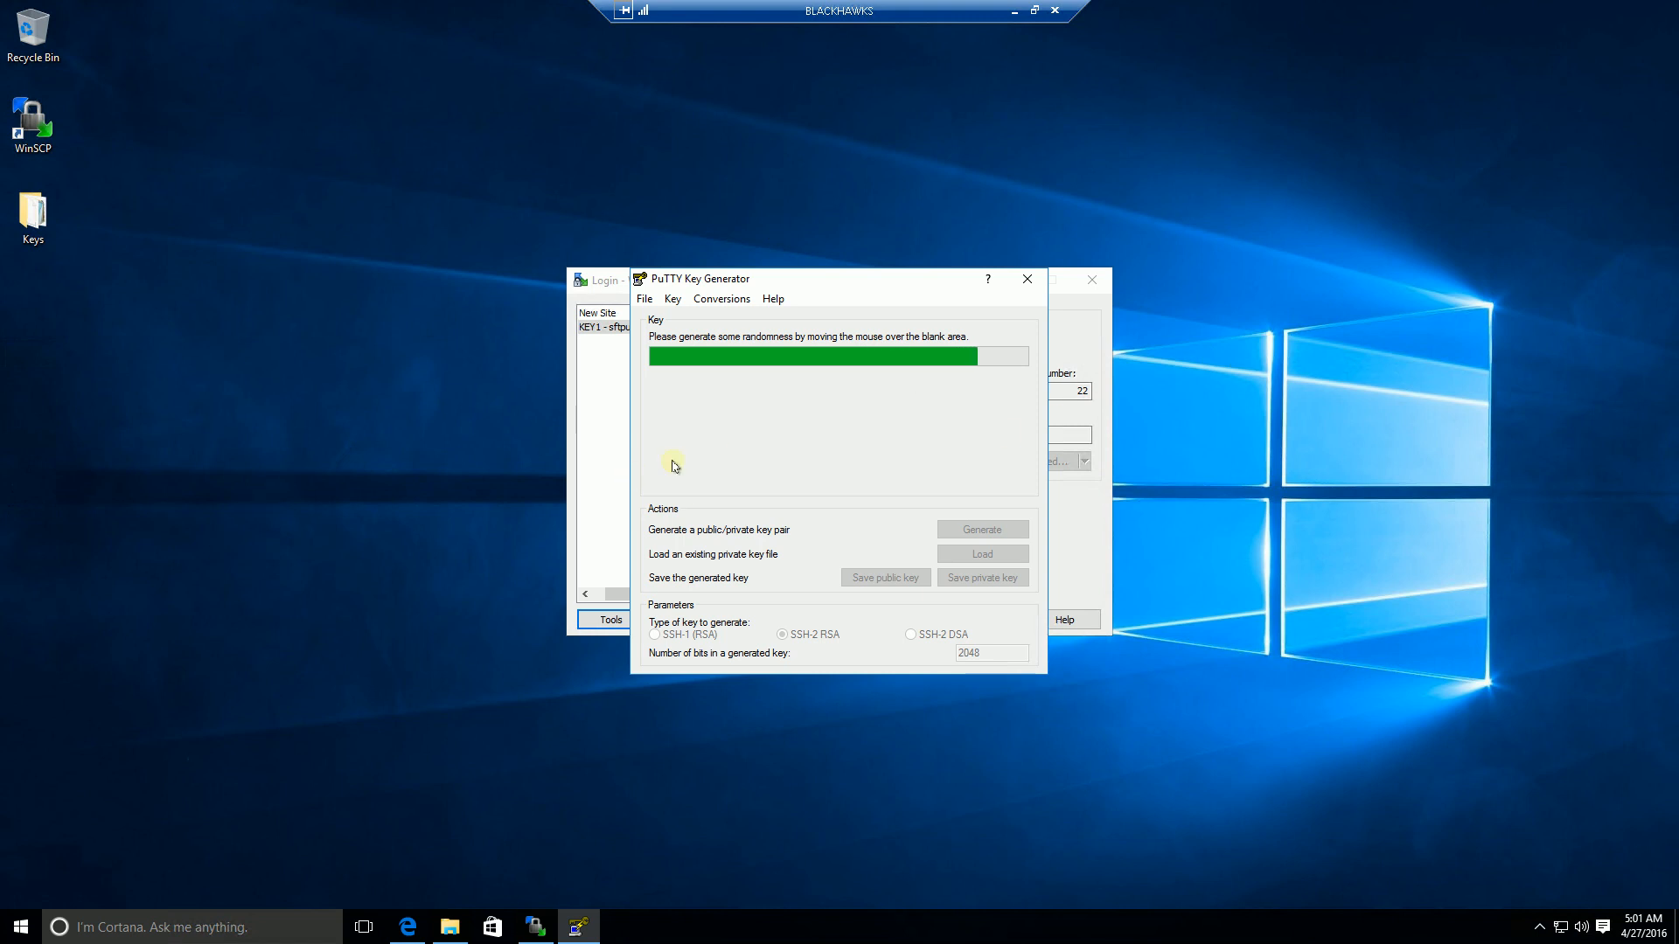
pyautogui.moveTo(794, 436)
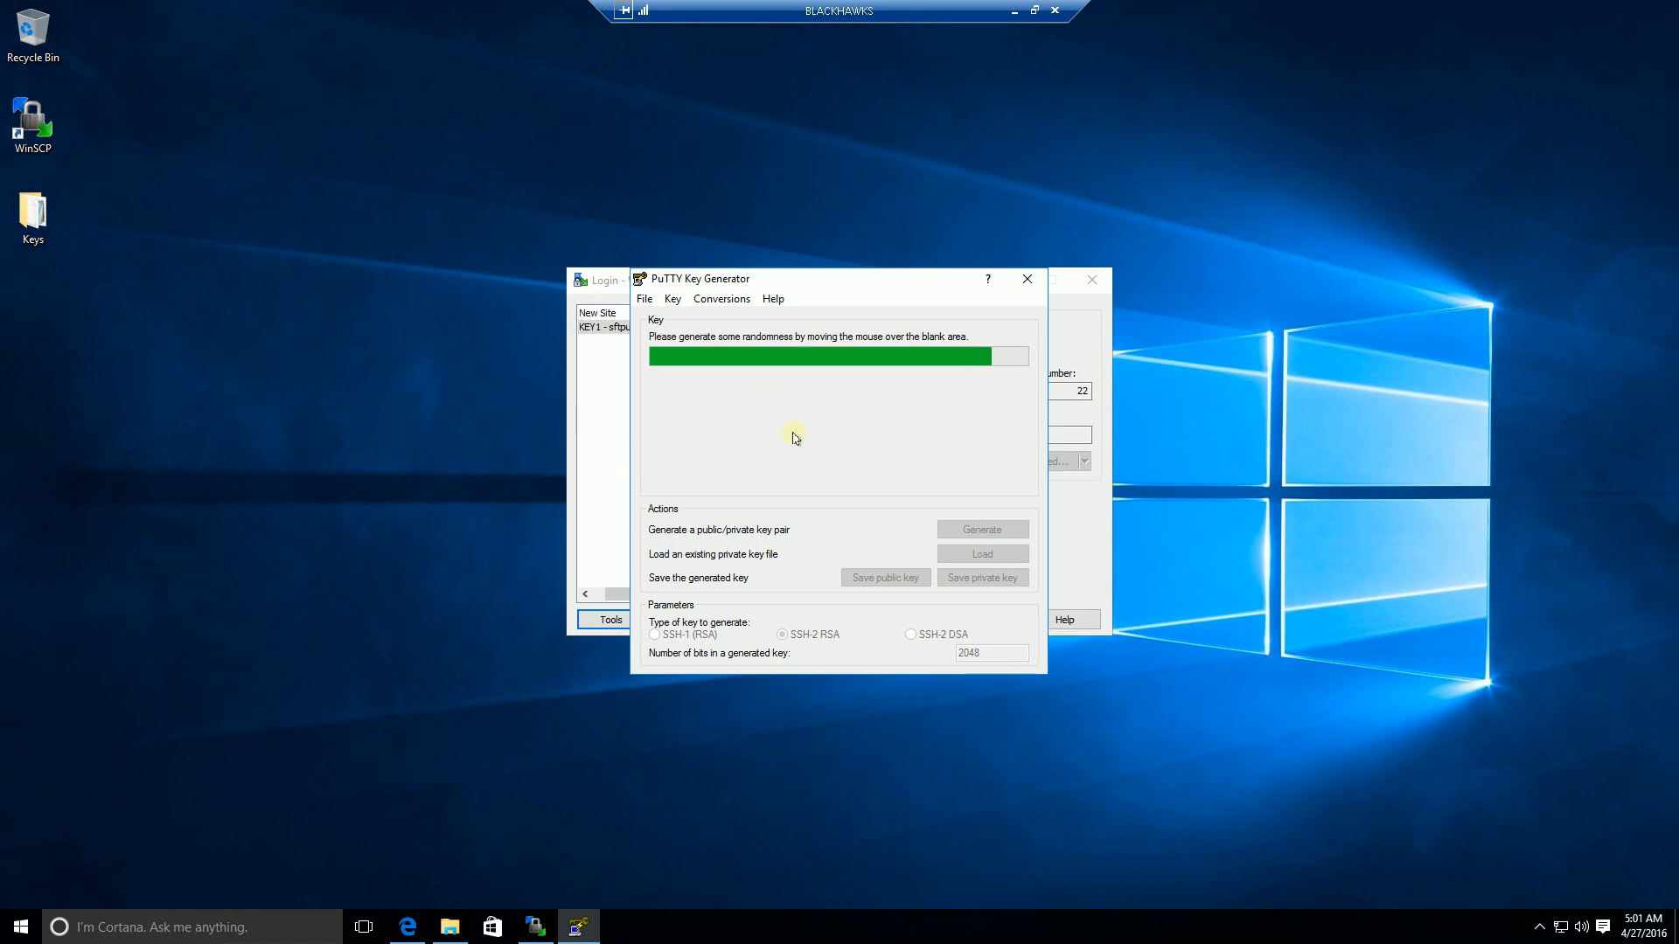
pyautogui.moveTo(778, 321)
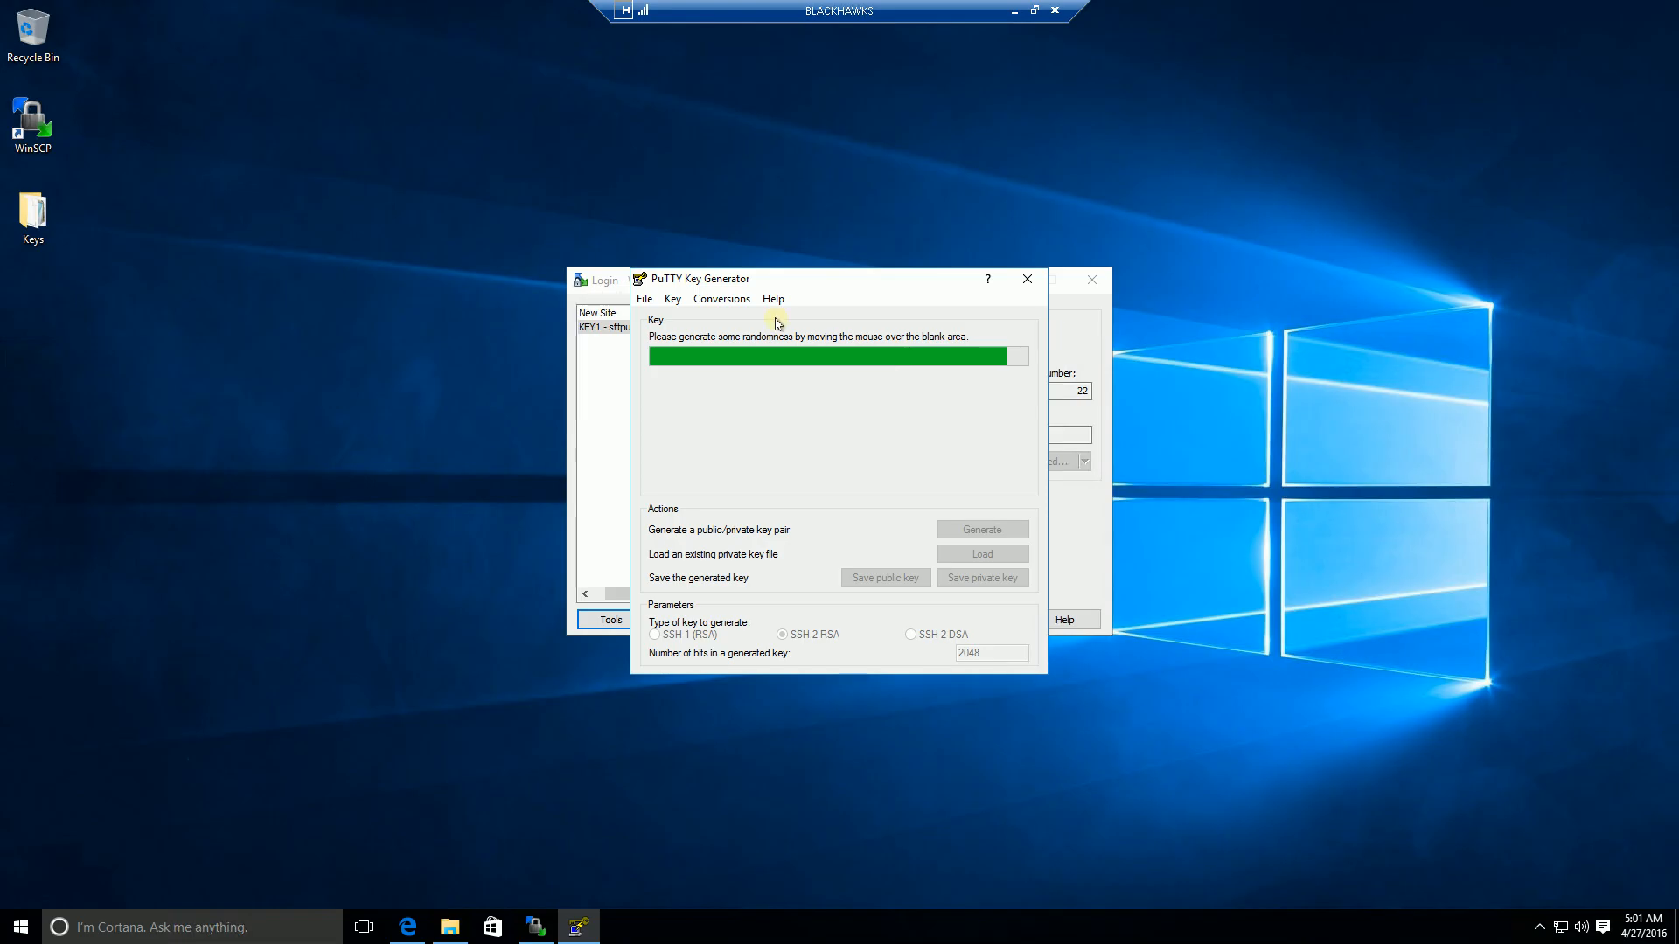
pyautogui.moveTo(948, 371)
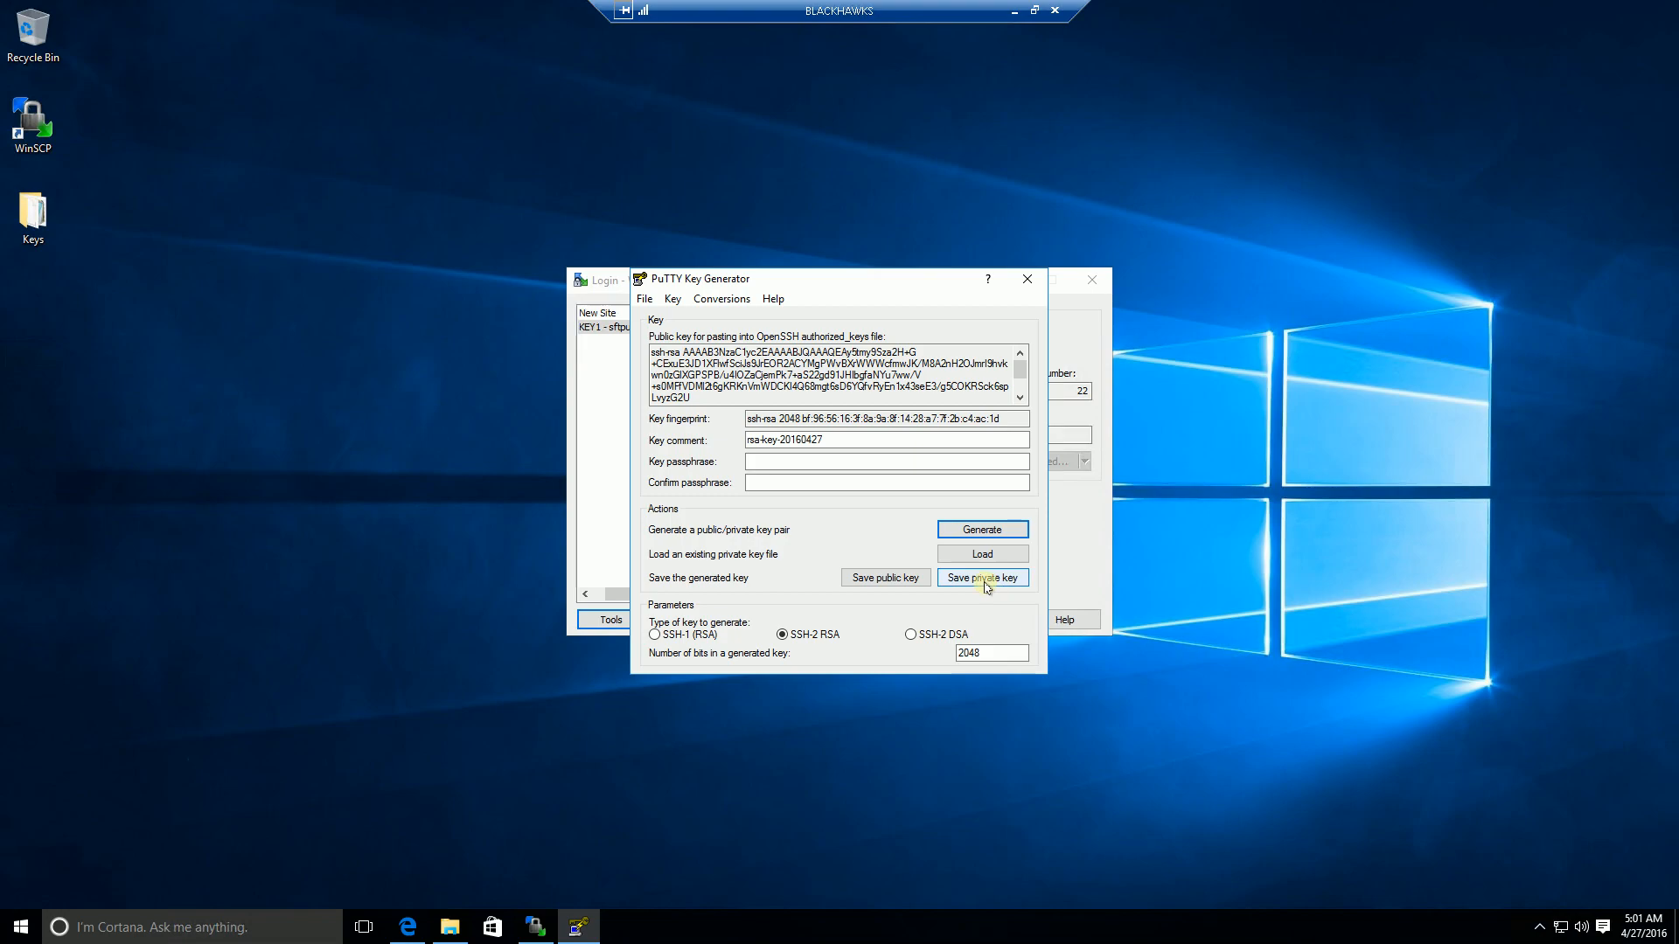
# Enter the key passphrase and type it again to confirm it.
pyautogui.click(885, 461)
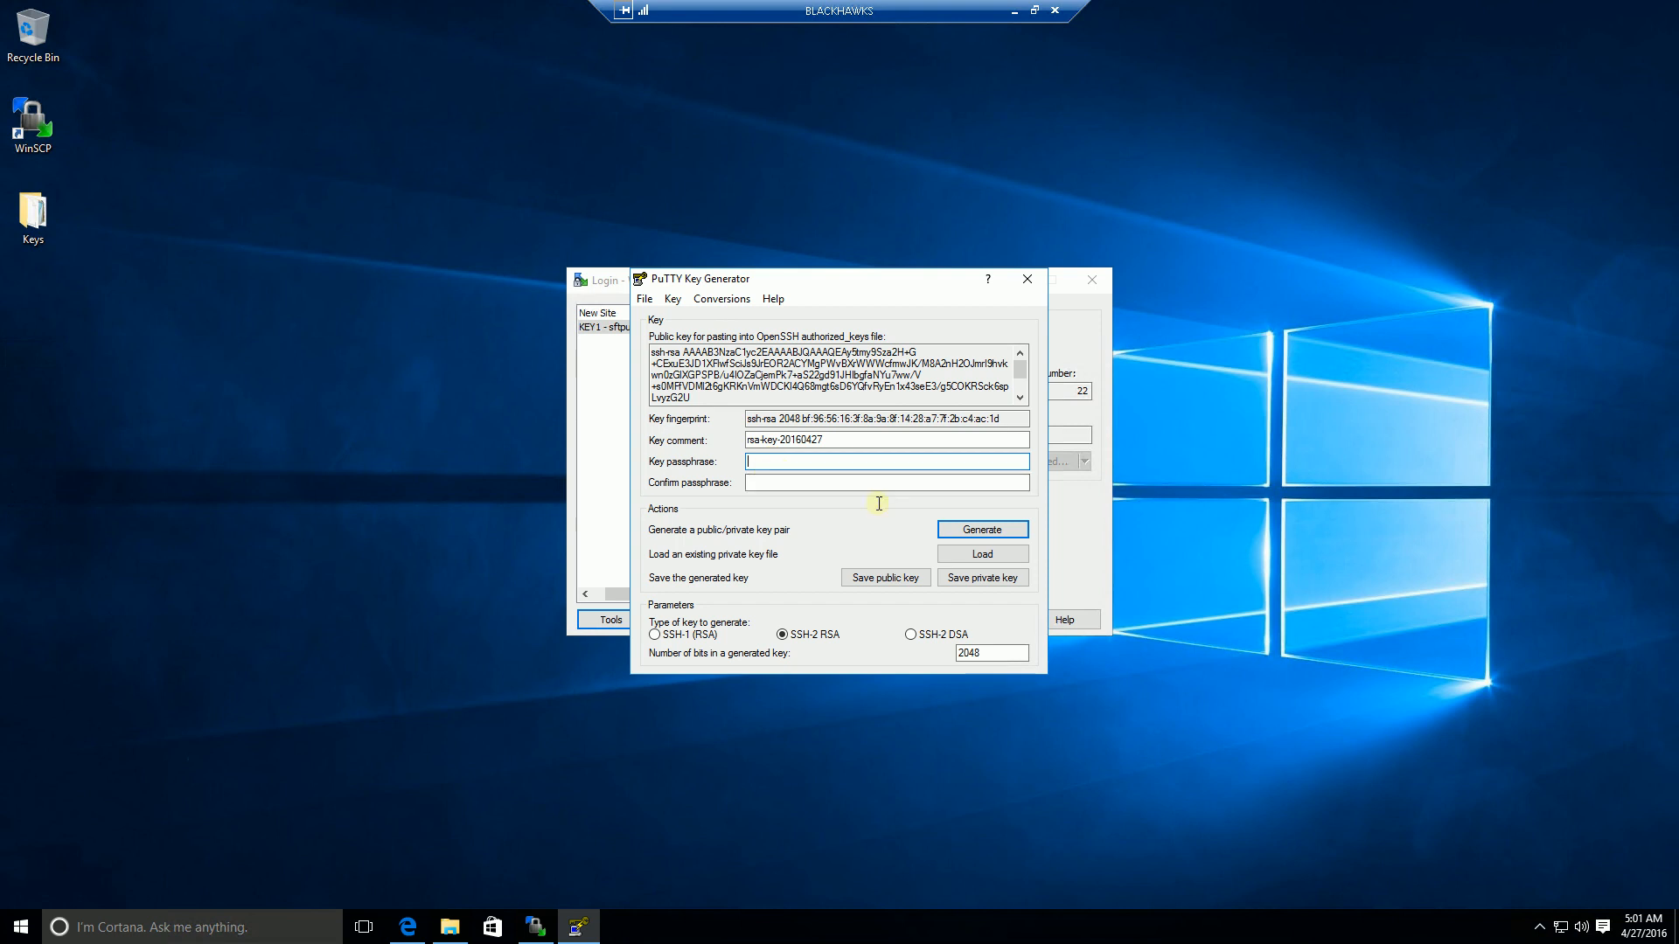
pyautogui.moveTo(824, 486)
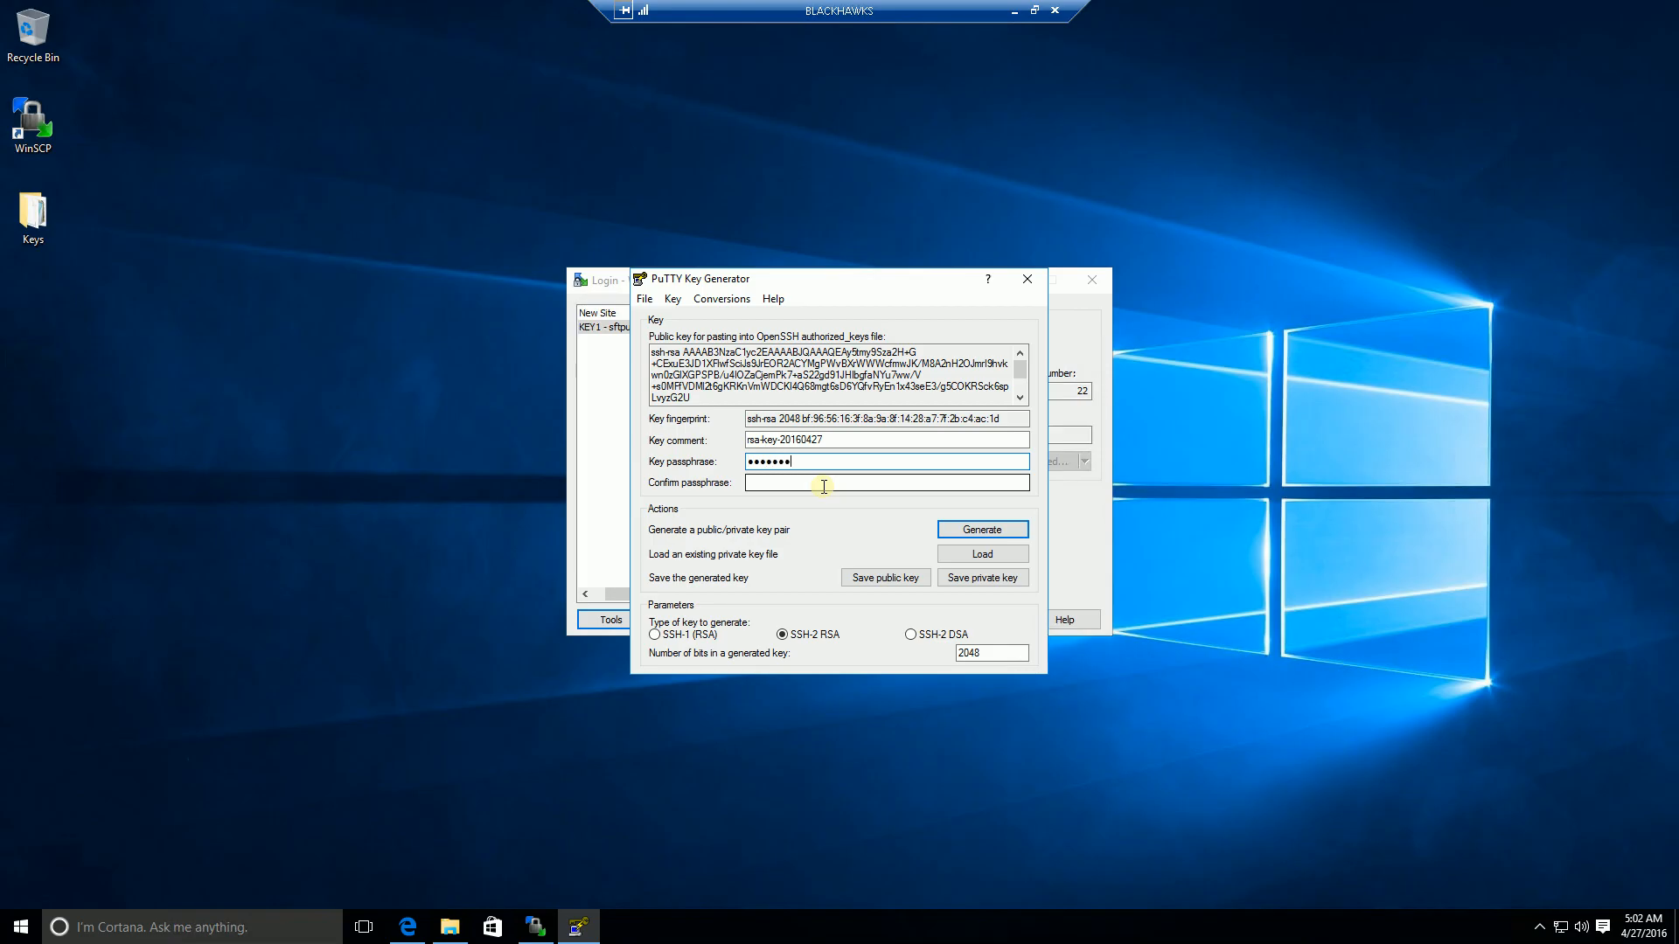
pyautogui.write('••••')
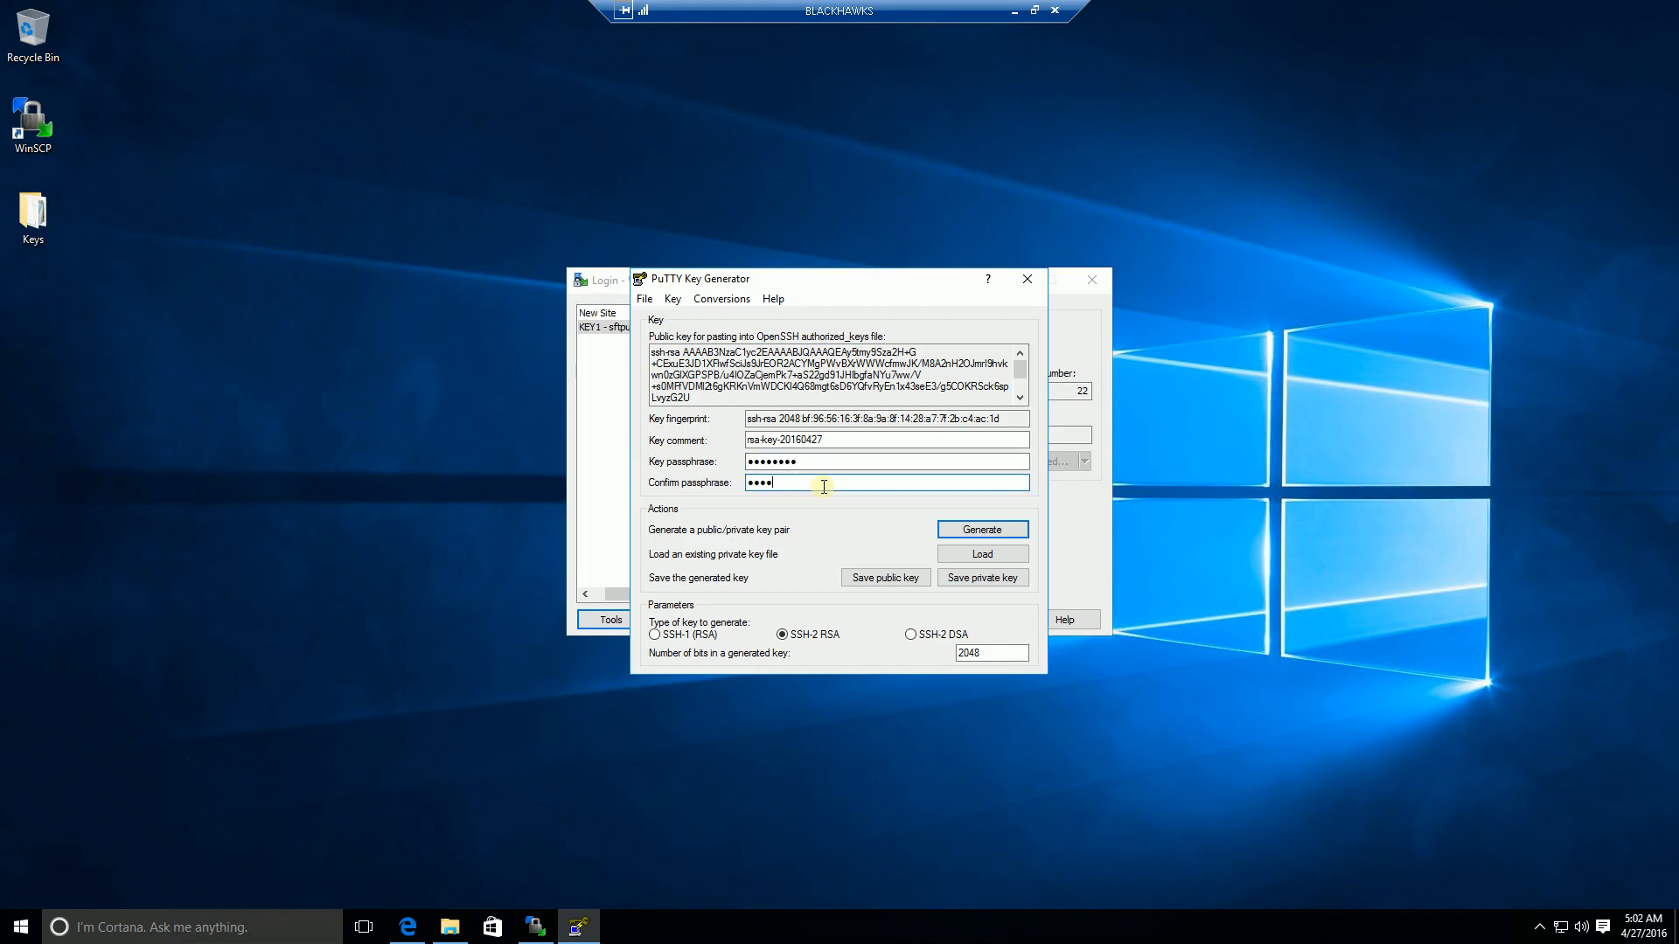
pyautogui.write('••••')
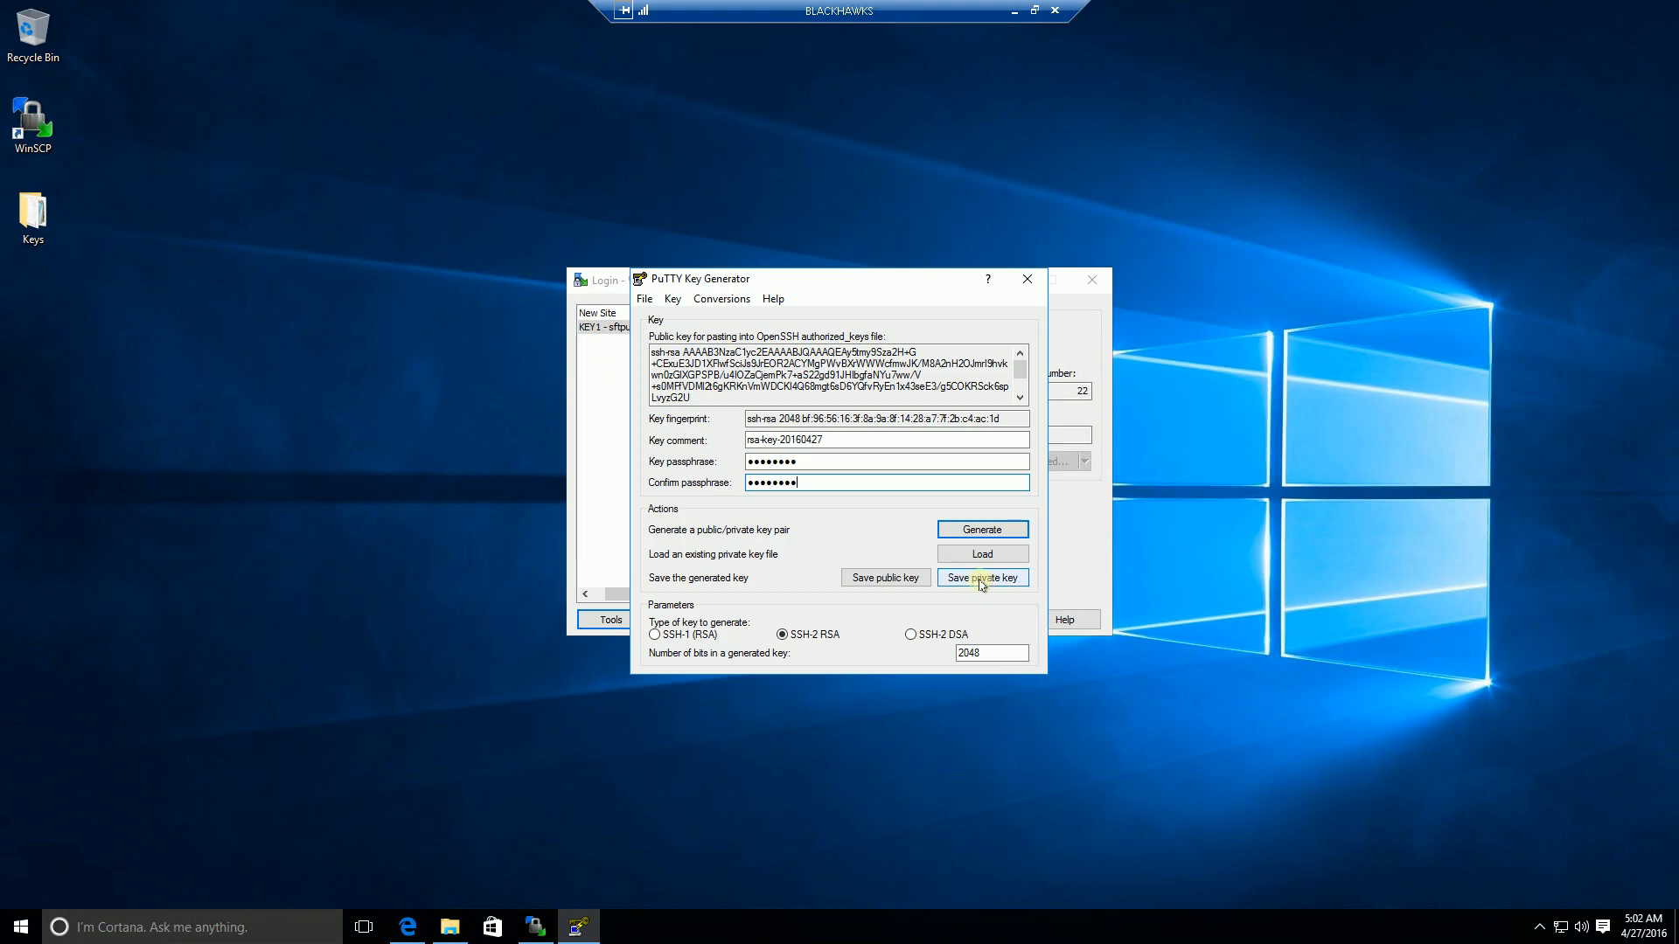
# Save the private key as mykey02.ppk and the public key as mykey02.pub in Keys.
pyautogui.click(982, 577)
pyautogui.write('mykey02.ppk')
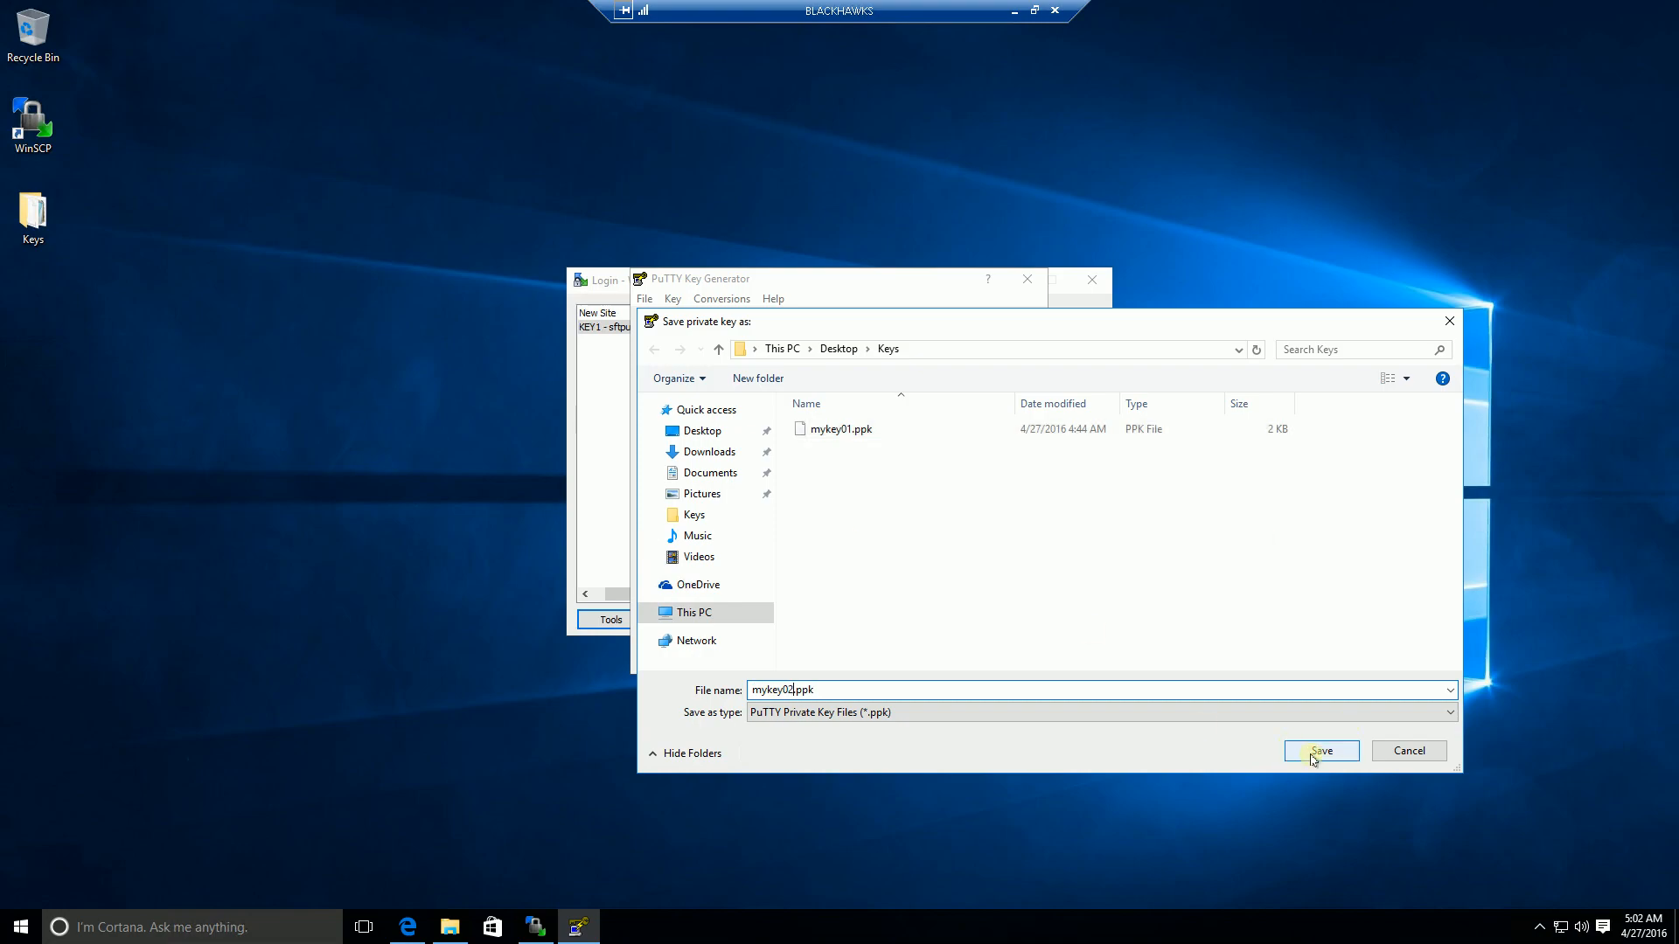
pyautogui.click(1321, 750)
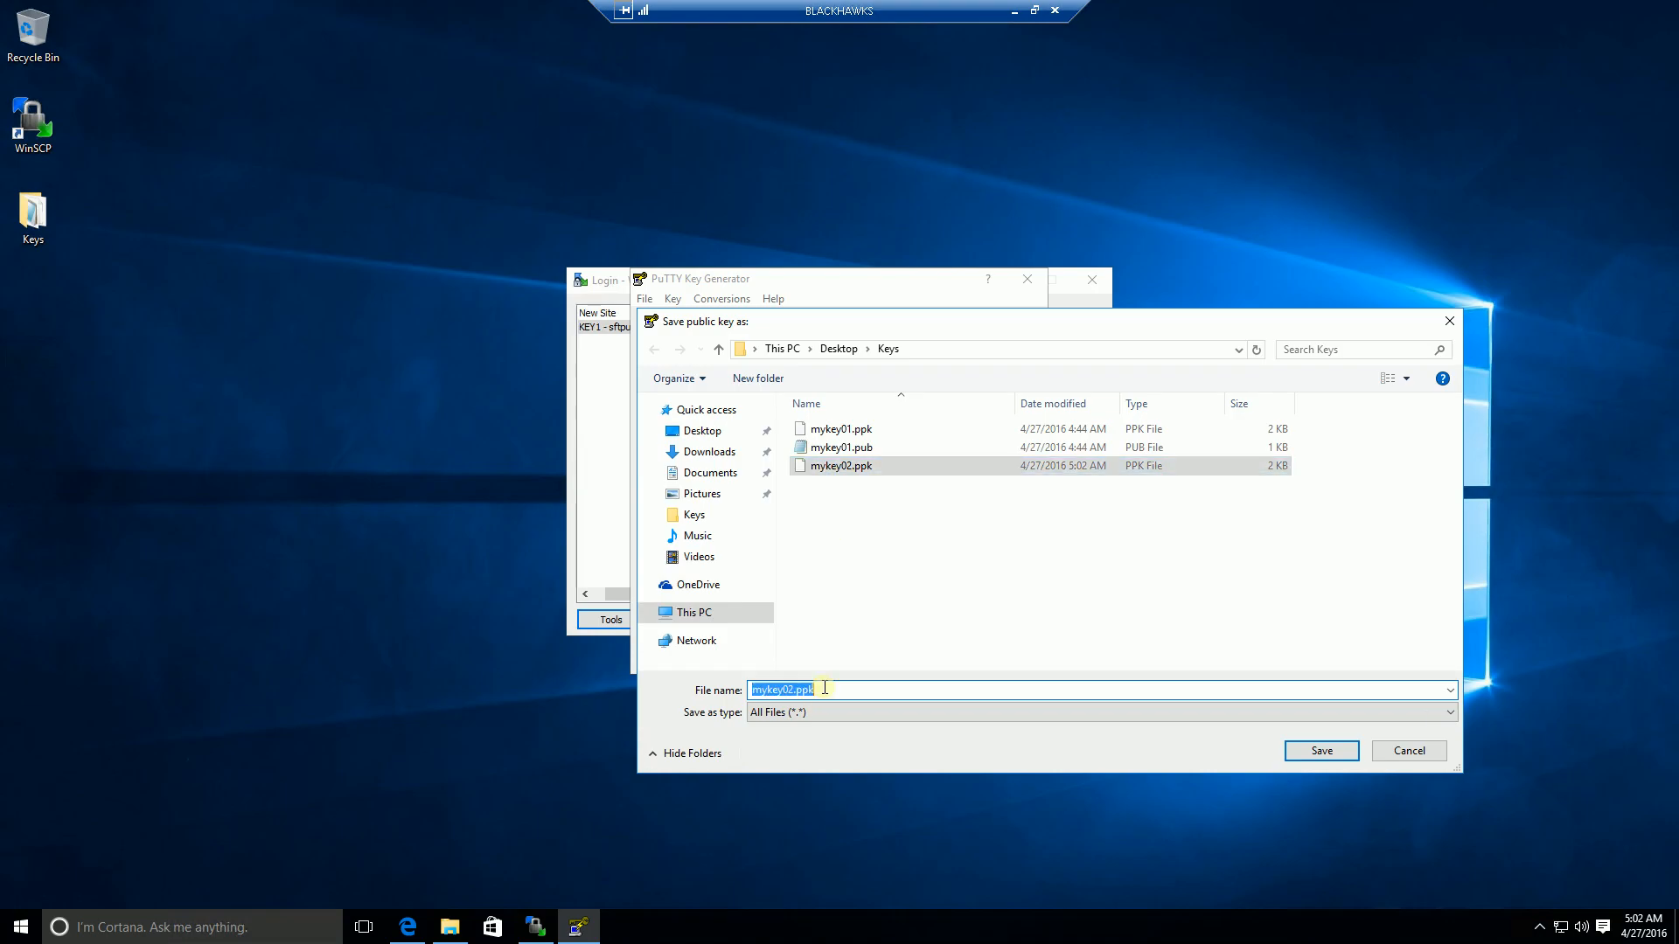
pyautogui.write('mykey02')
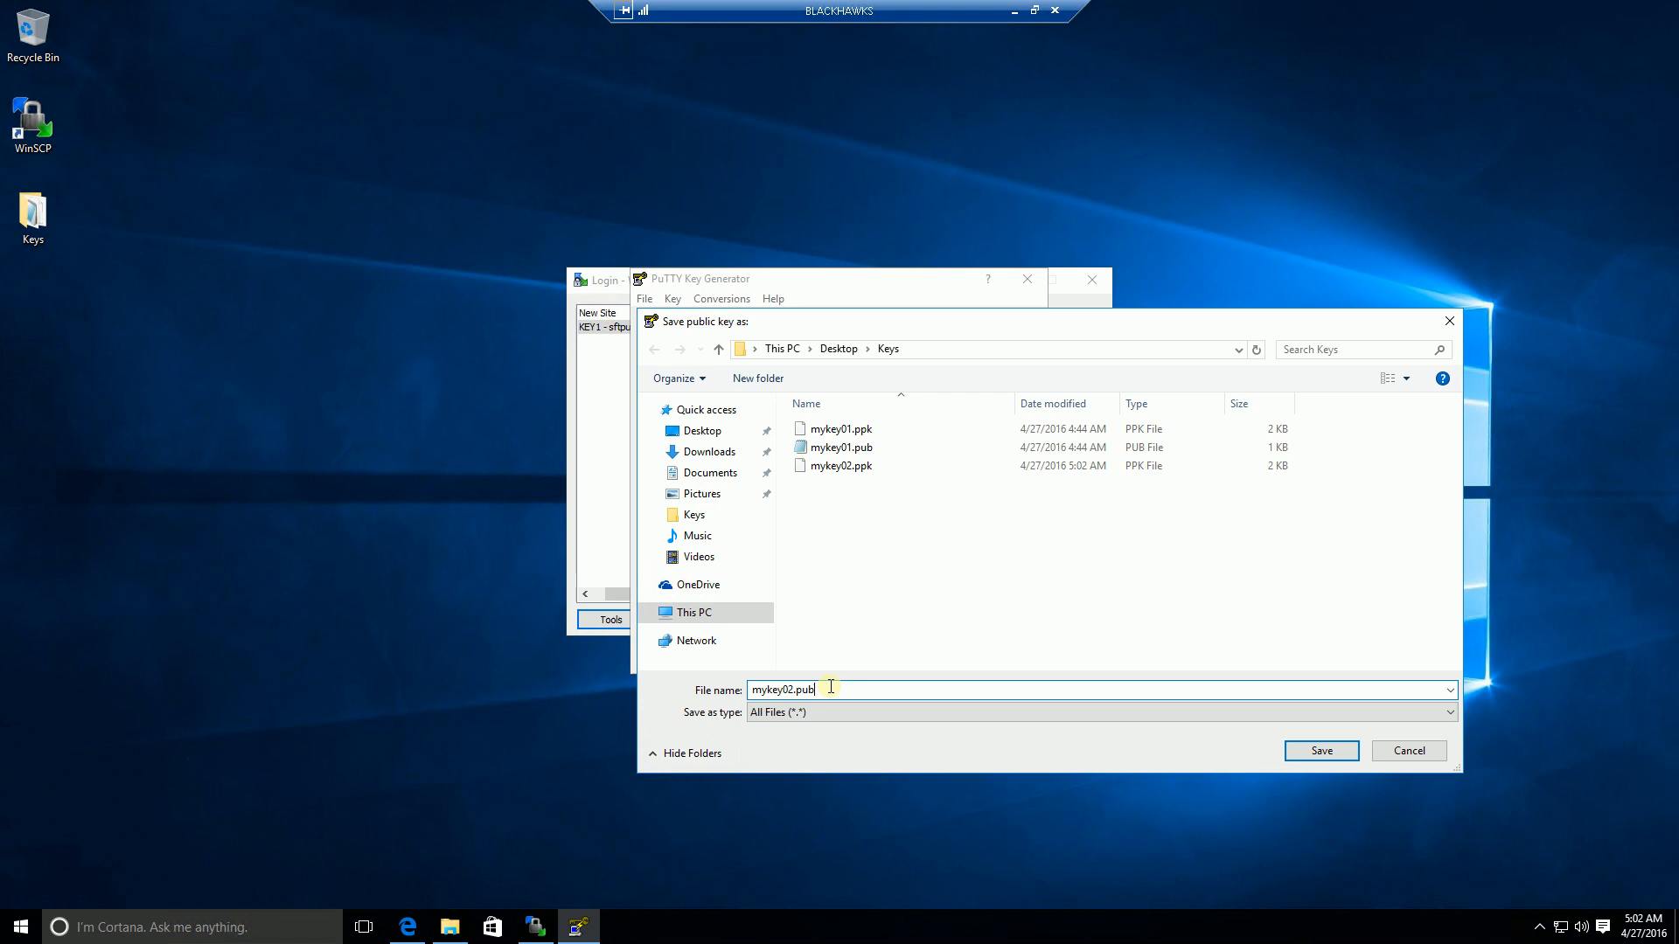
pyautogui.moveTo(1163, 741)
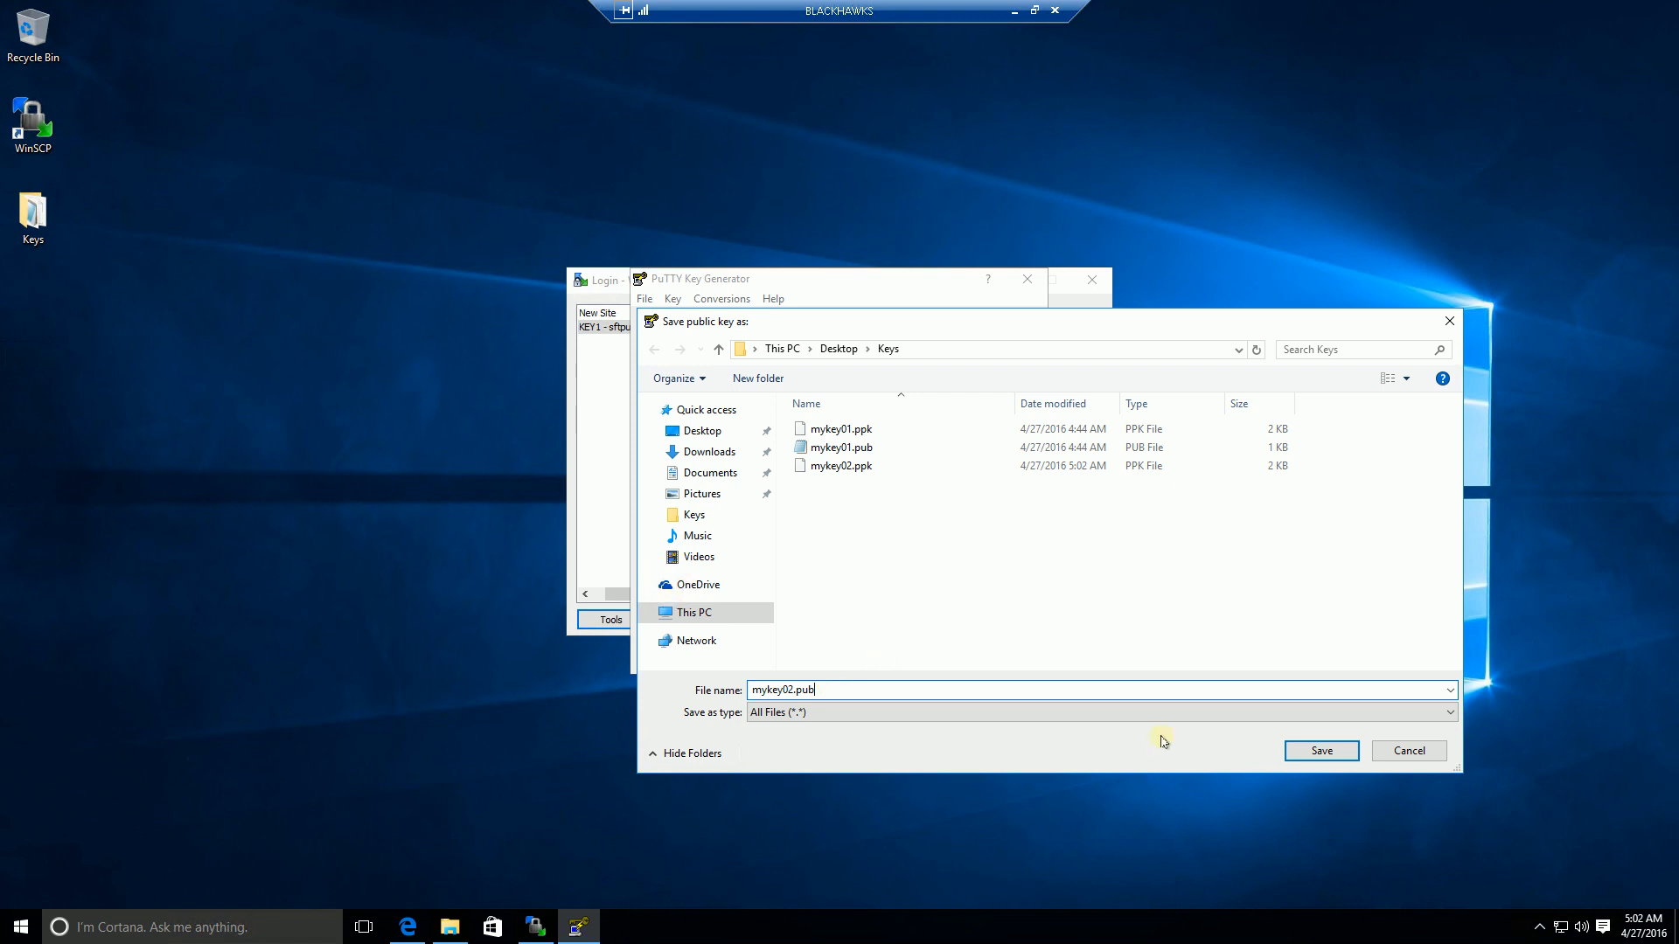
pyautogui.click(1321, 750)
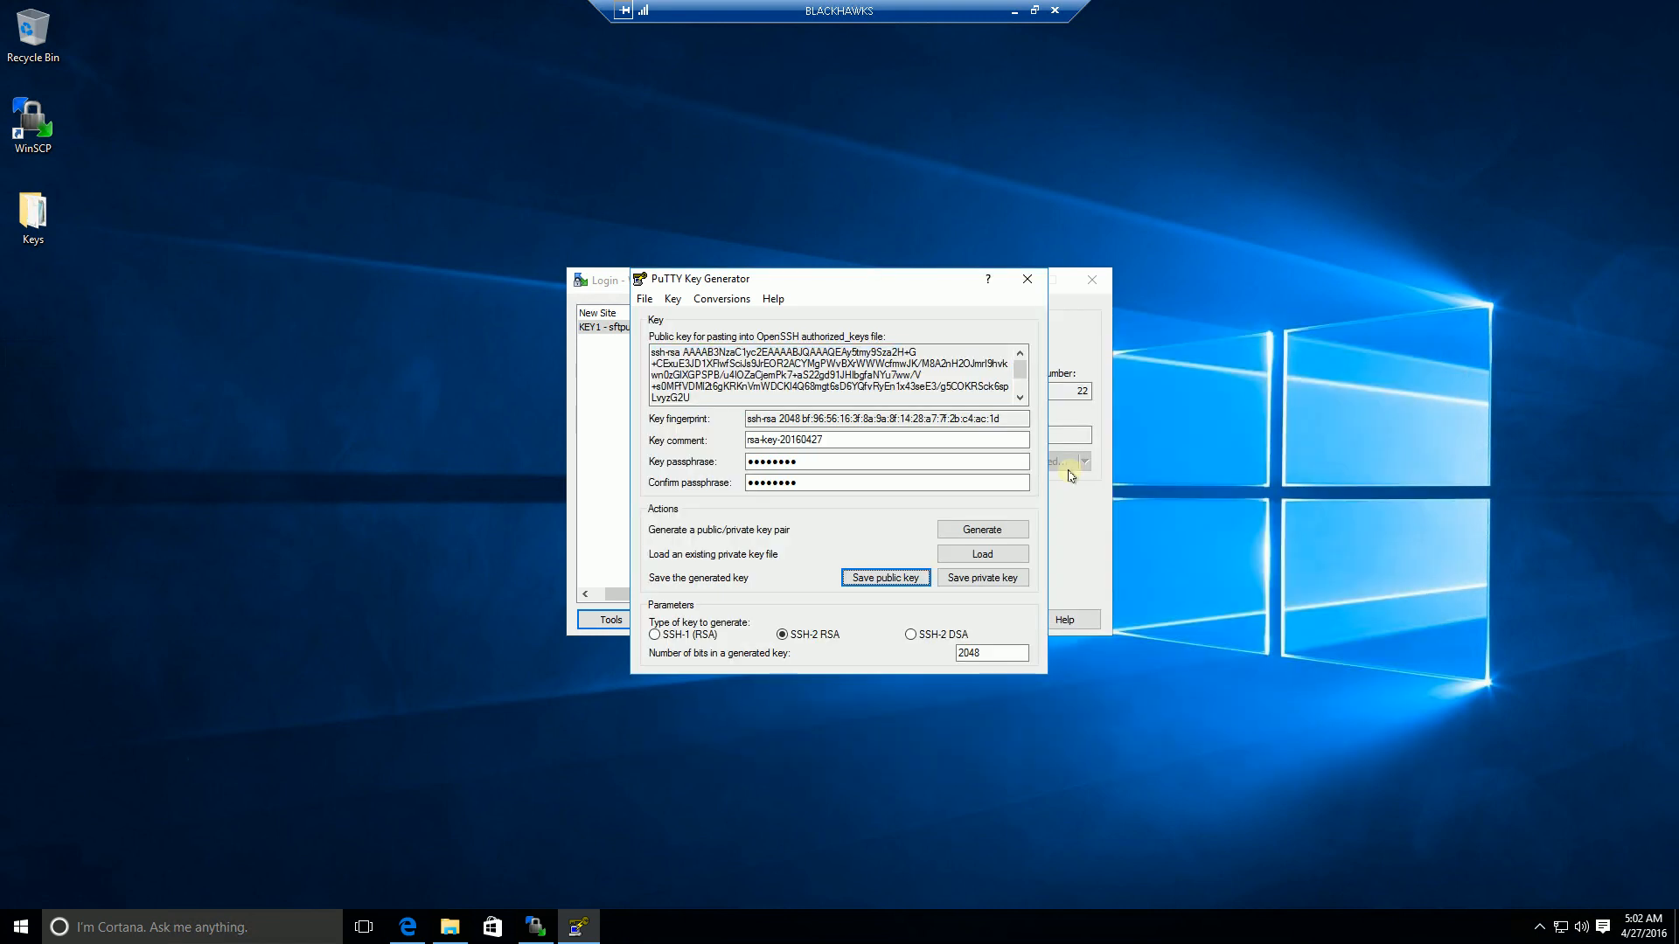
pyautogui.moveTo(1081, 339)
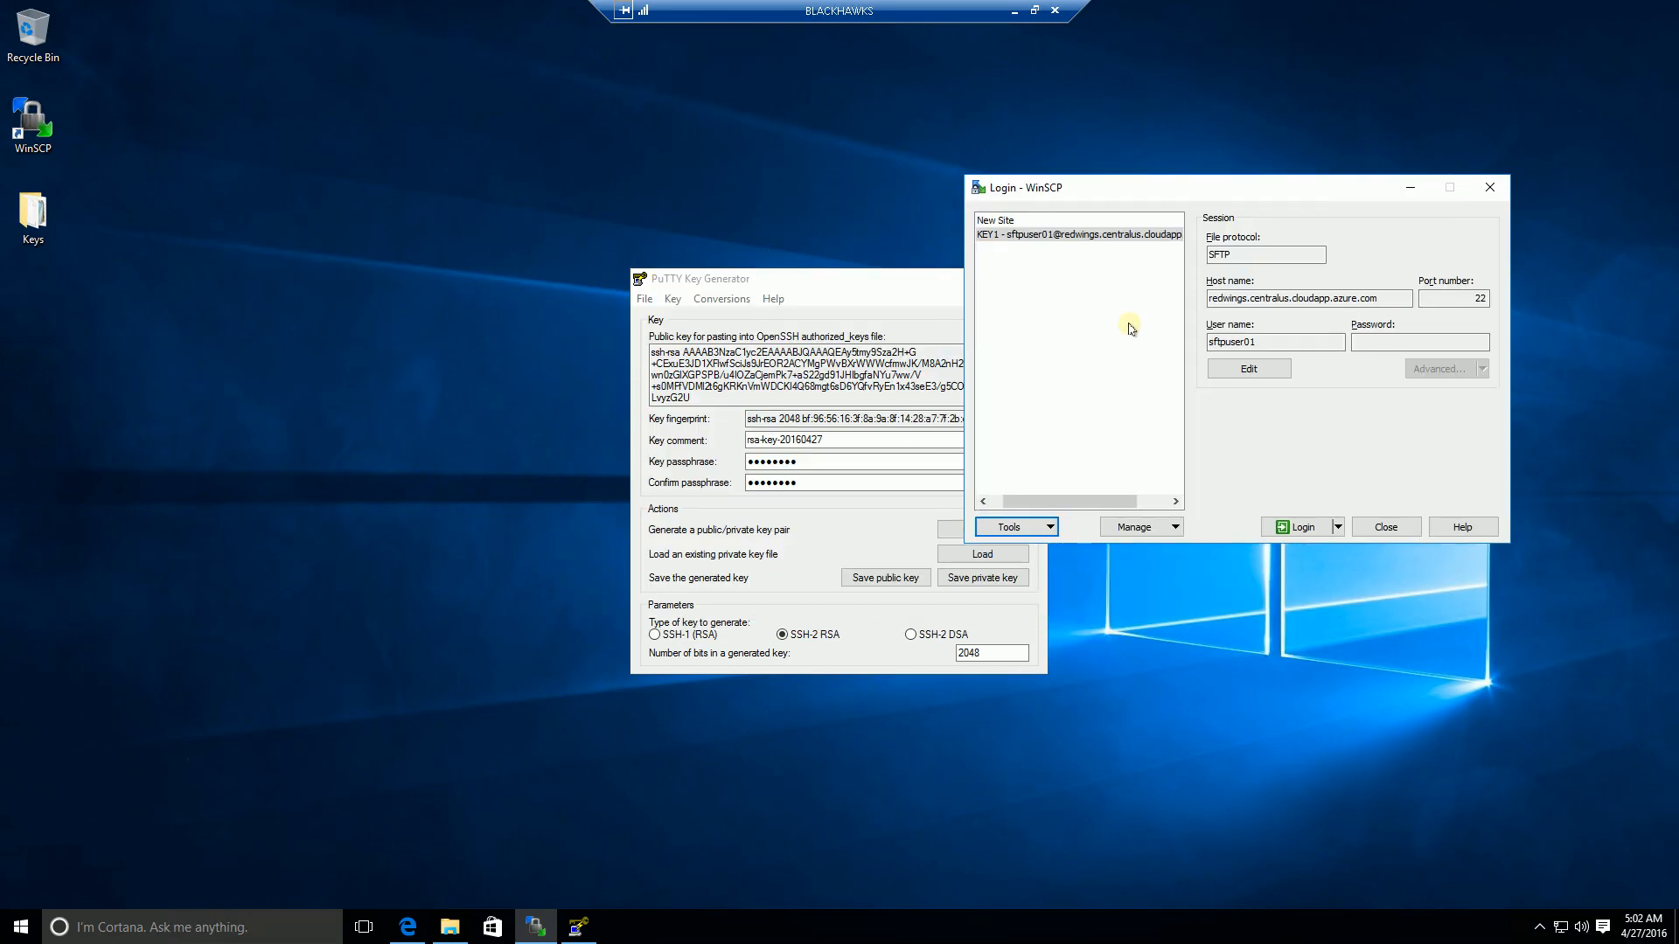
# Open the Keys folder and open mykey02.pub for editing in TextPad.
pyautogui.doubleClick(32, 210)
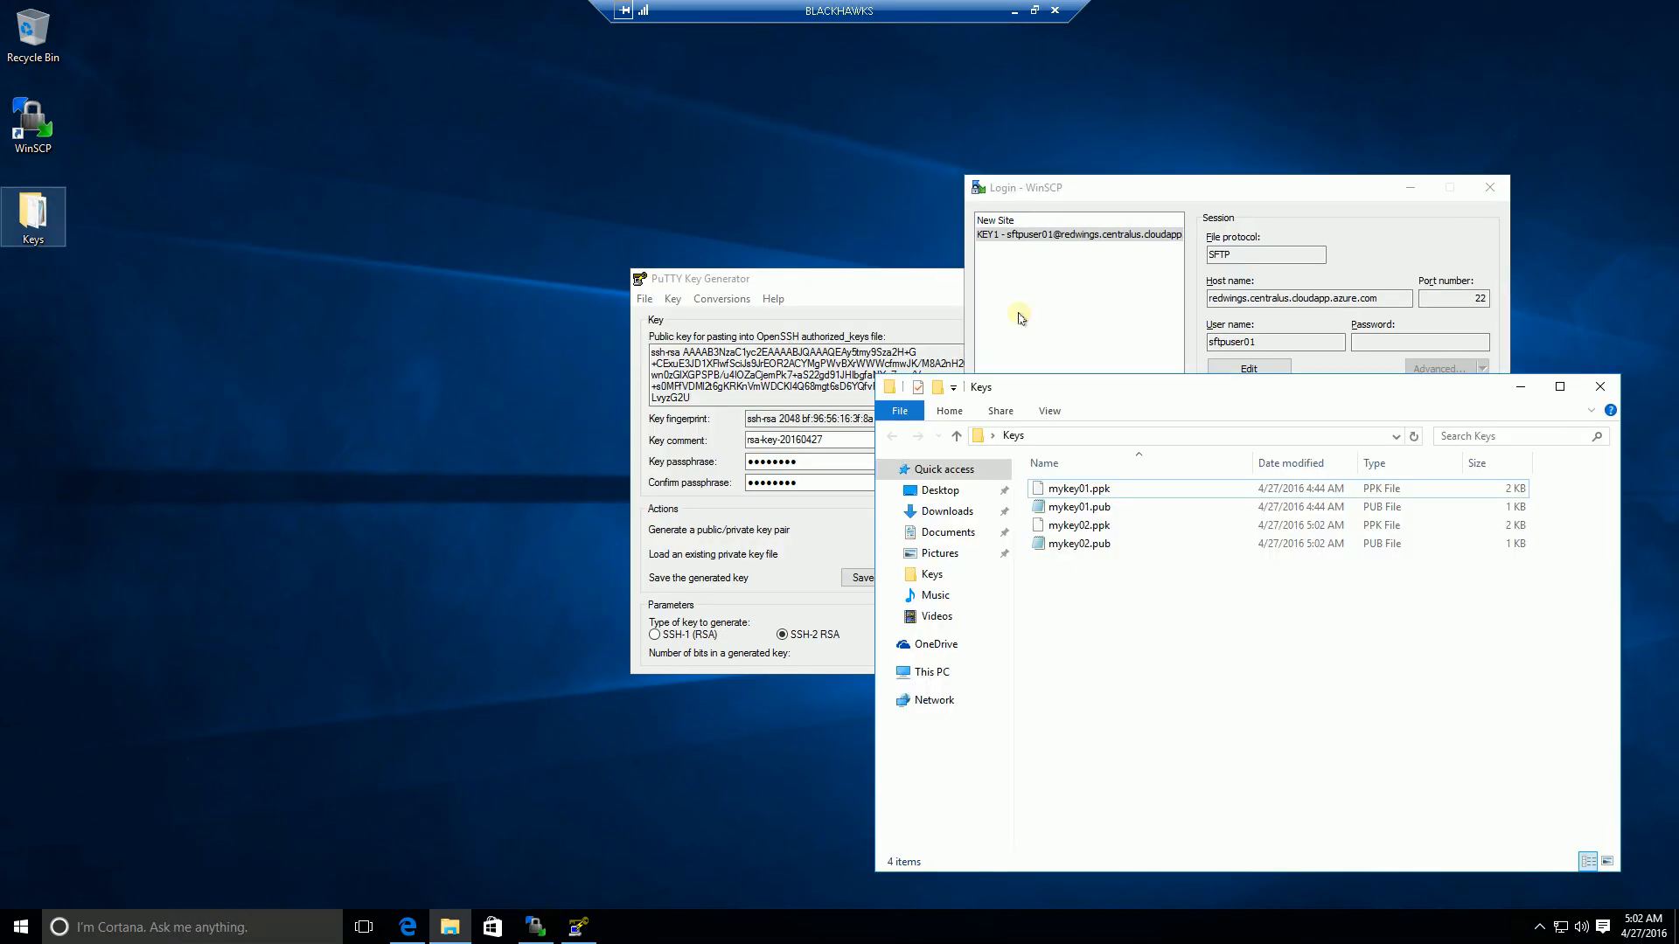
pyautogui.click(732, 278)
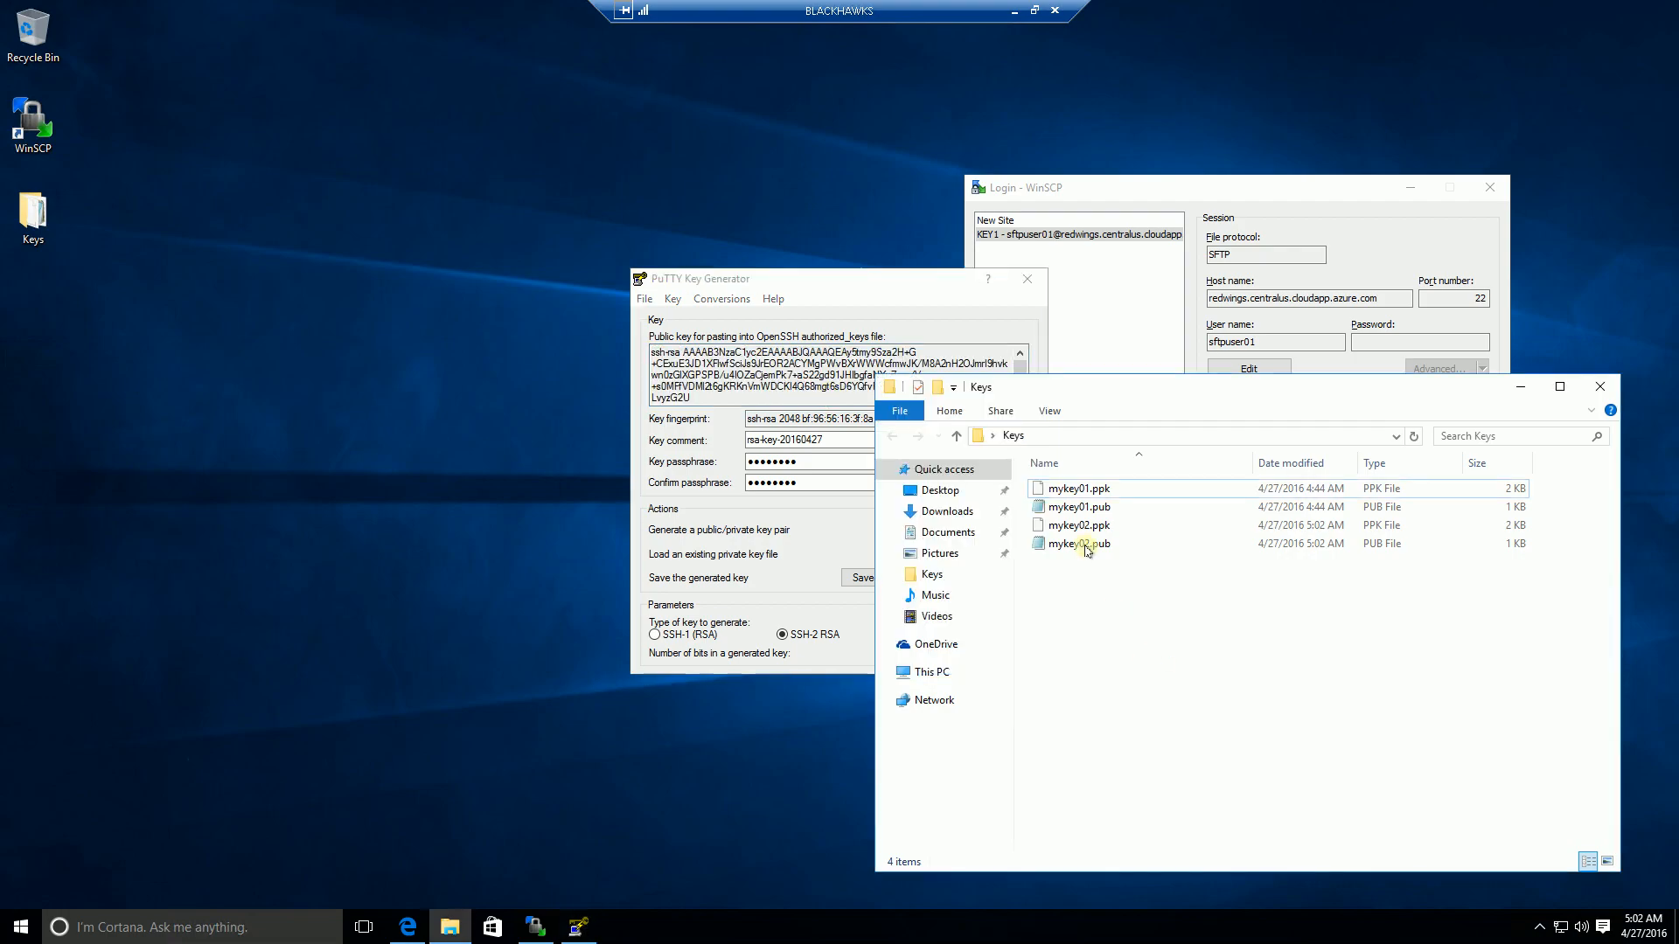
pyautogui.click(1078, 544)
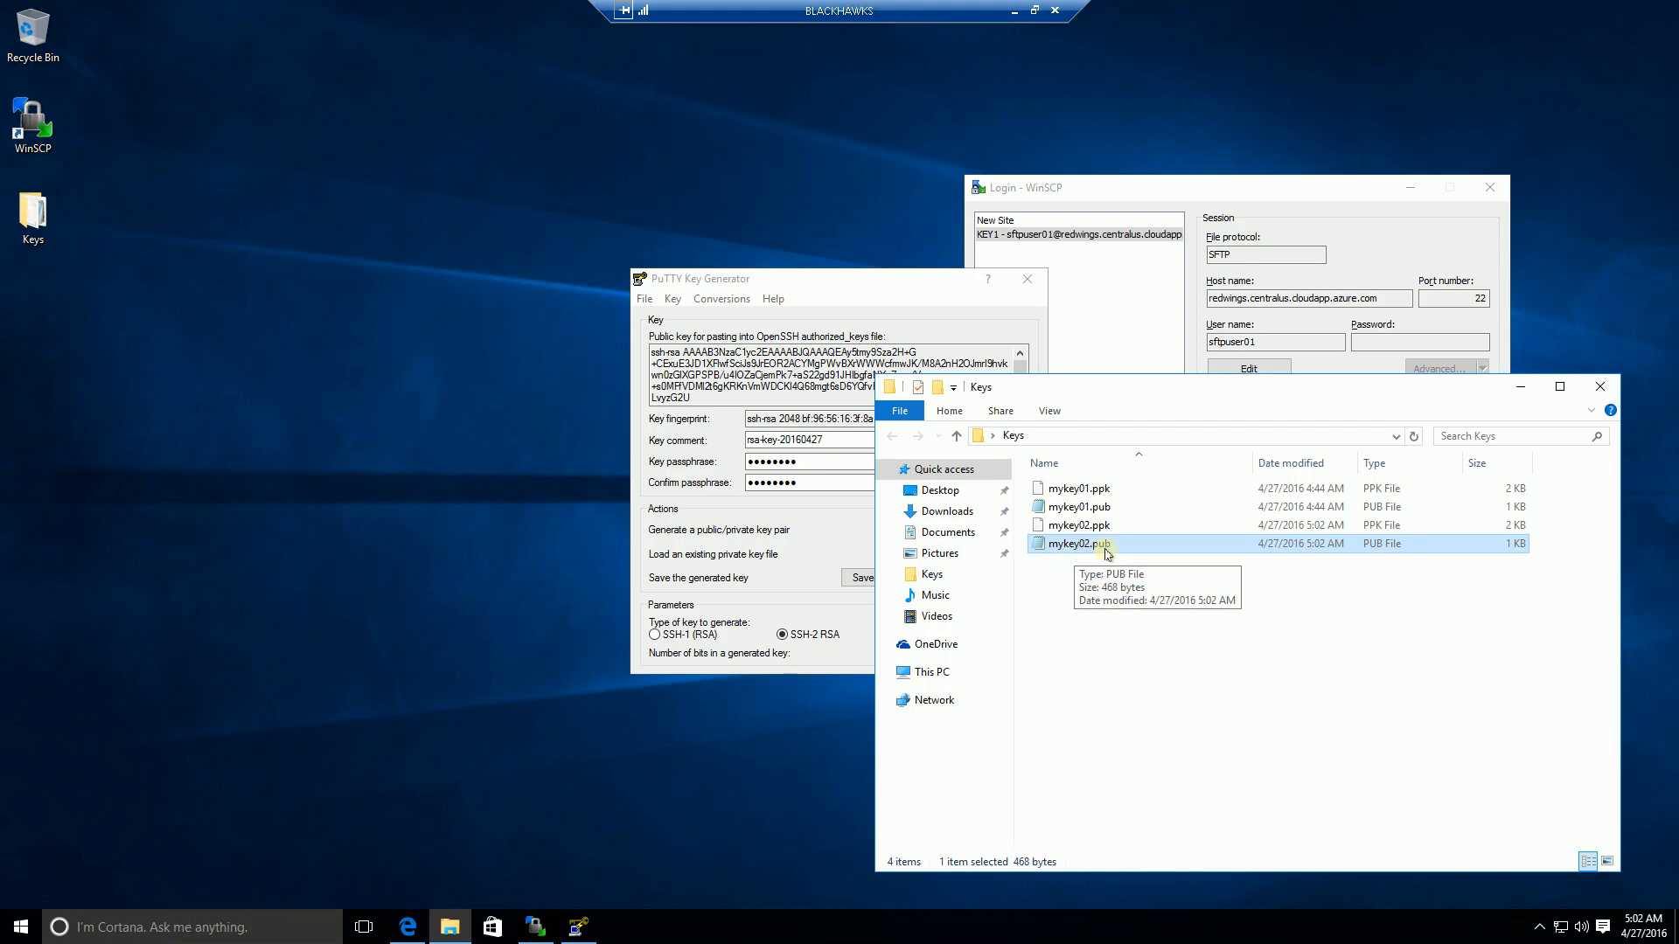
pyautogui.moveTo(1074, 602)
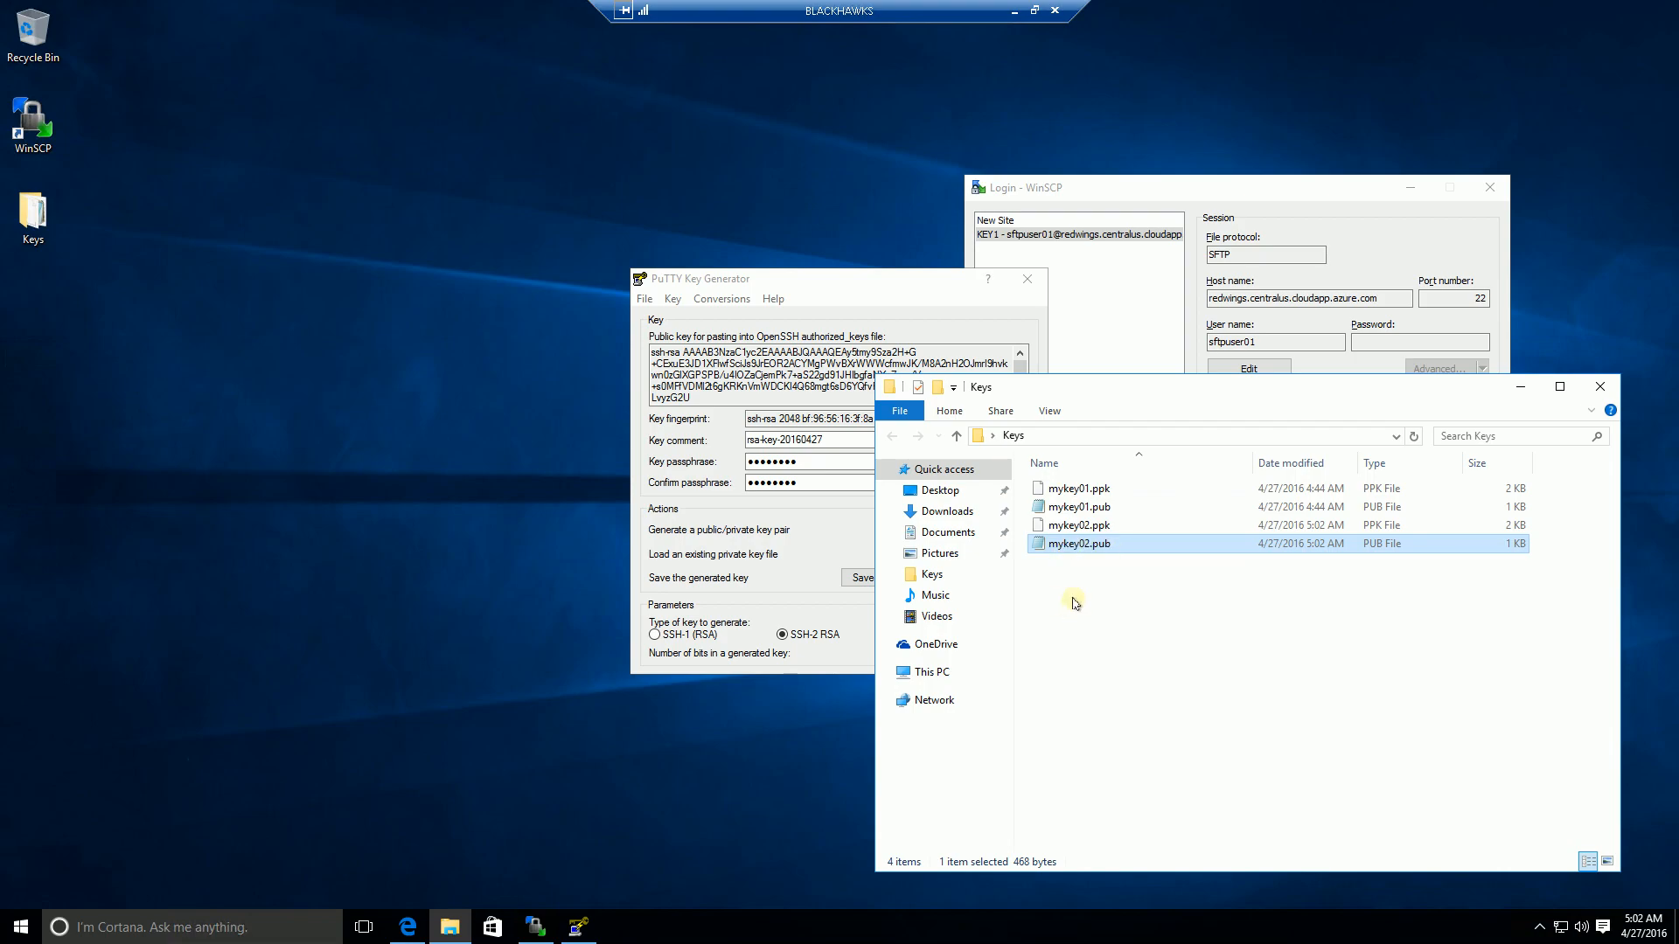
pyautogui.moveTo(1090, 569)
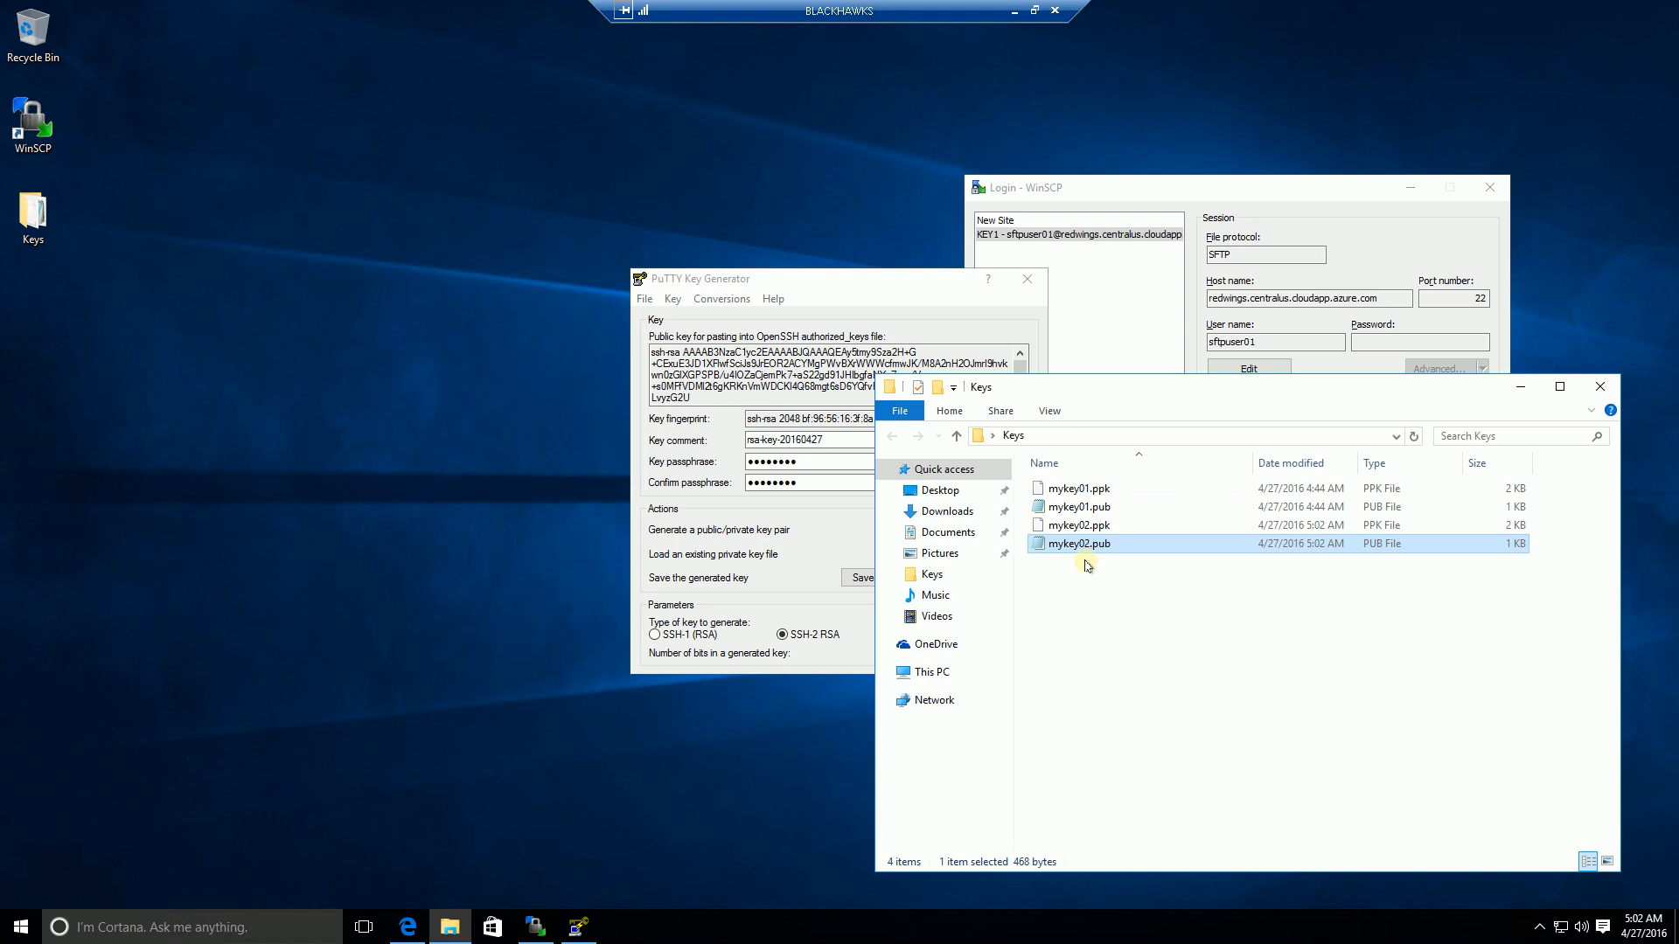
pyautogui.moveTo(728, 185)
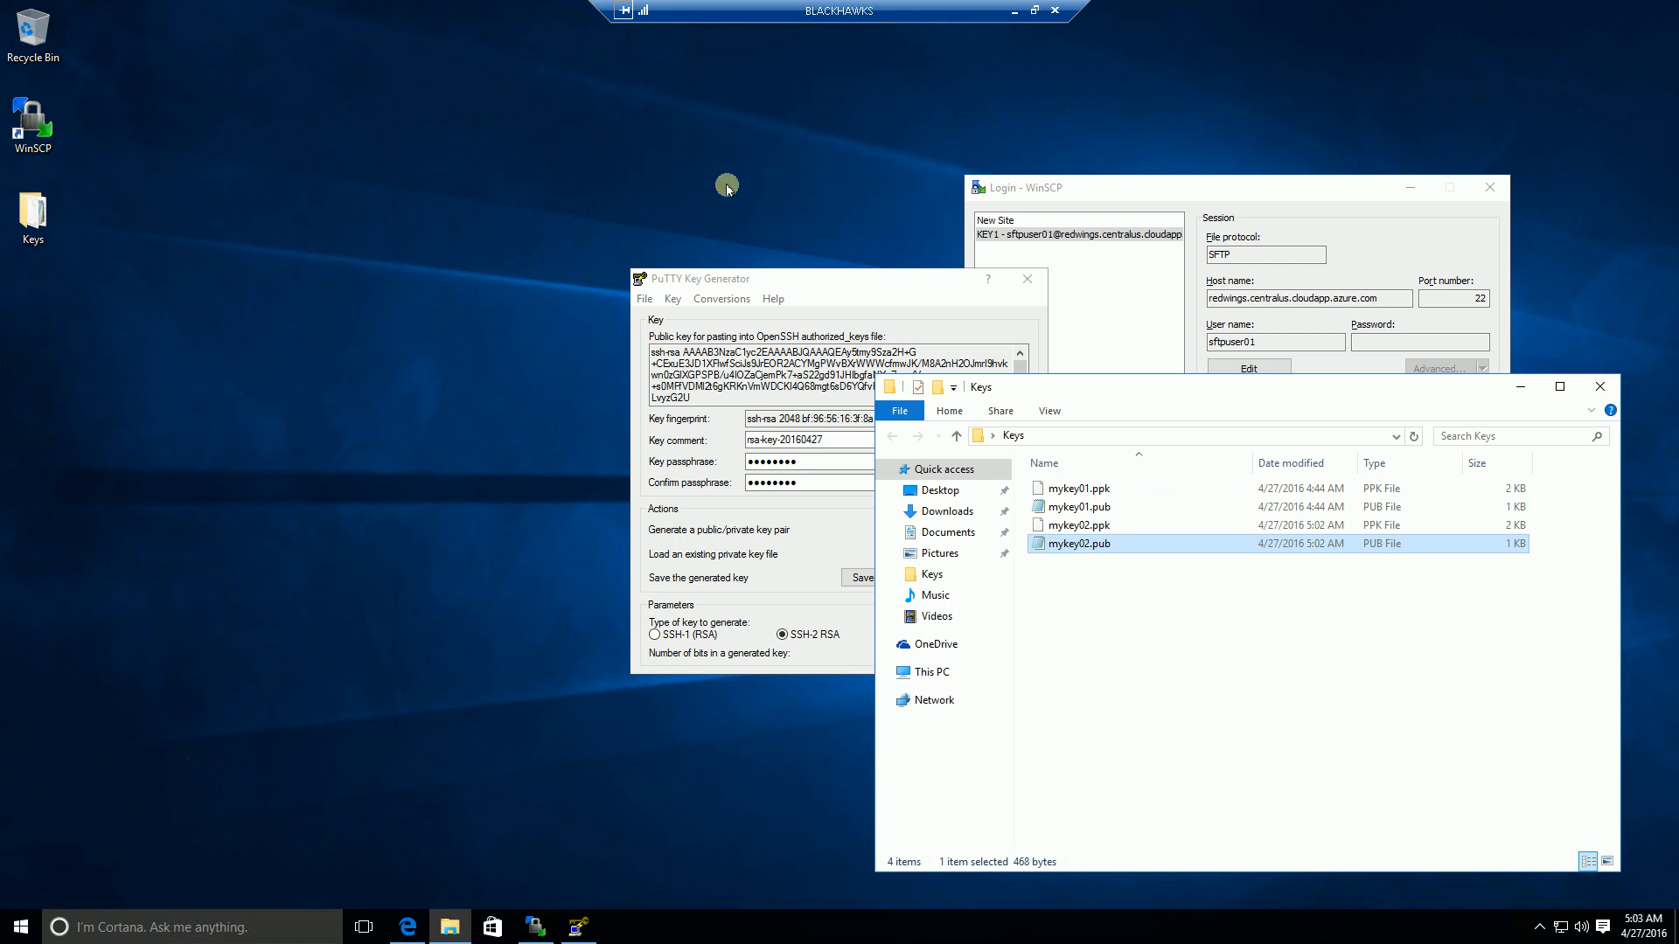
pyautogui.moveTo(1015, 11)
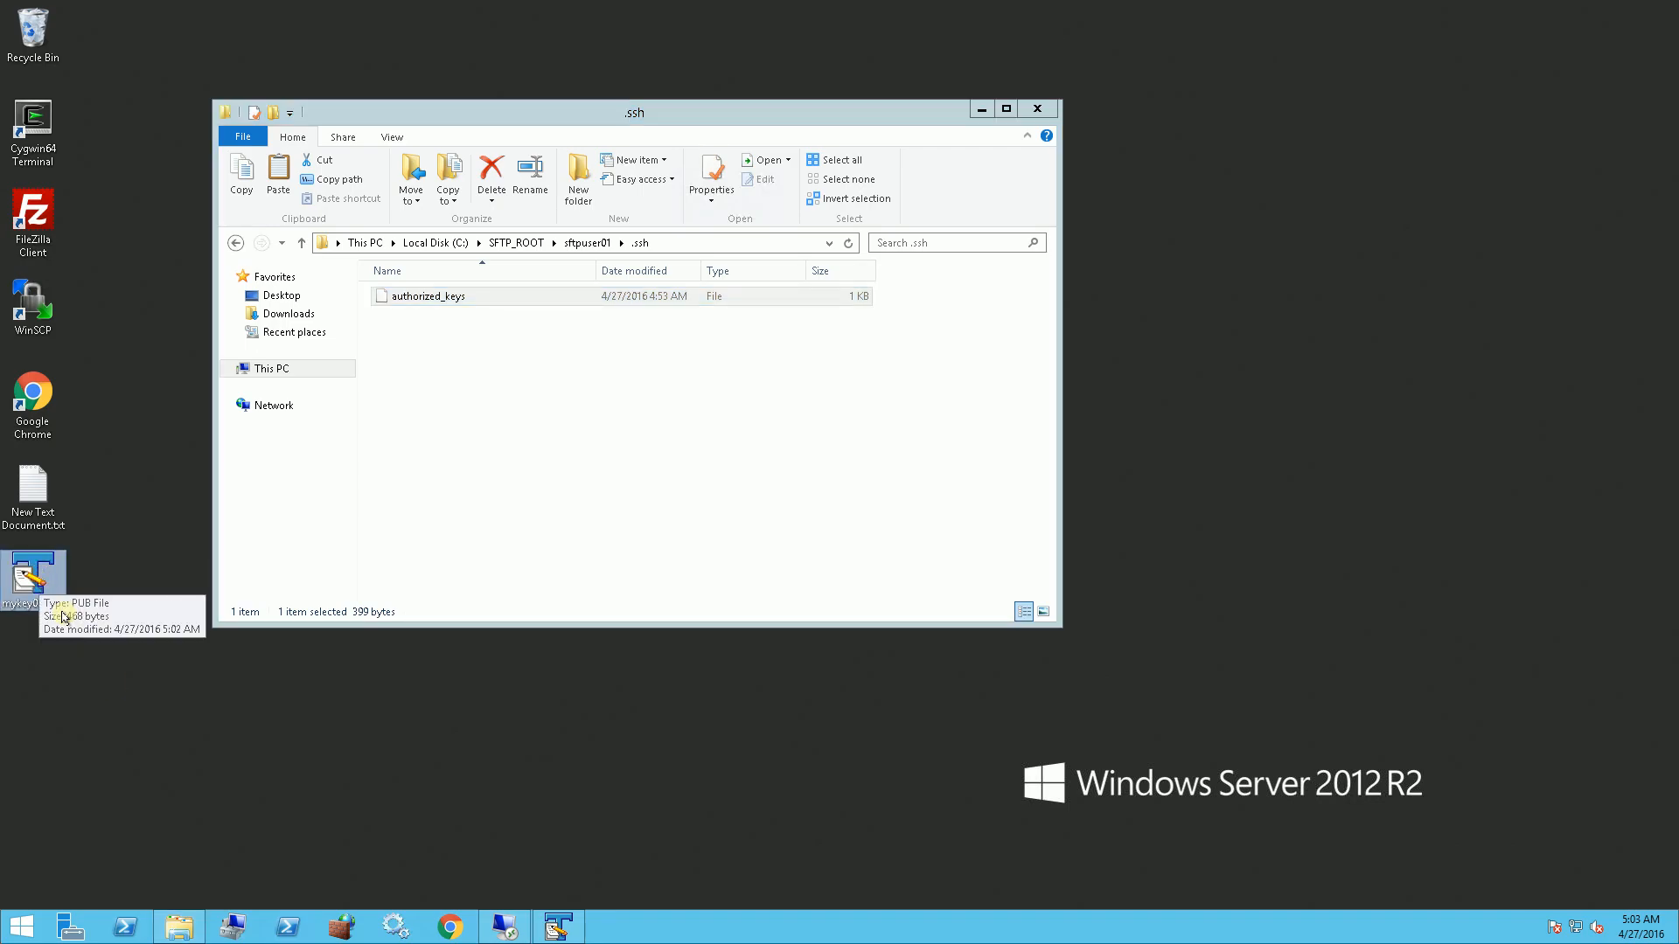
pyautogui.rightClick(33, 573)
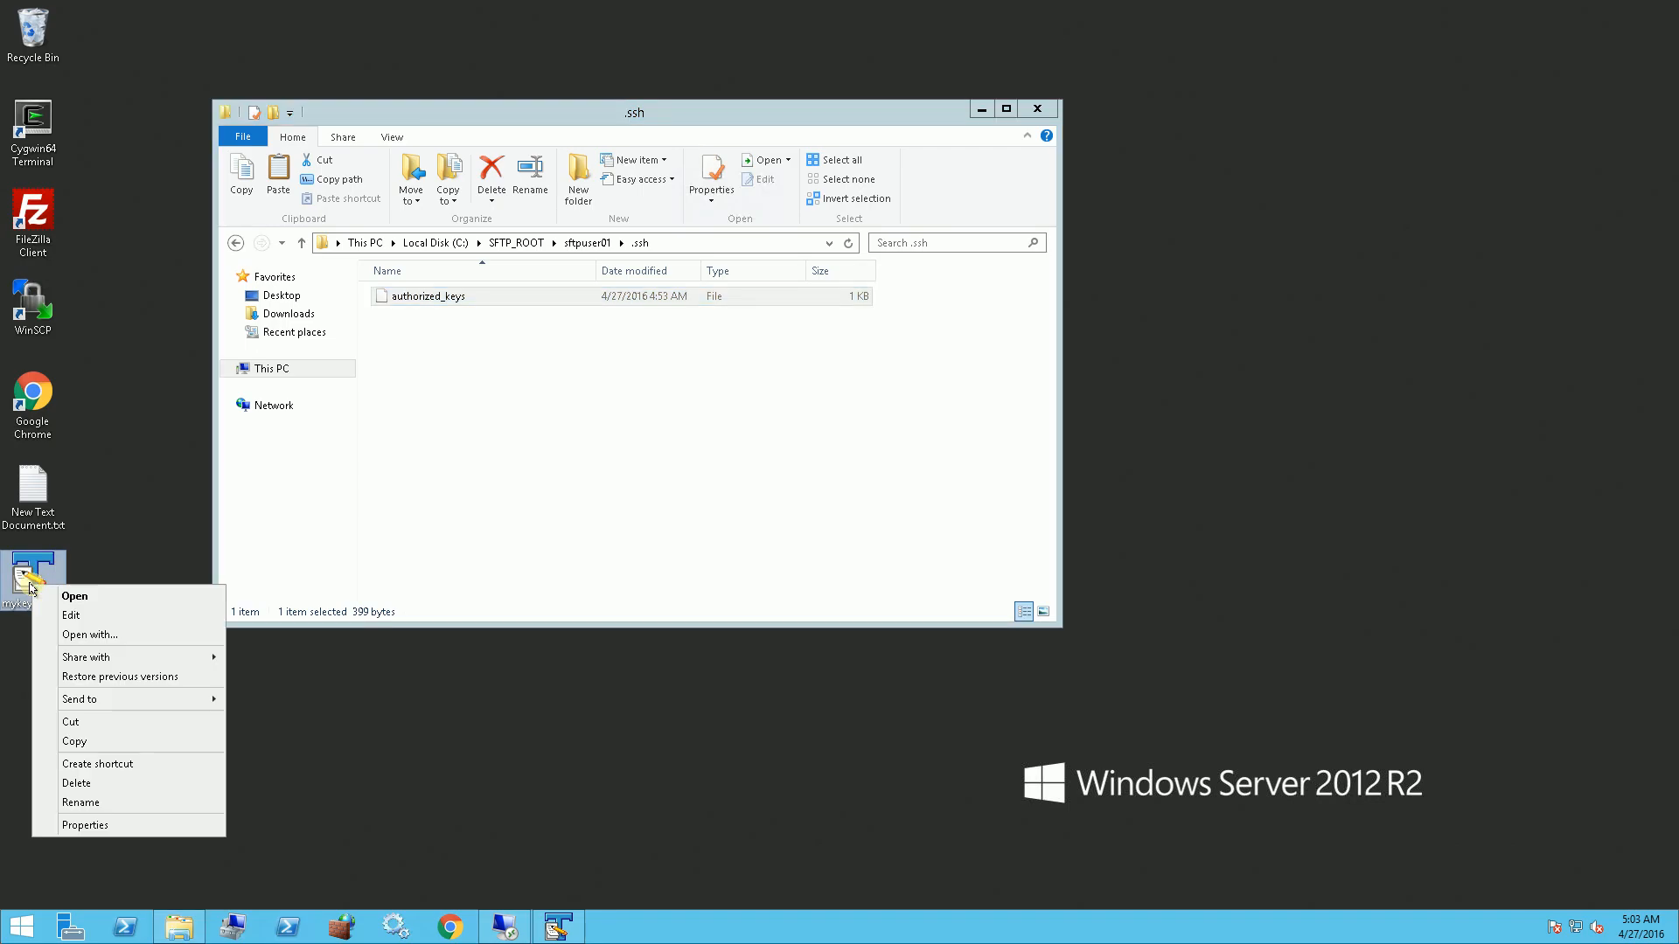
pyautogui.click(74, 596)
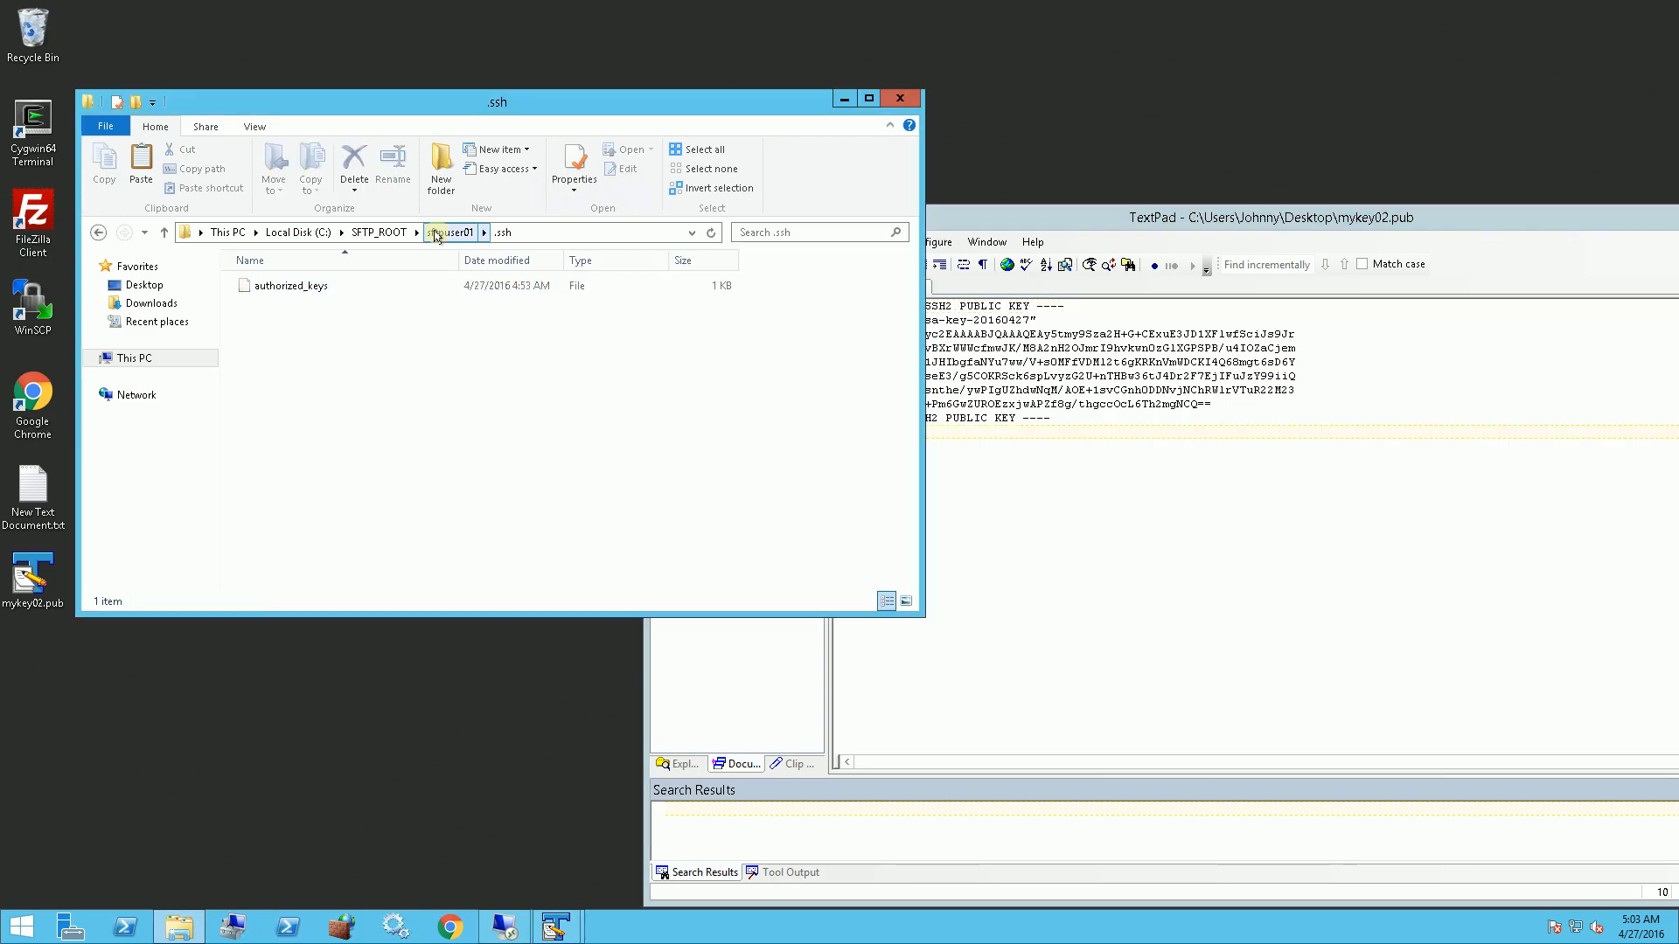
# Browse to sftpuser01's .ssh folder and select authorized_keys.
pyautogui.click(446, 232)
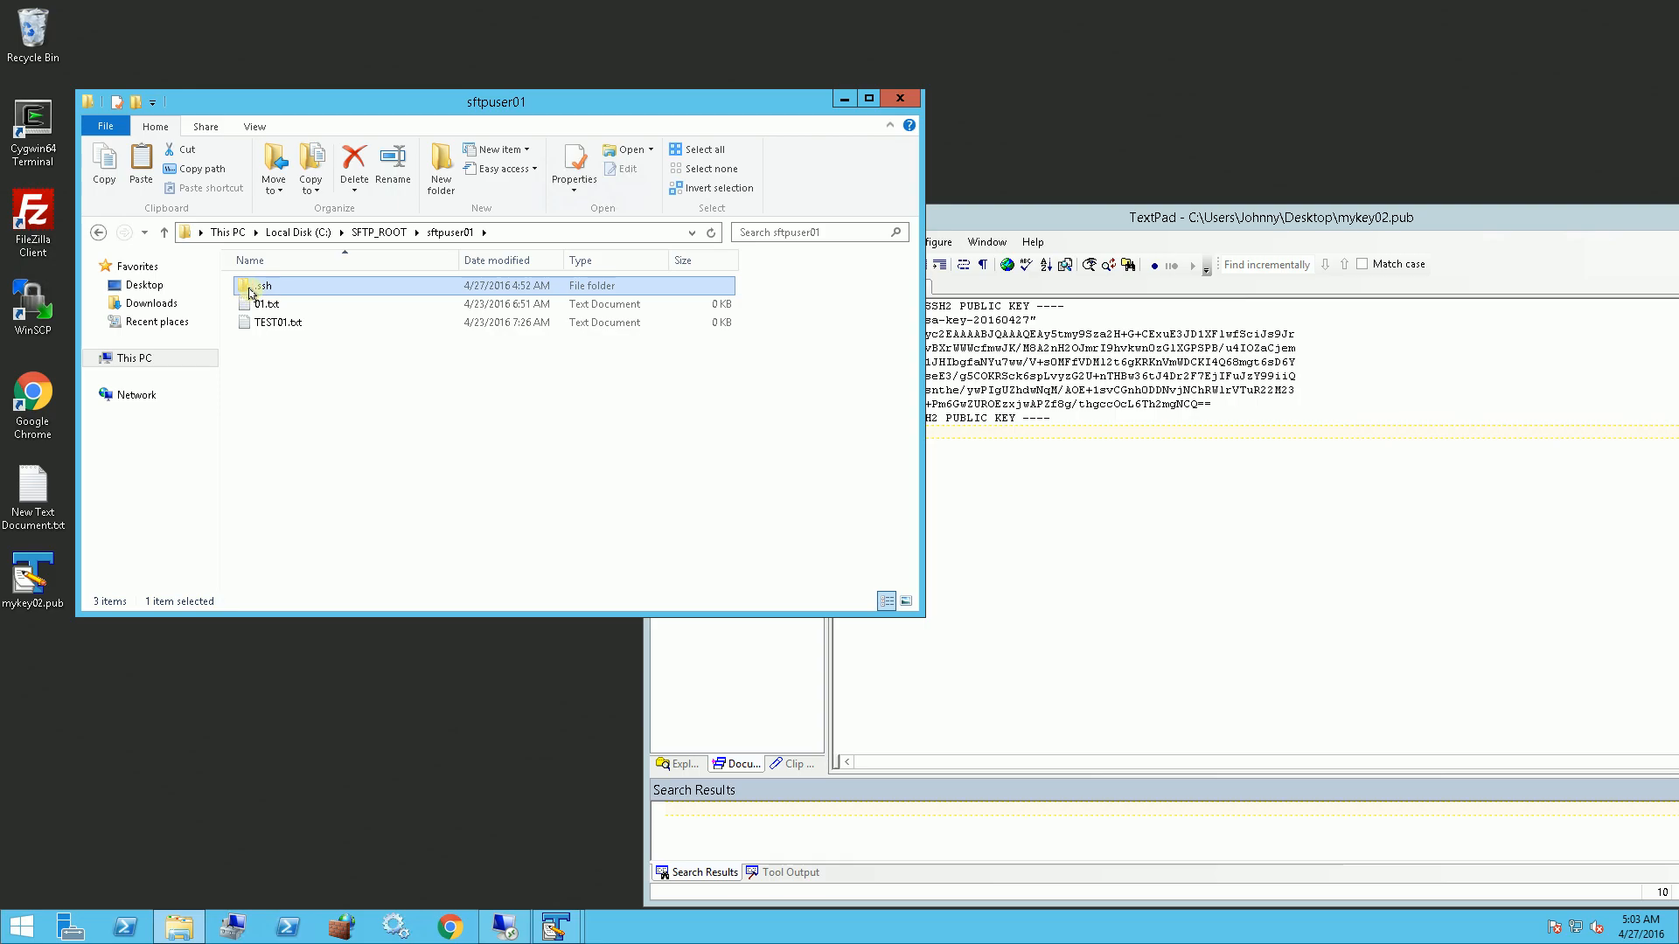
pyautogui.moveTo(304, 288)
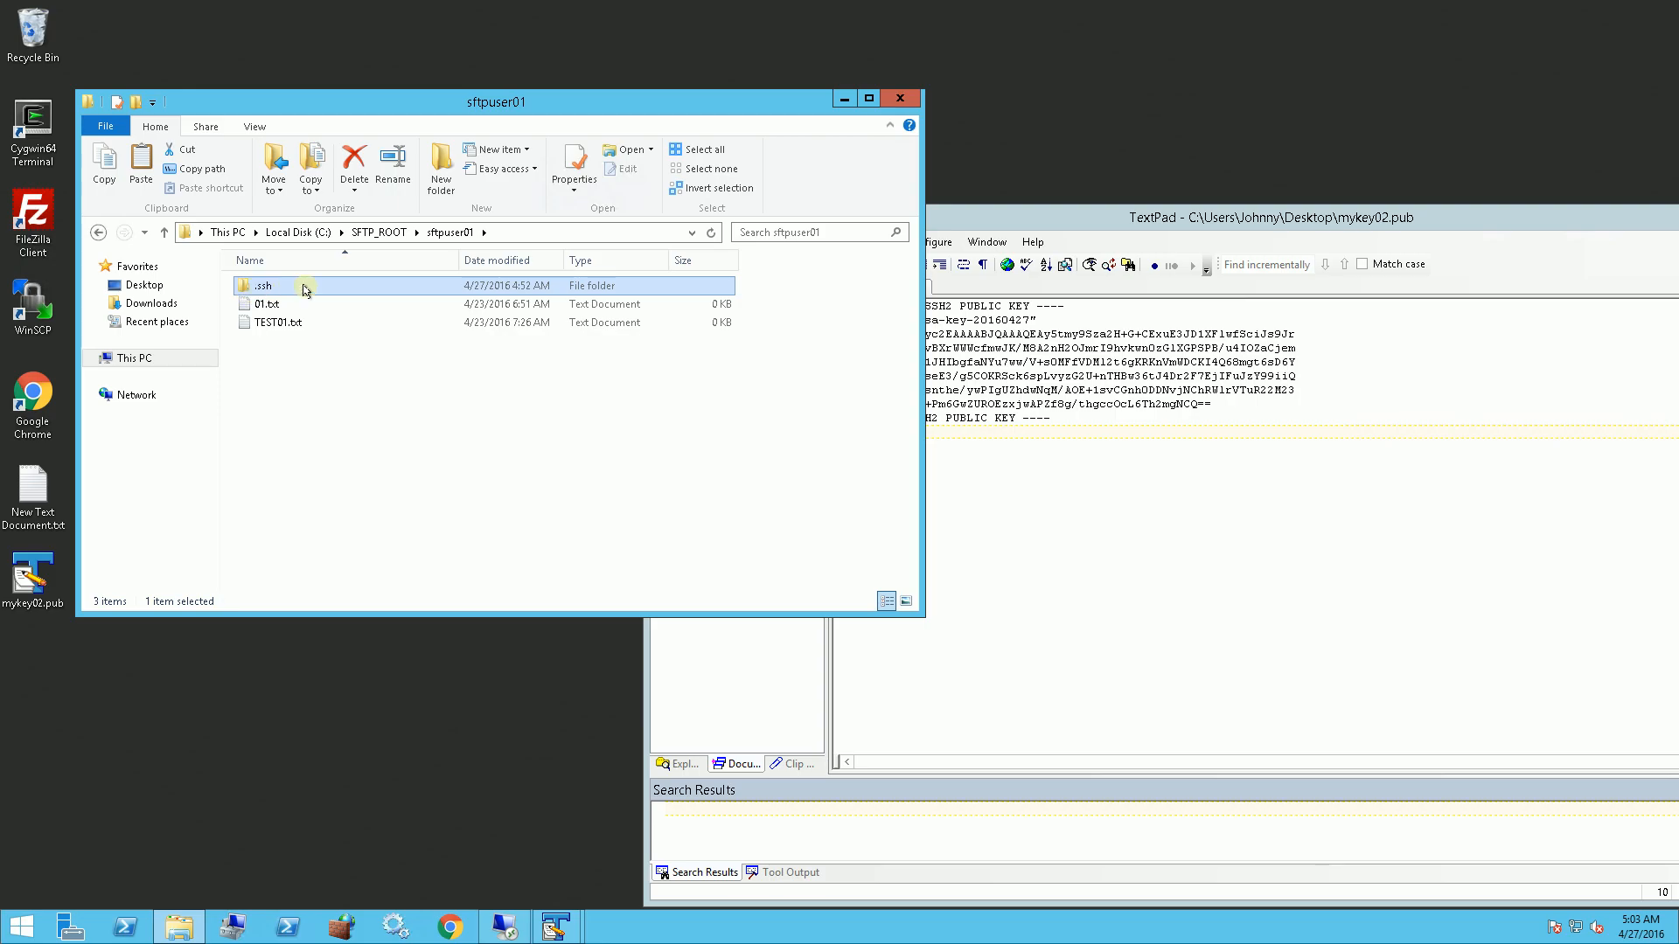
pyautogui.moveTo(276, 288)
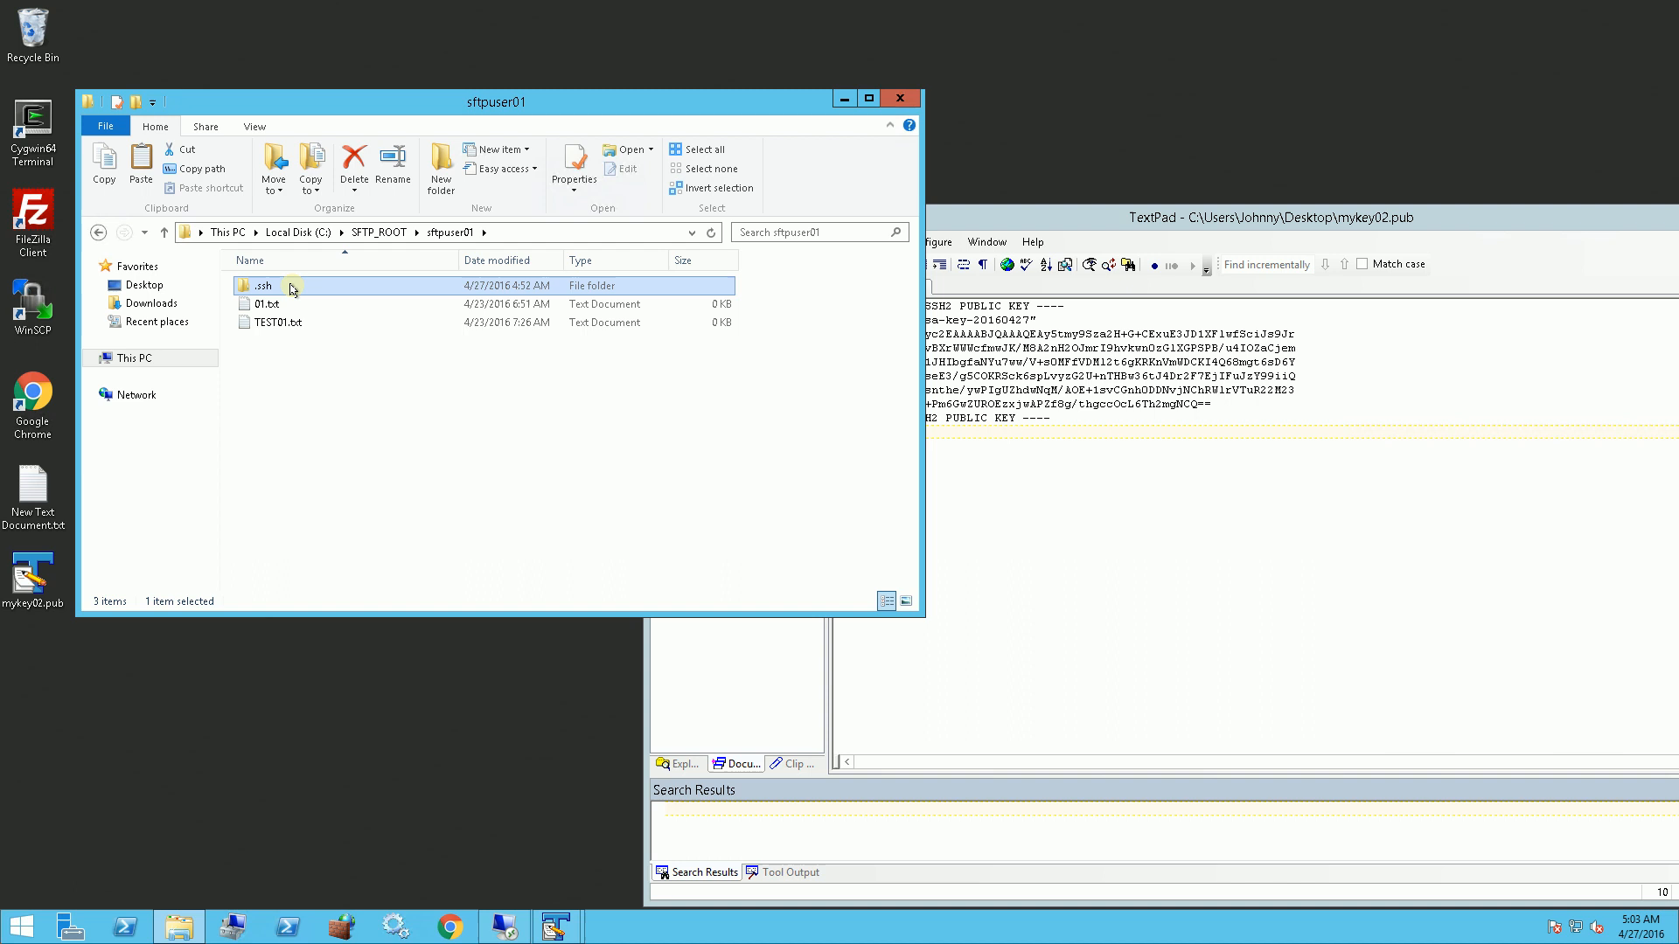
pyautogui.doubleClick(260, 286)
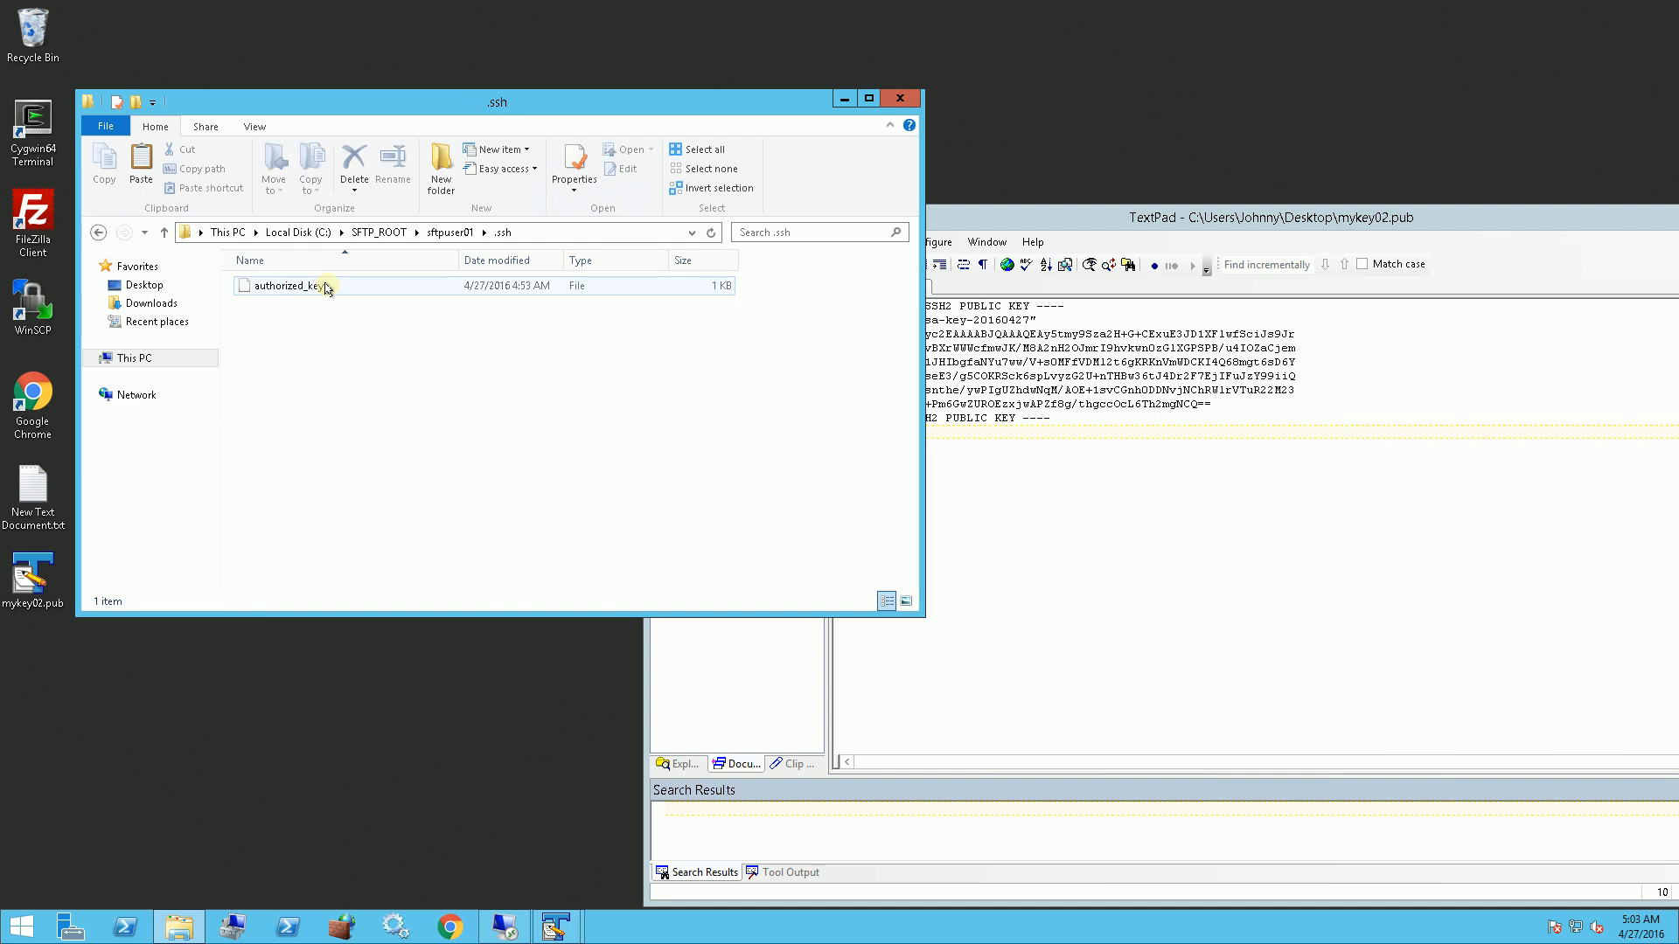
pyautogui.click(283, 286)
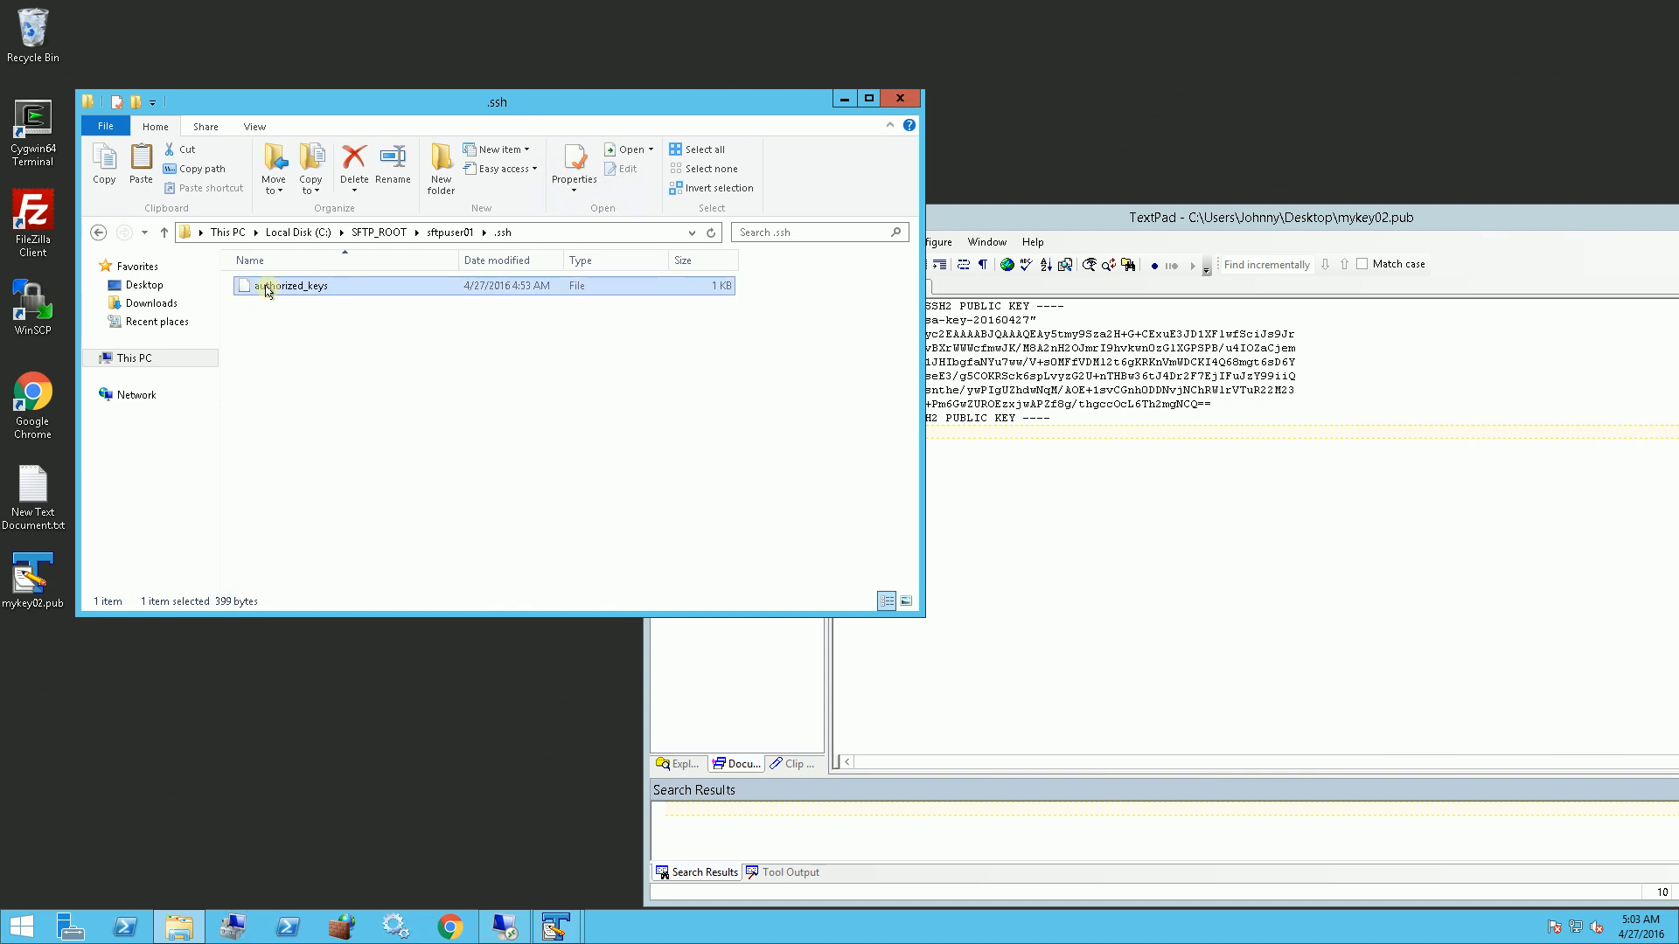
# Open sftpuser01's authorized_keys with Notepad, then view it in TextPad.
pyautogui.rightClick(266, 289)
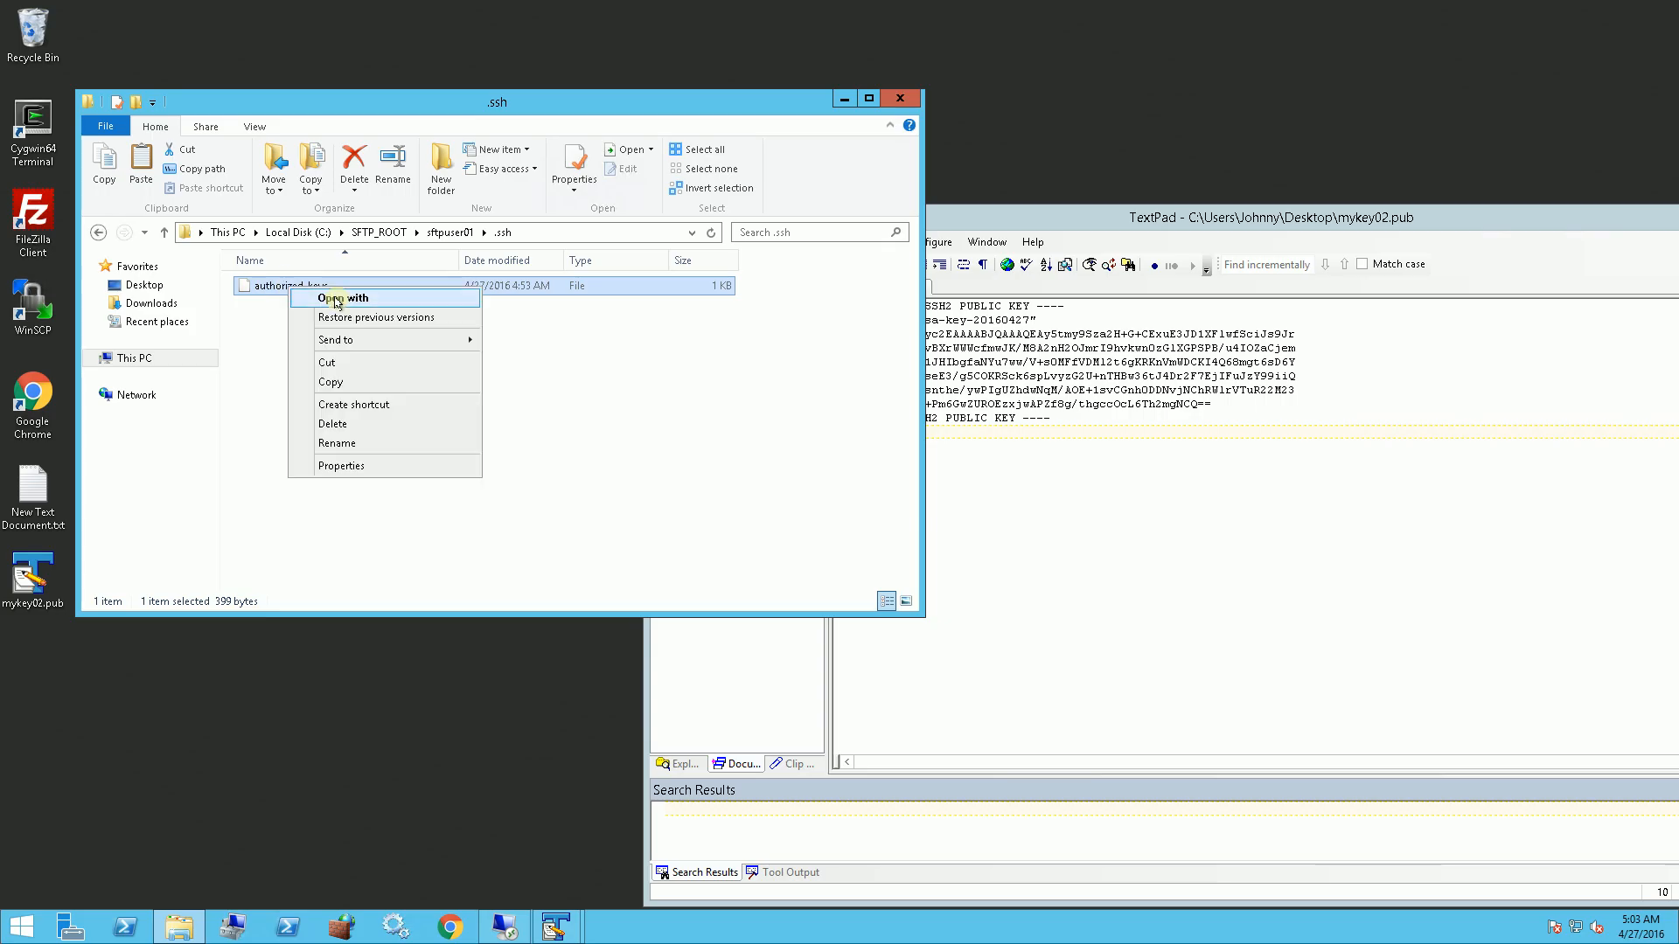
pyautogui.click(347, 297)
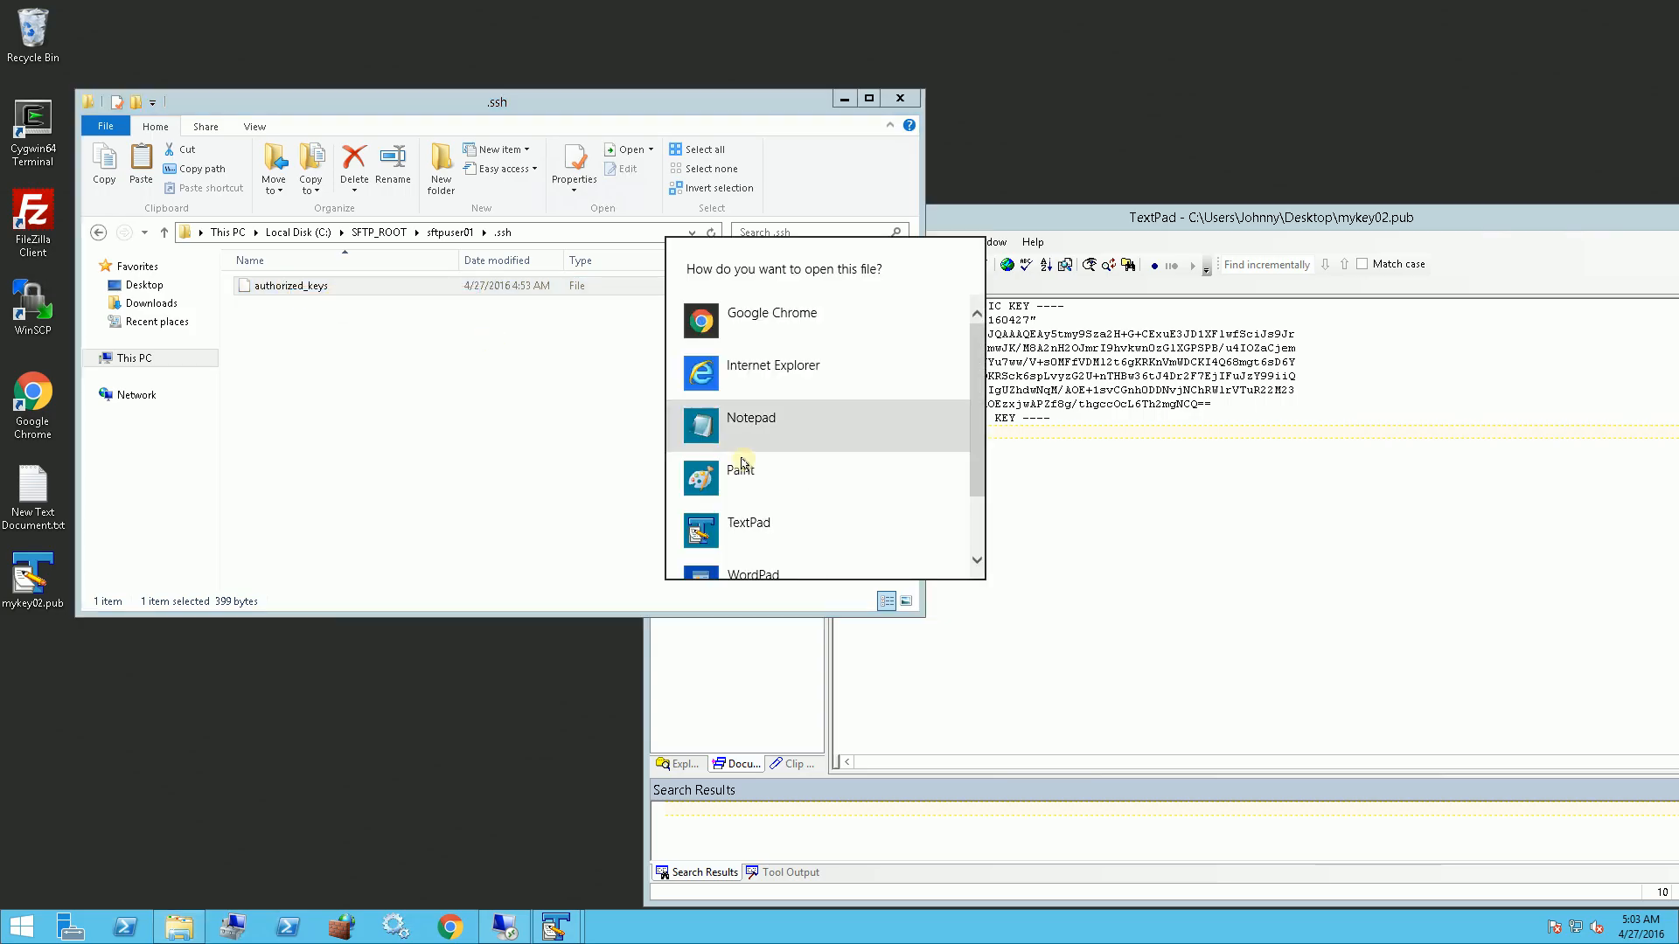
pyautogui.click(750, 418)
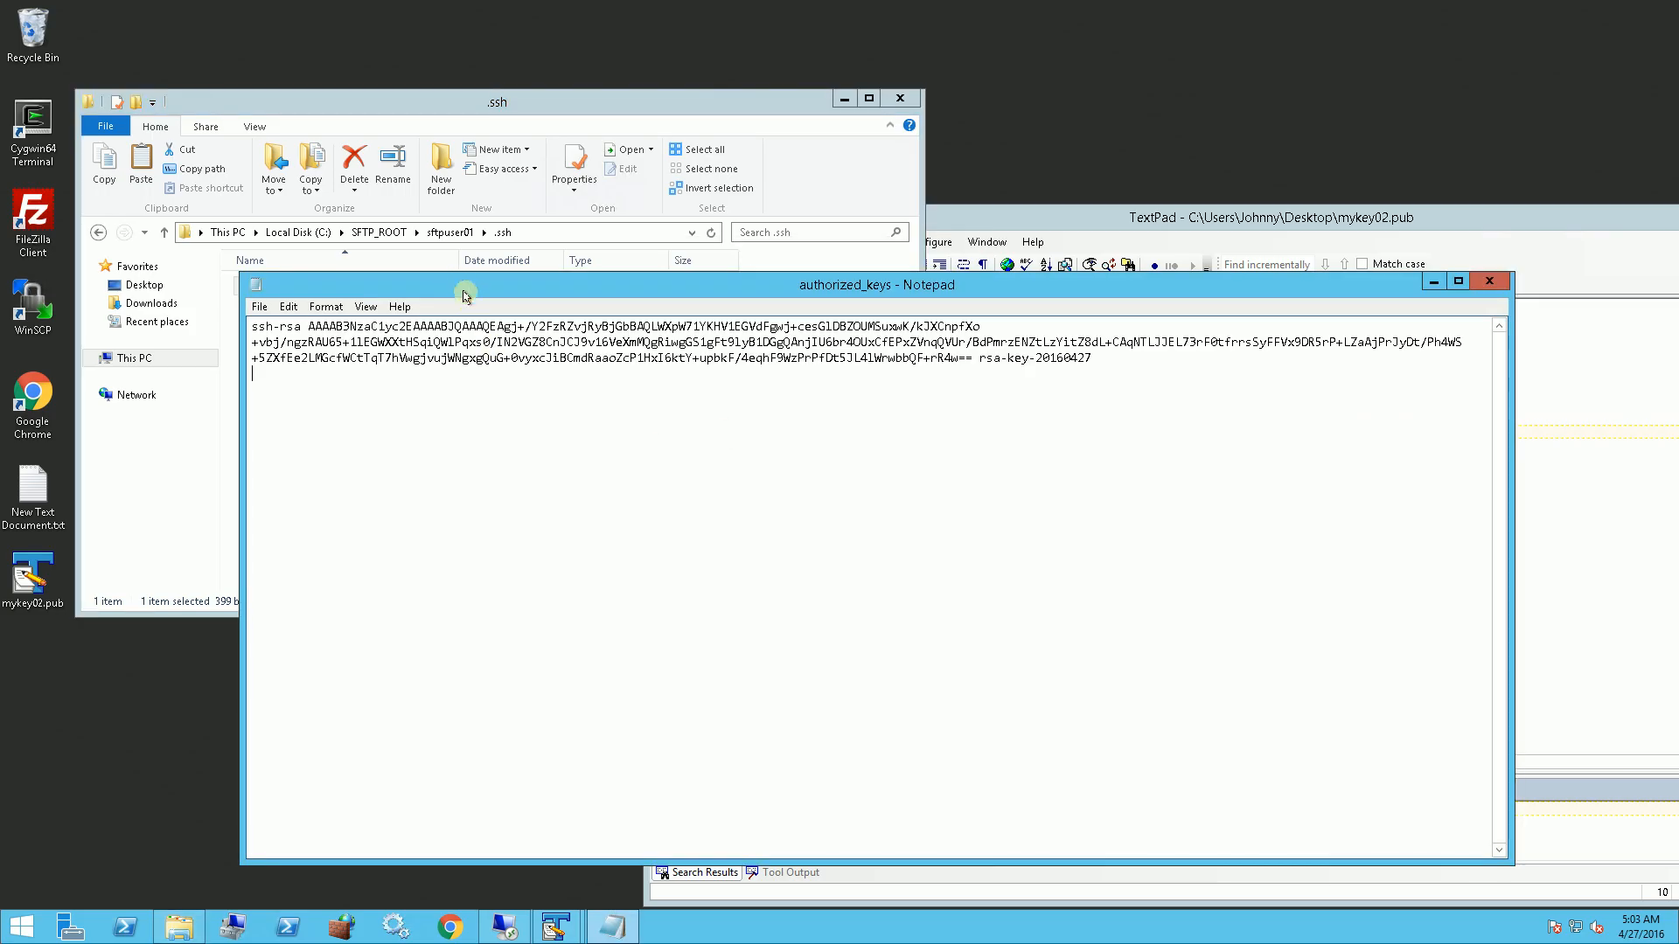
pyautogui.click(1490, 280)
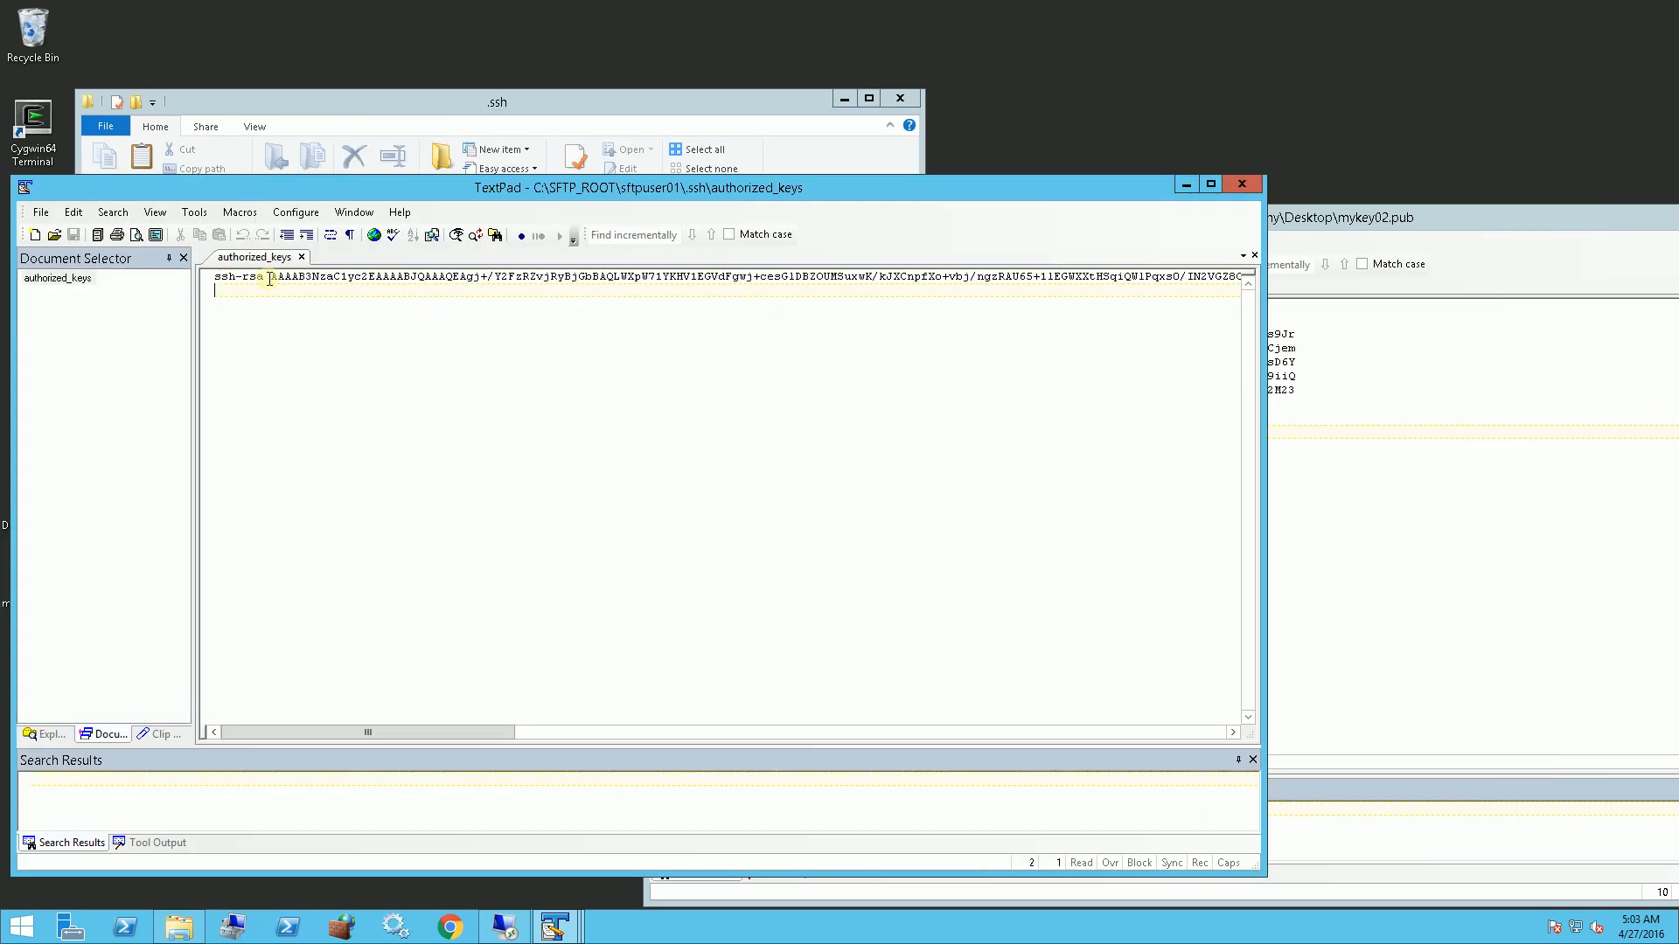
# Add a second ssh-rsa line holding the mykey02 key body and save authorized_keys.
pyautogui.doubleClick(240, 275)
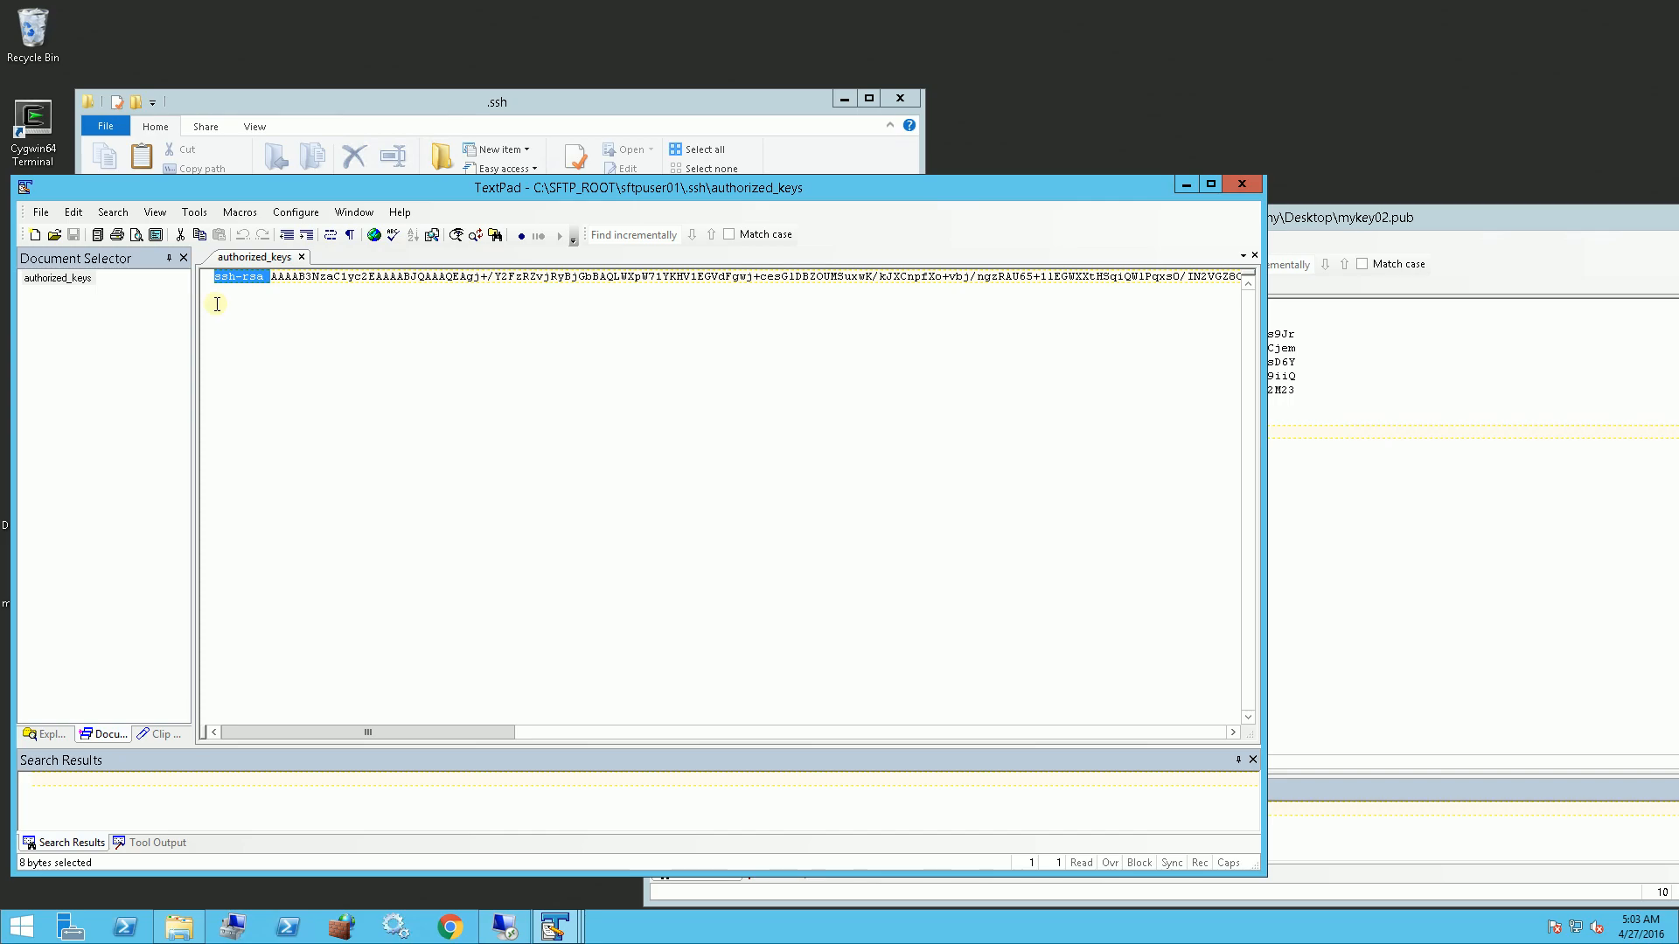
pyautogui.write('ssh-rsa')
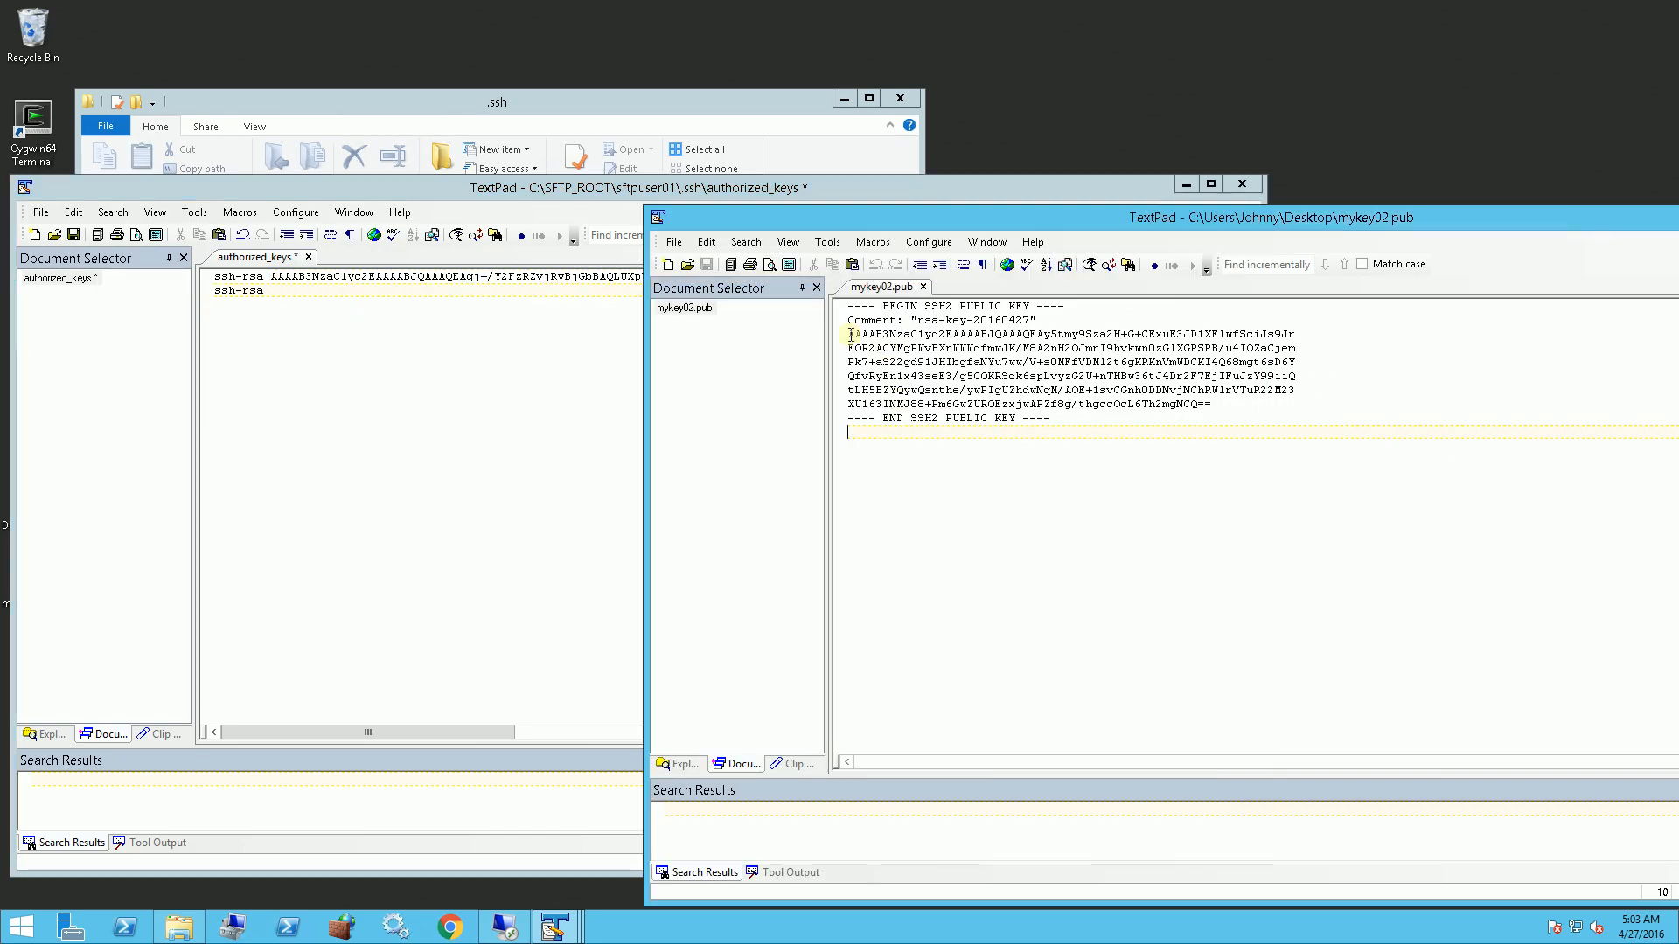
pyautogui.click(1214, 404)
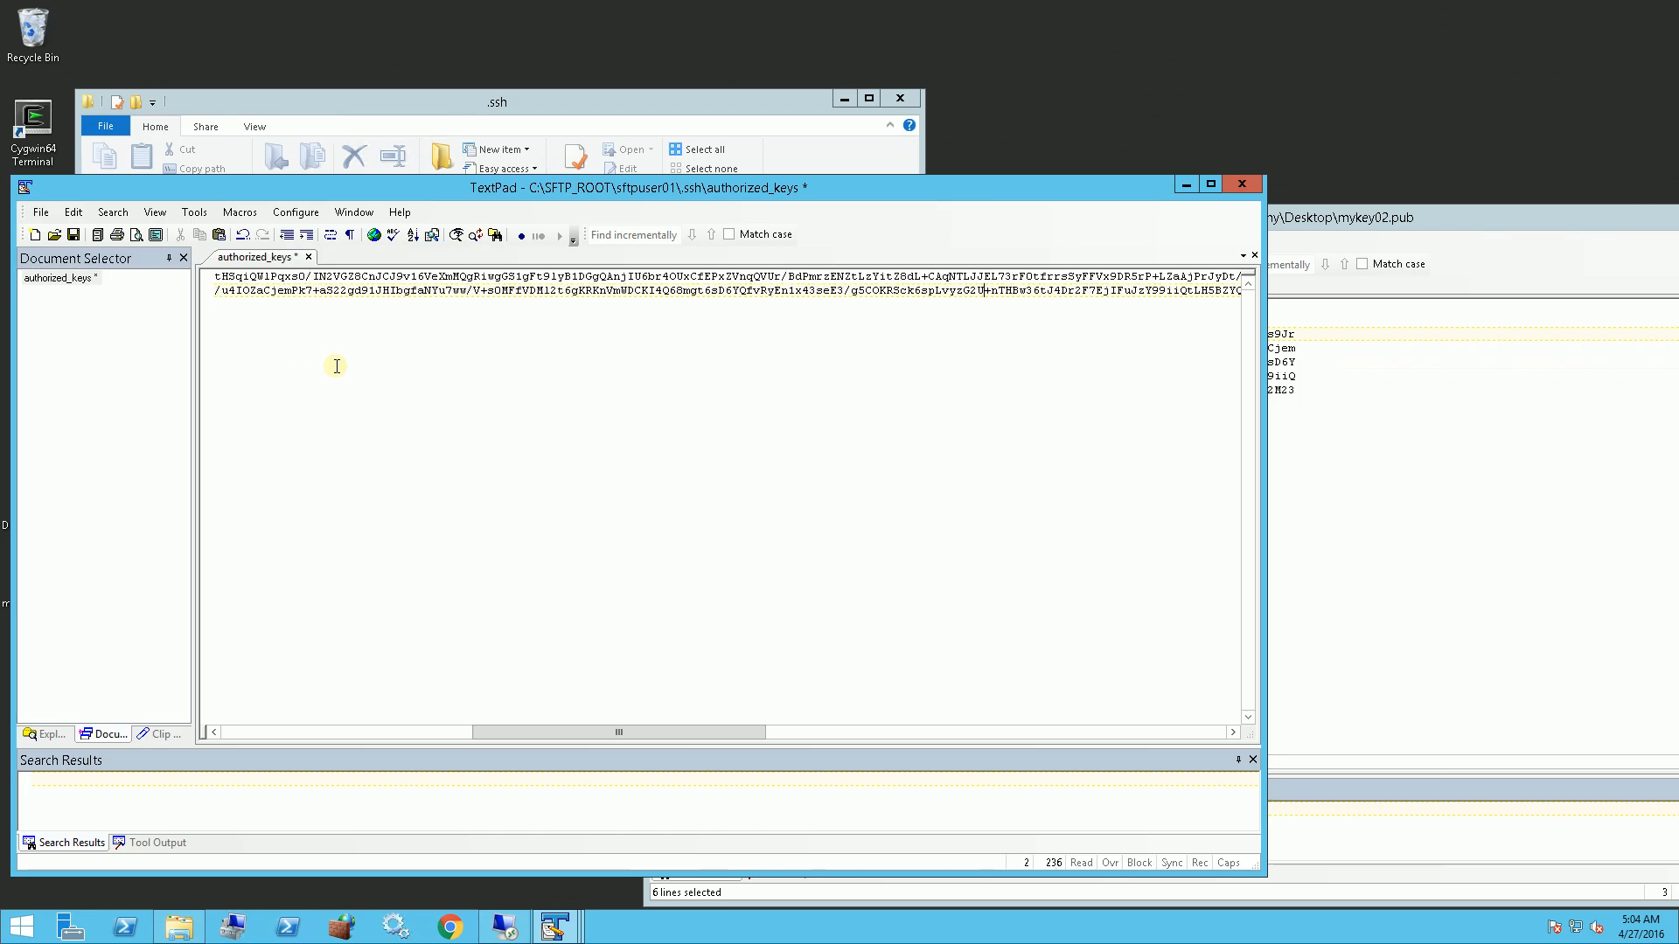
pyautogui.press('ctrl+s')
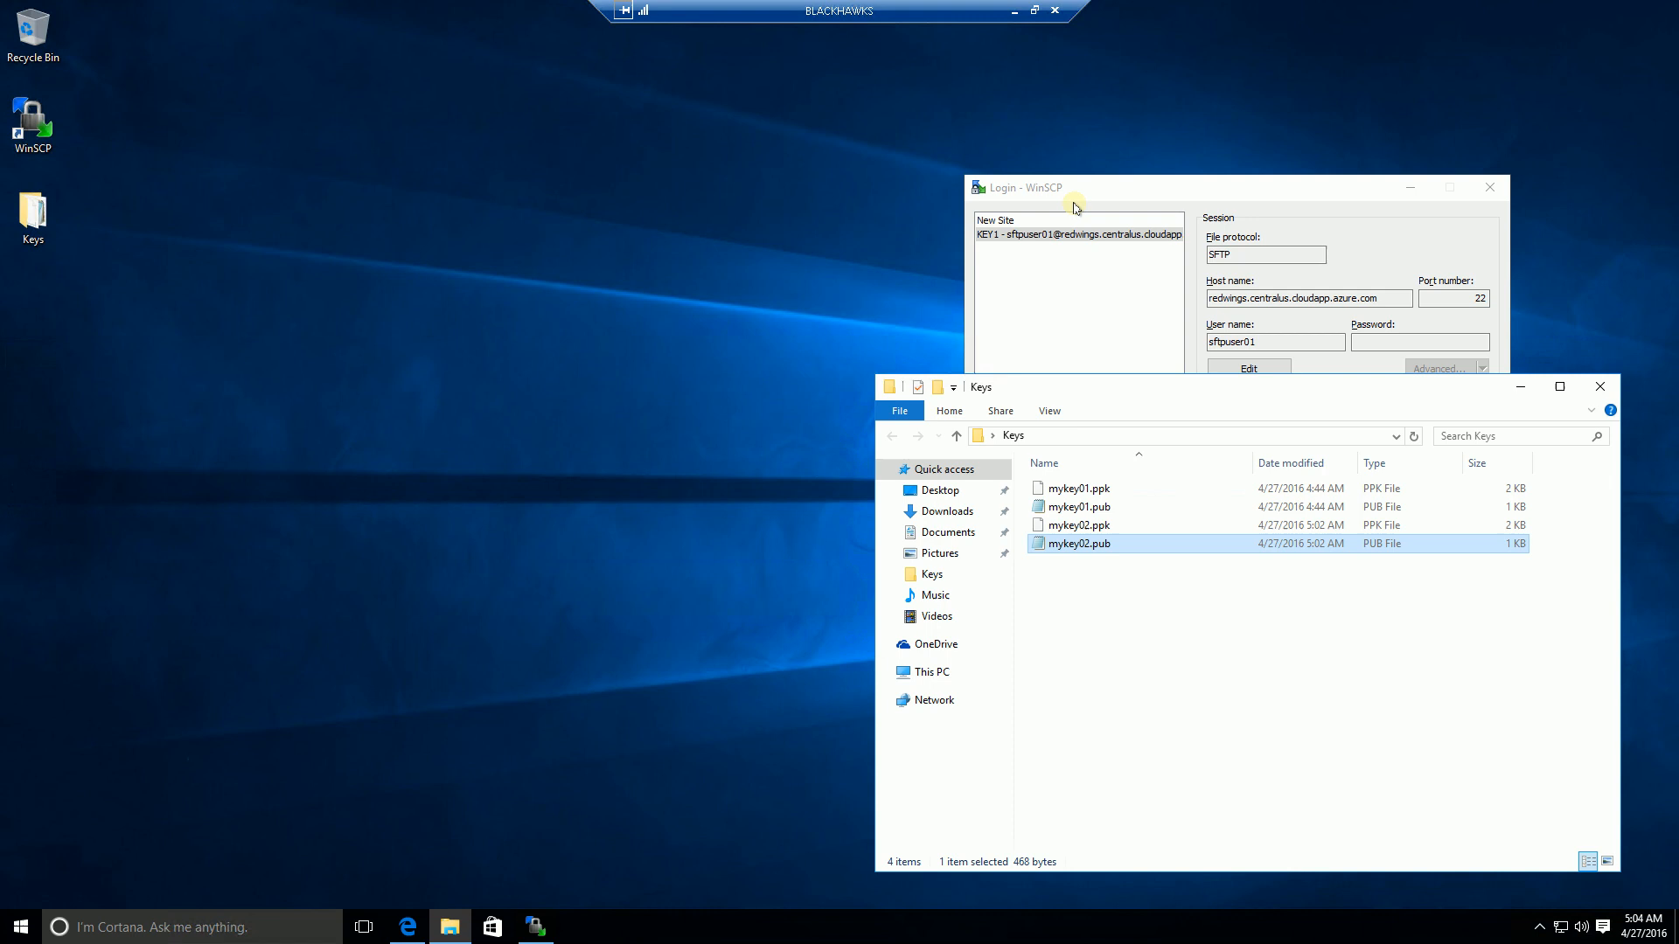
# Log in with the saved KEY1 site, then close and confirm terminating that session.
pyautogui.moveTo(1074, 186); pyautogui.dragTo(687, 237)
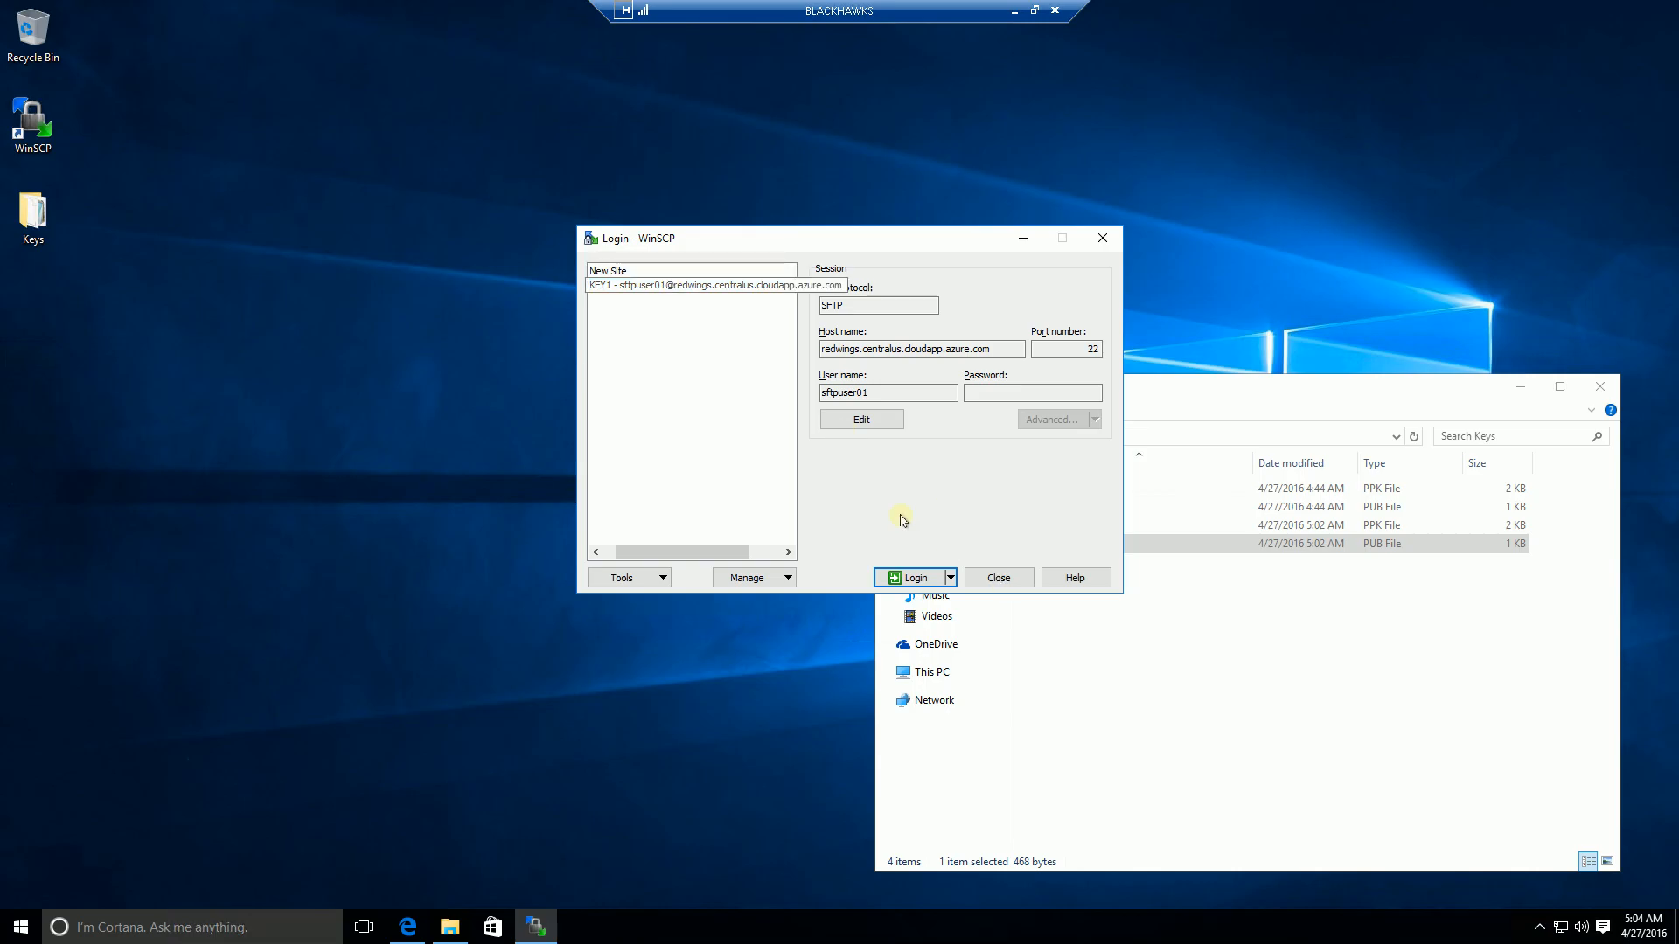
pyautogui.click(998, 577)
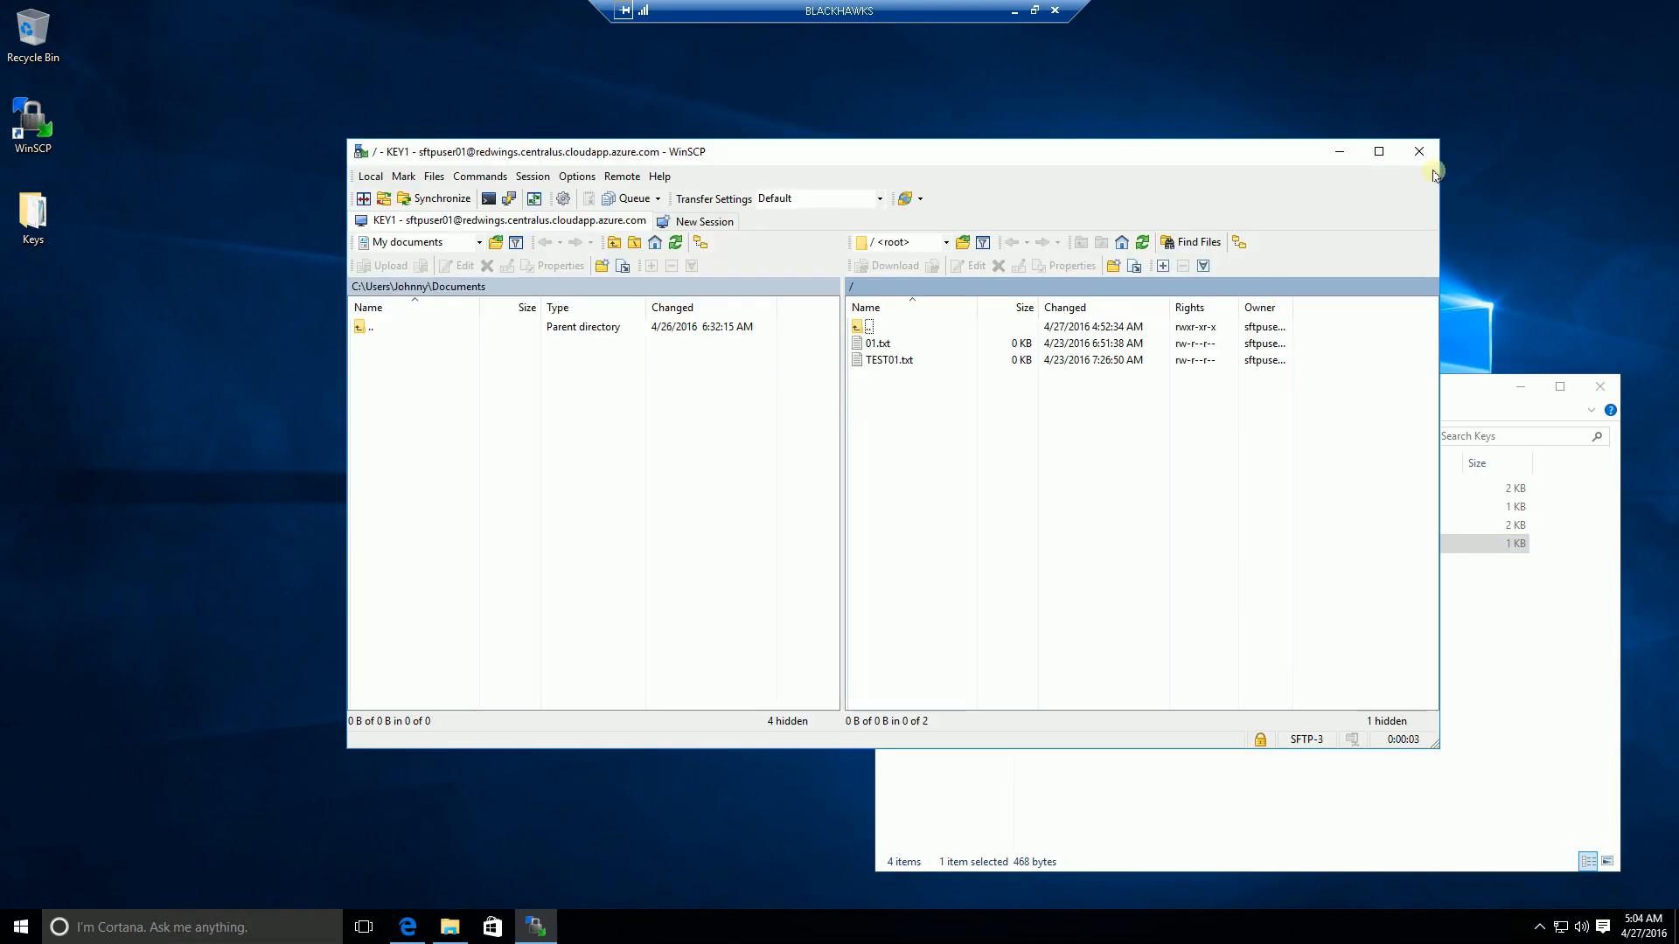
pyautogui.moveTo(1419, 153)
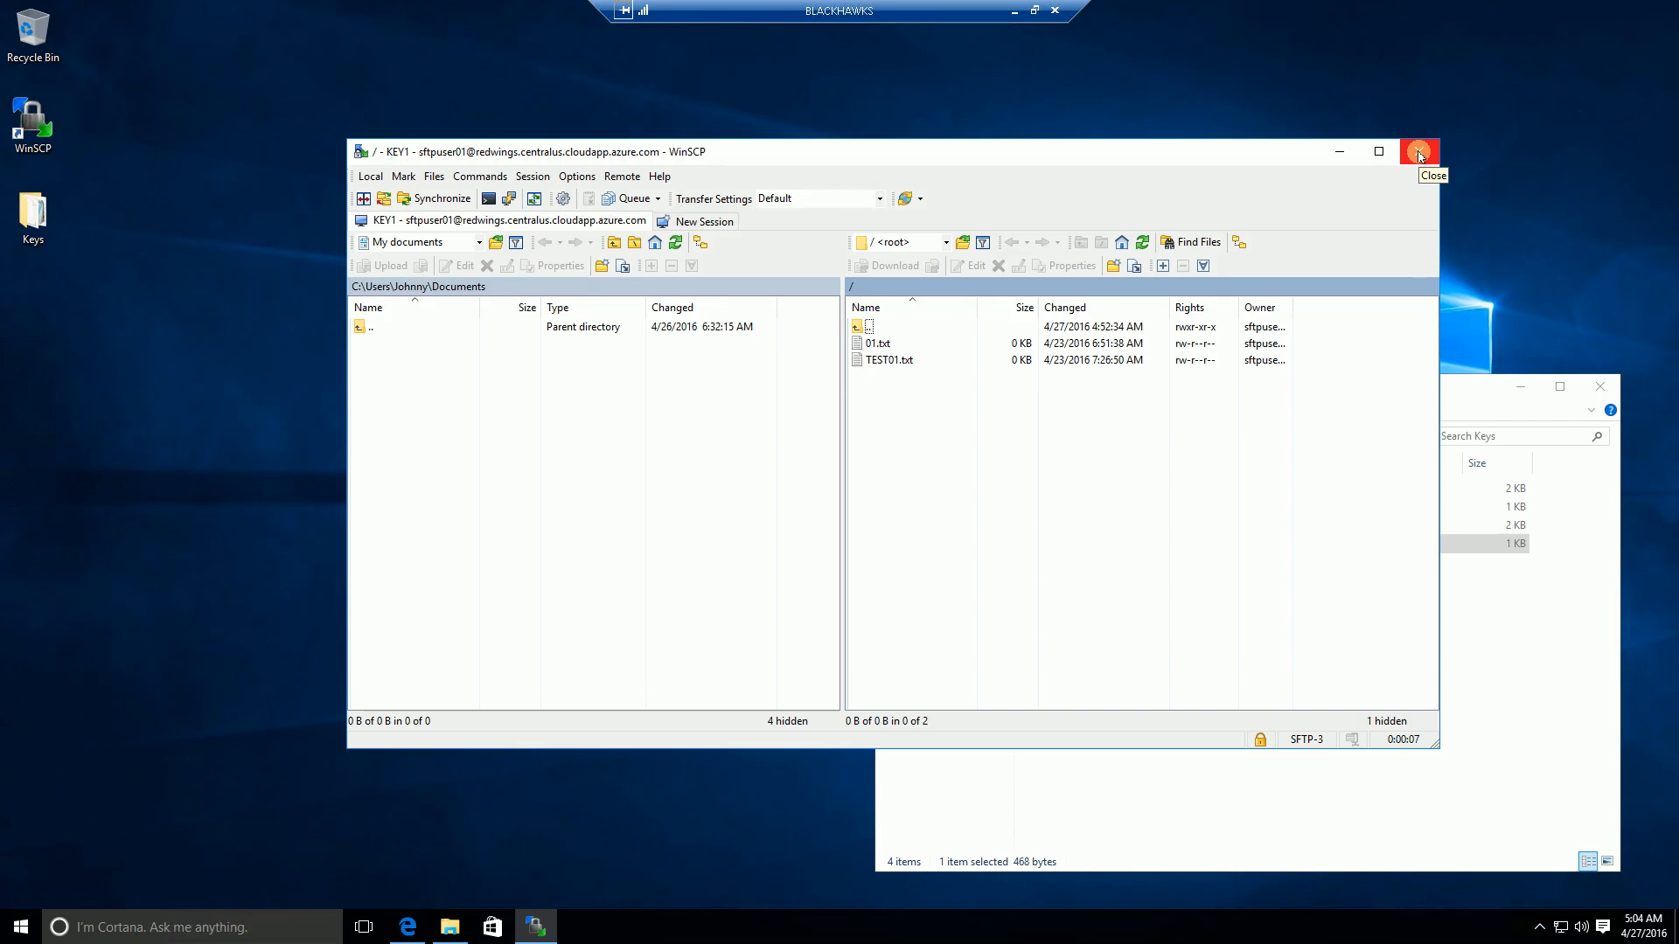
pyautogui.moveTo(1254, 151)
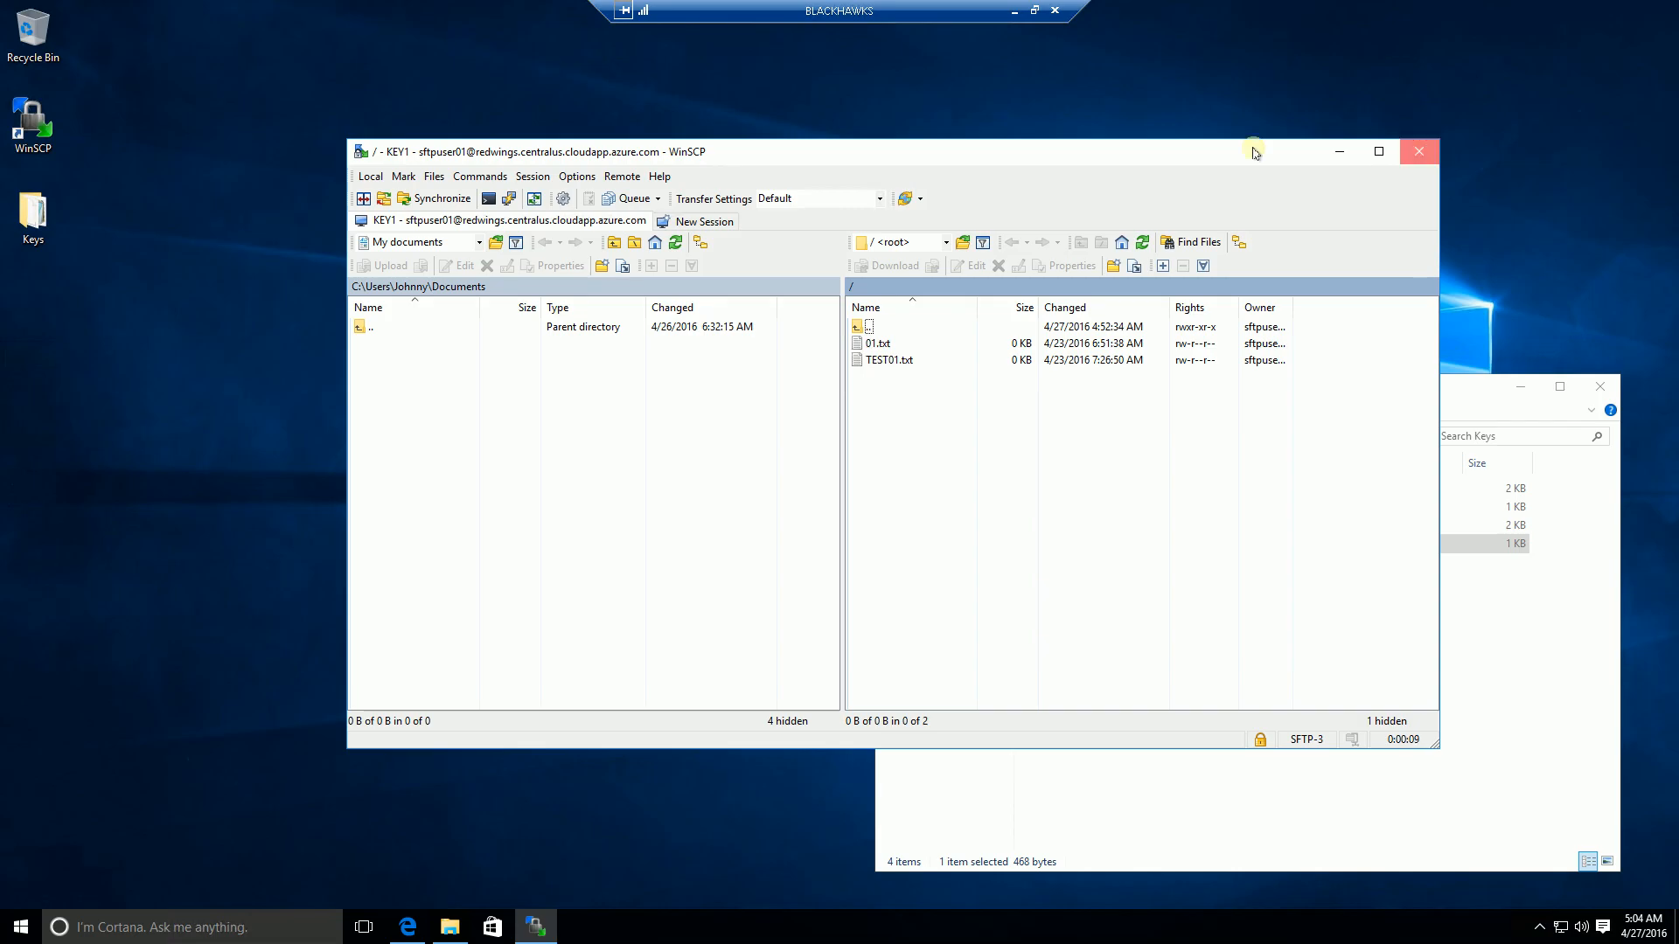
pyautogui.click(1419, 151)
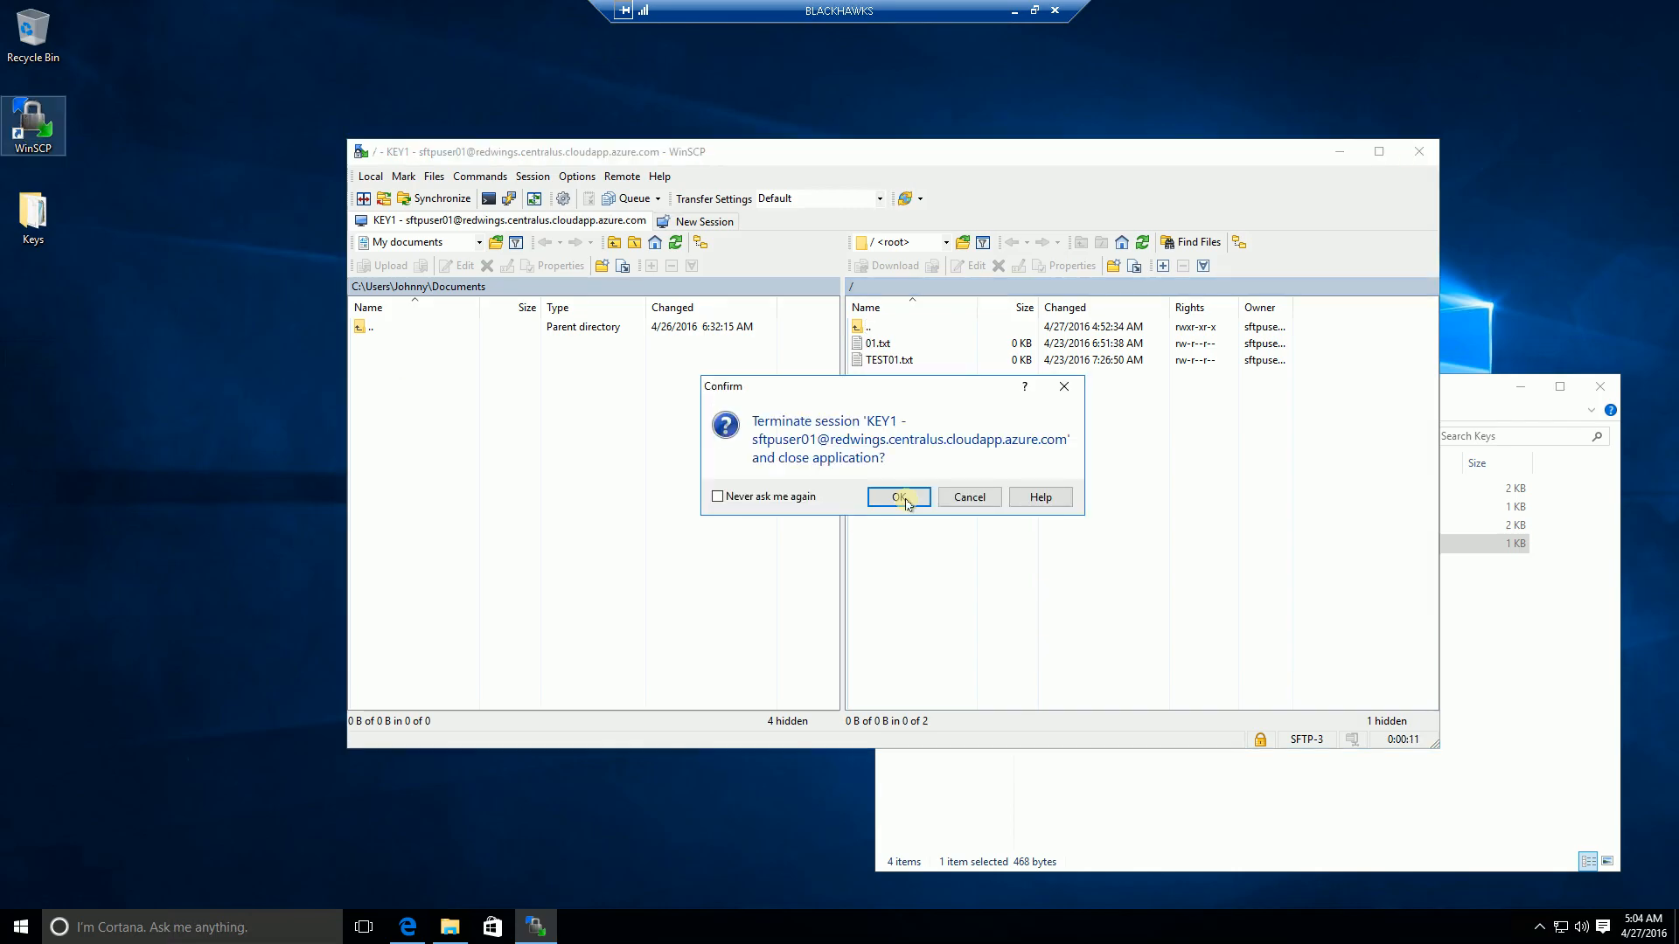
pyautogui.click(898, 496)
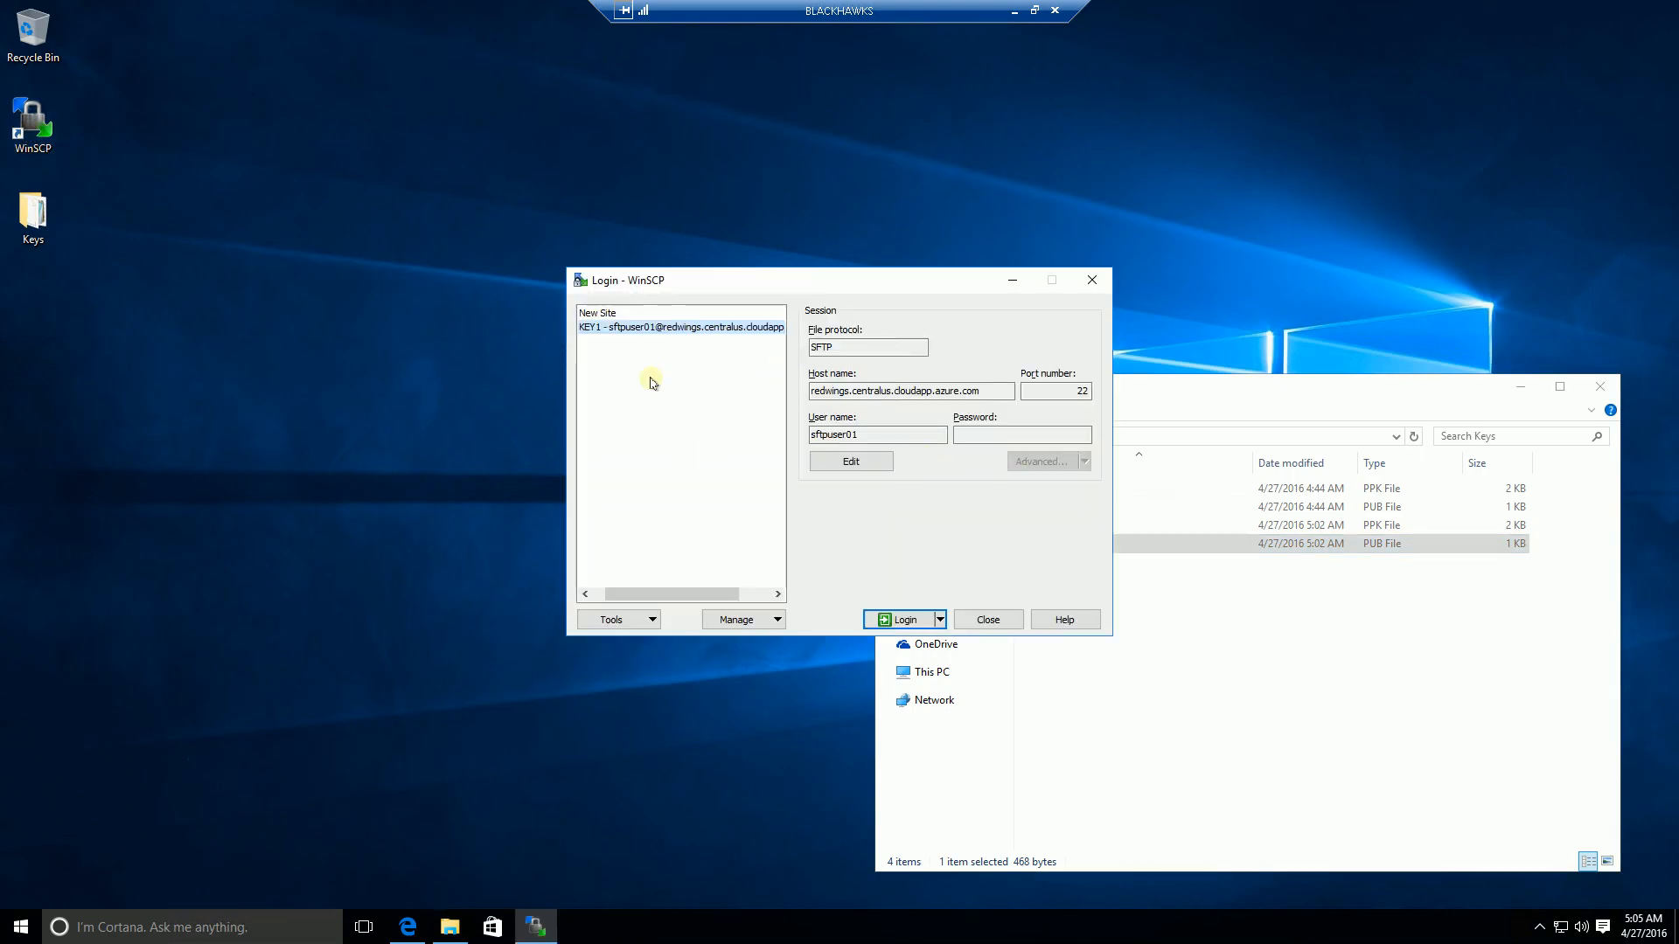
# Define a new site: host redwings.centralus.cloudapp.azure.com, port 22, user sftpuser01.
pyautogui.click(598, 312)
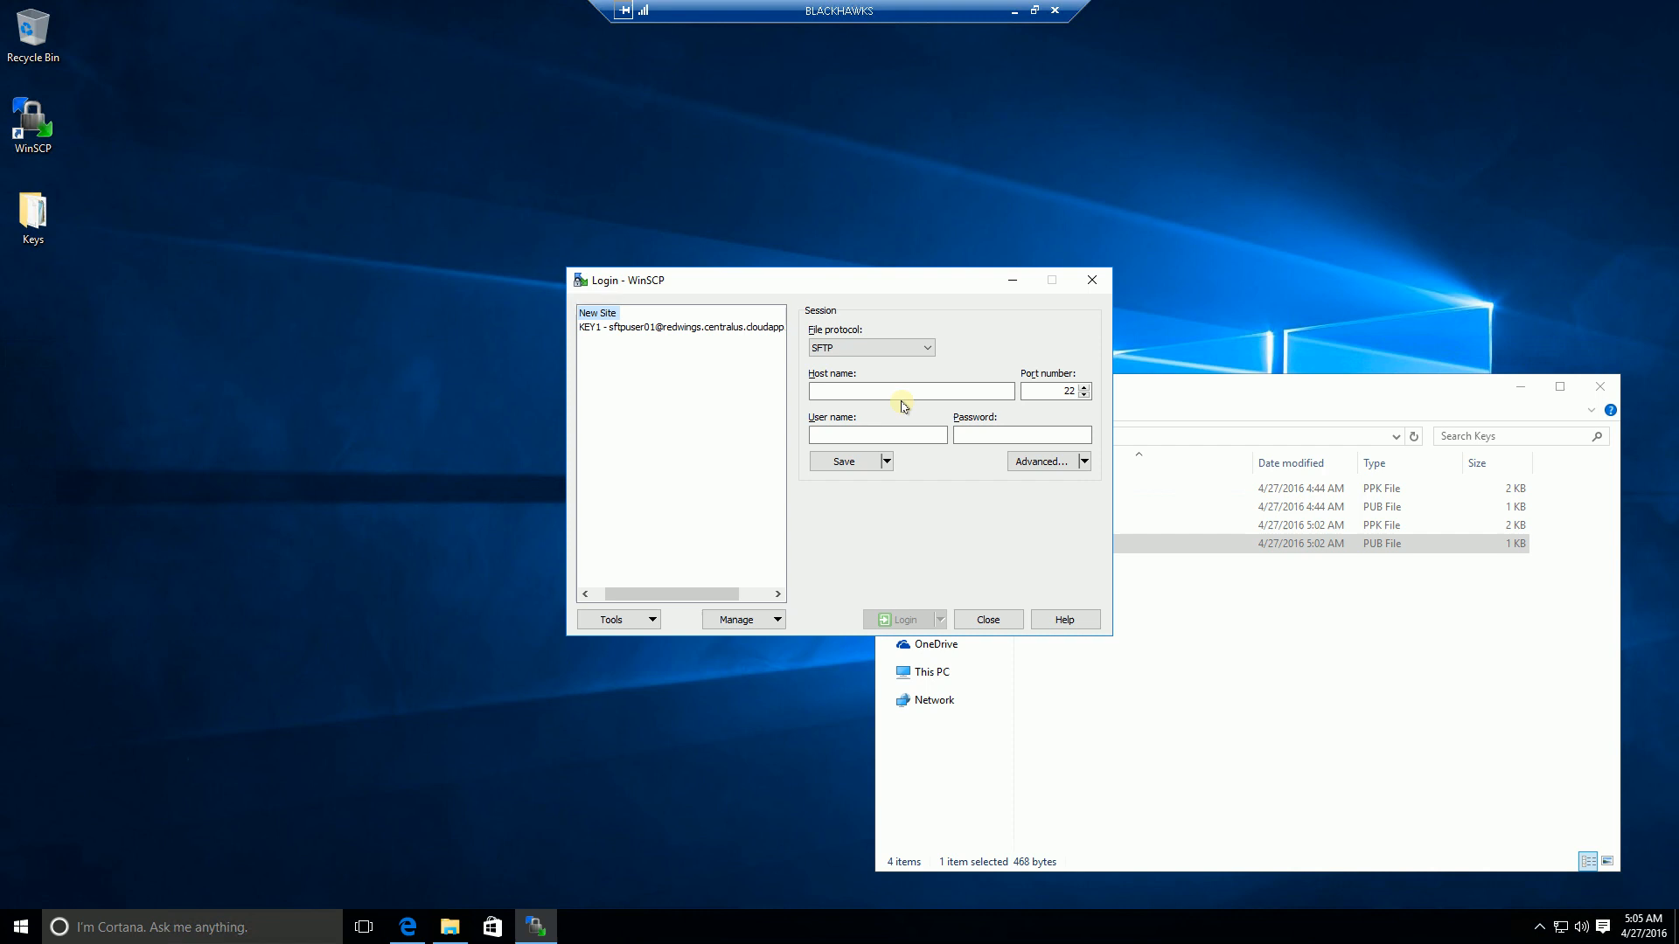
pyautogui.click(911, 391)
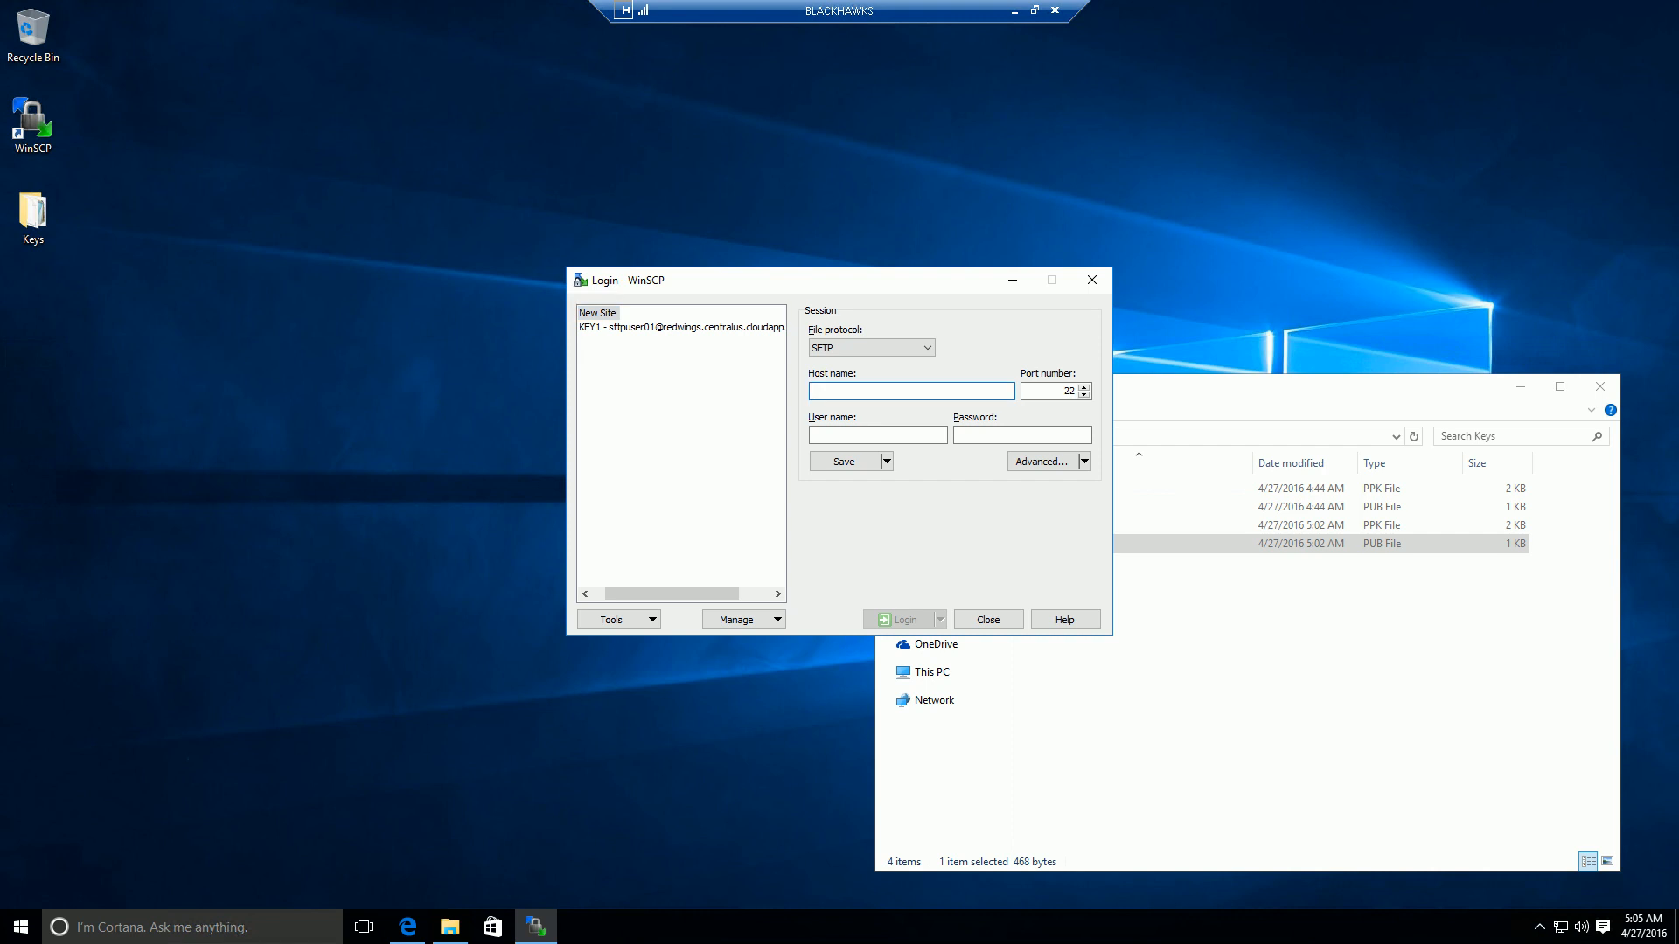
pyautogui.moveTo(1231, 454)
pyautogui.write('redwings.centralus.cloudapp.azure.com')
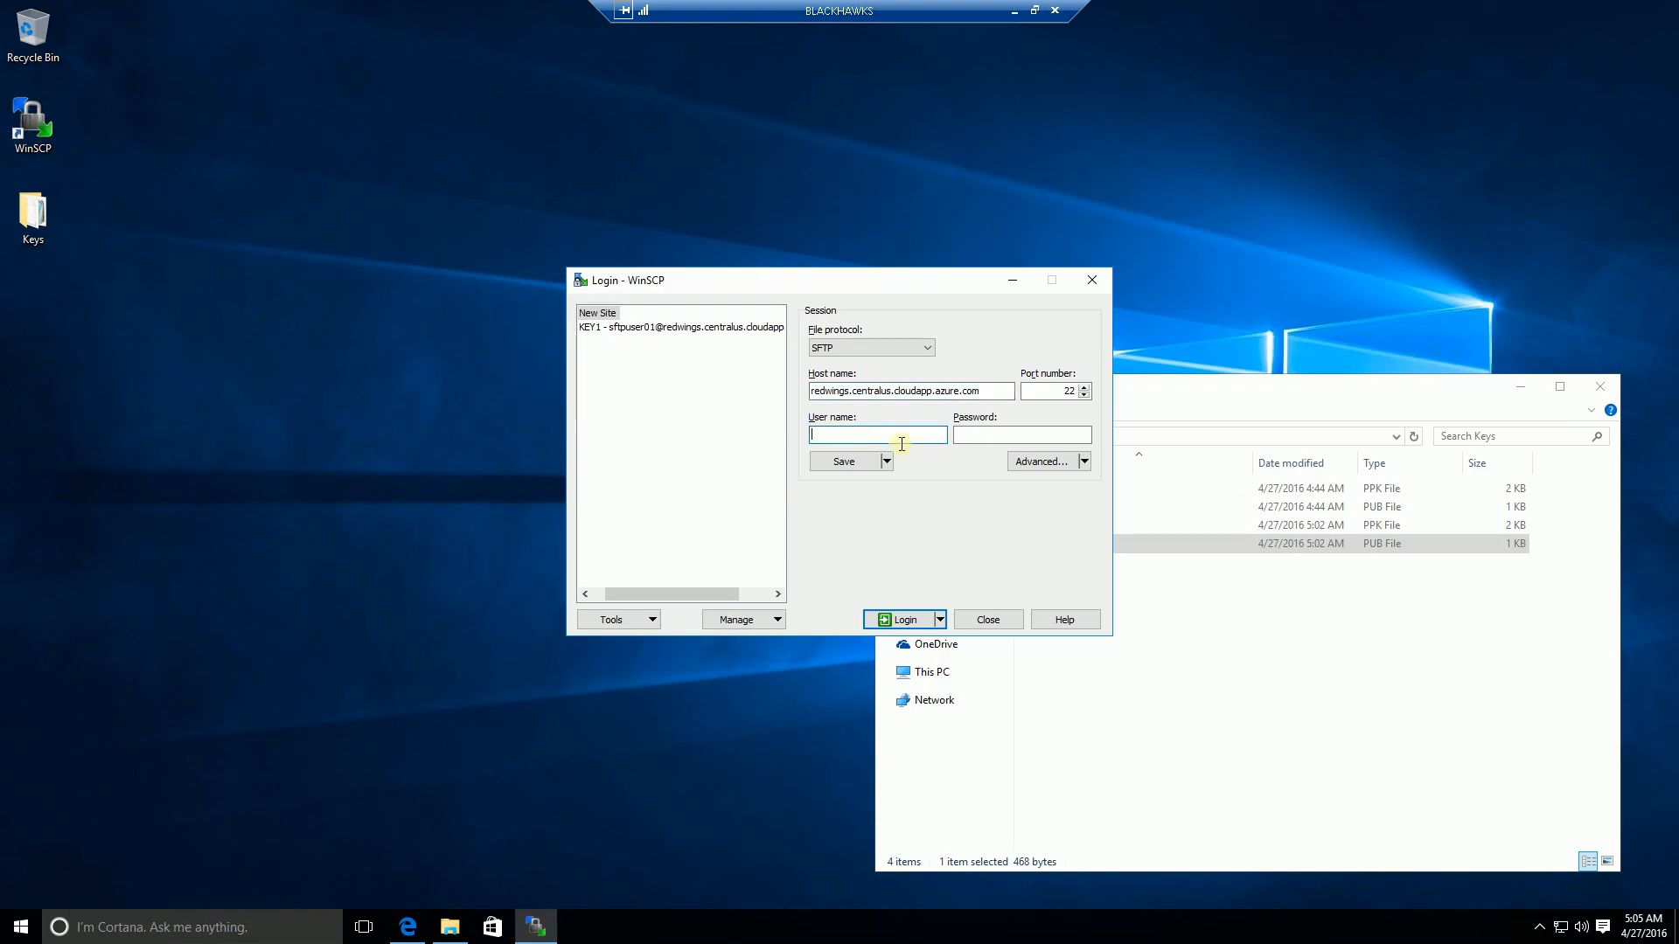
pyautogui.write('sftpuser01')
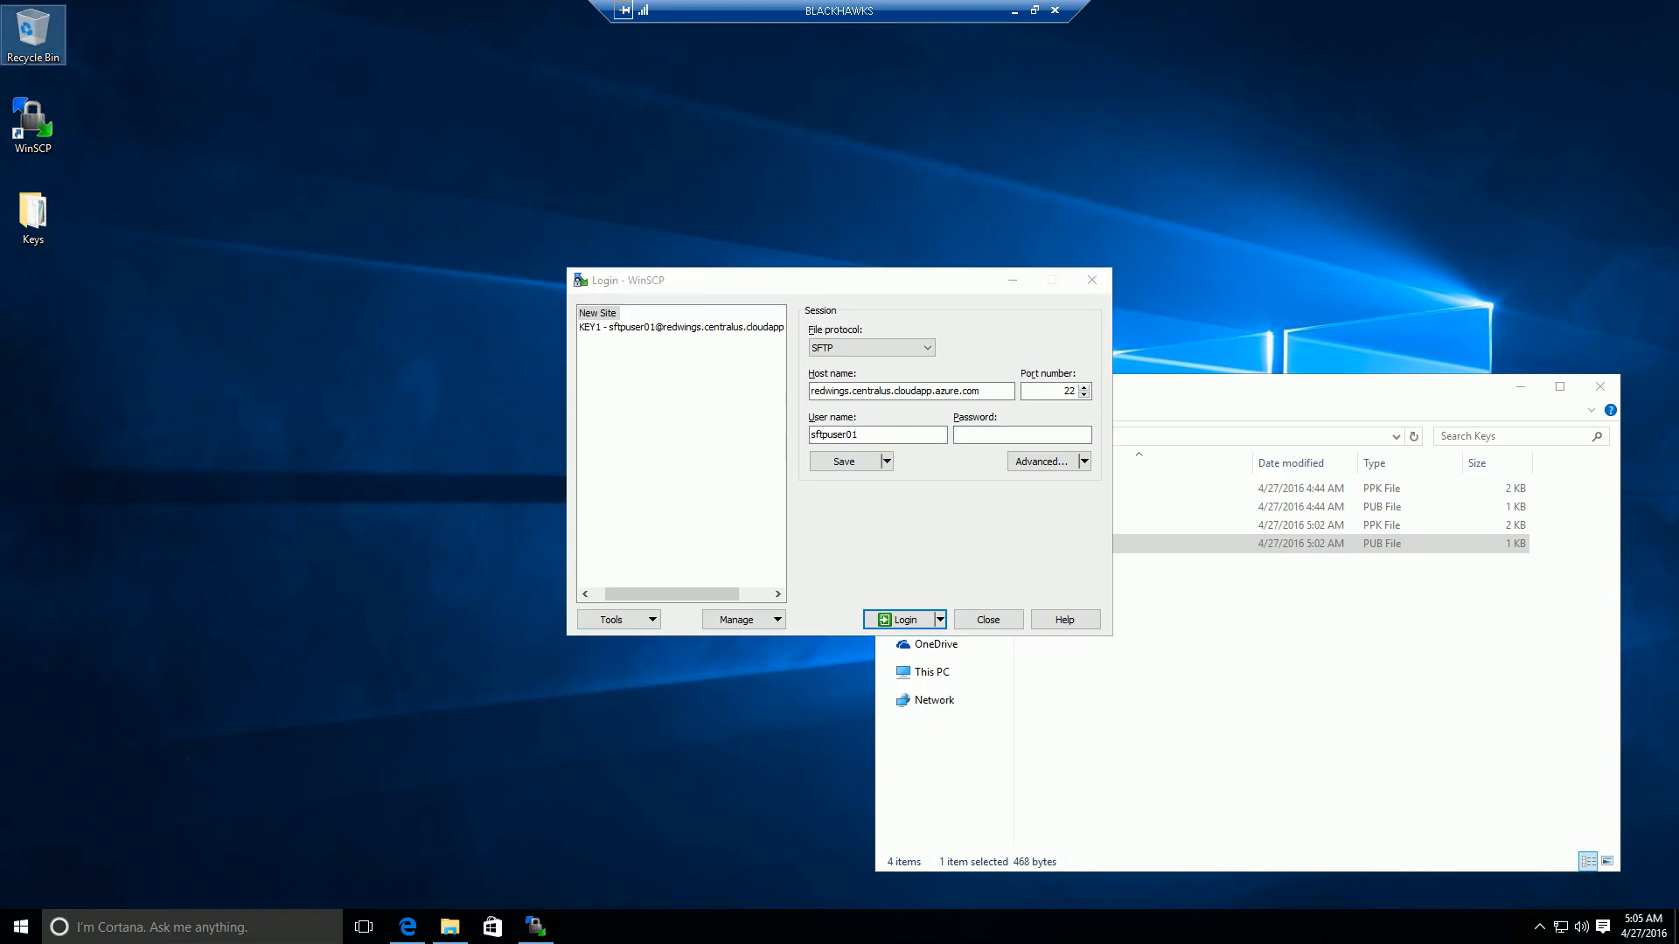
pyautogui.click(1085, 461)
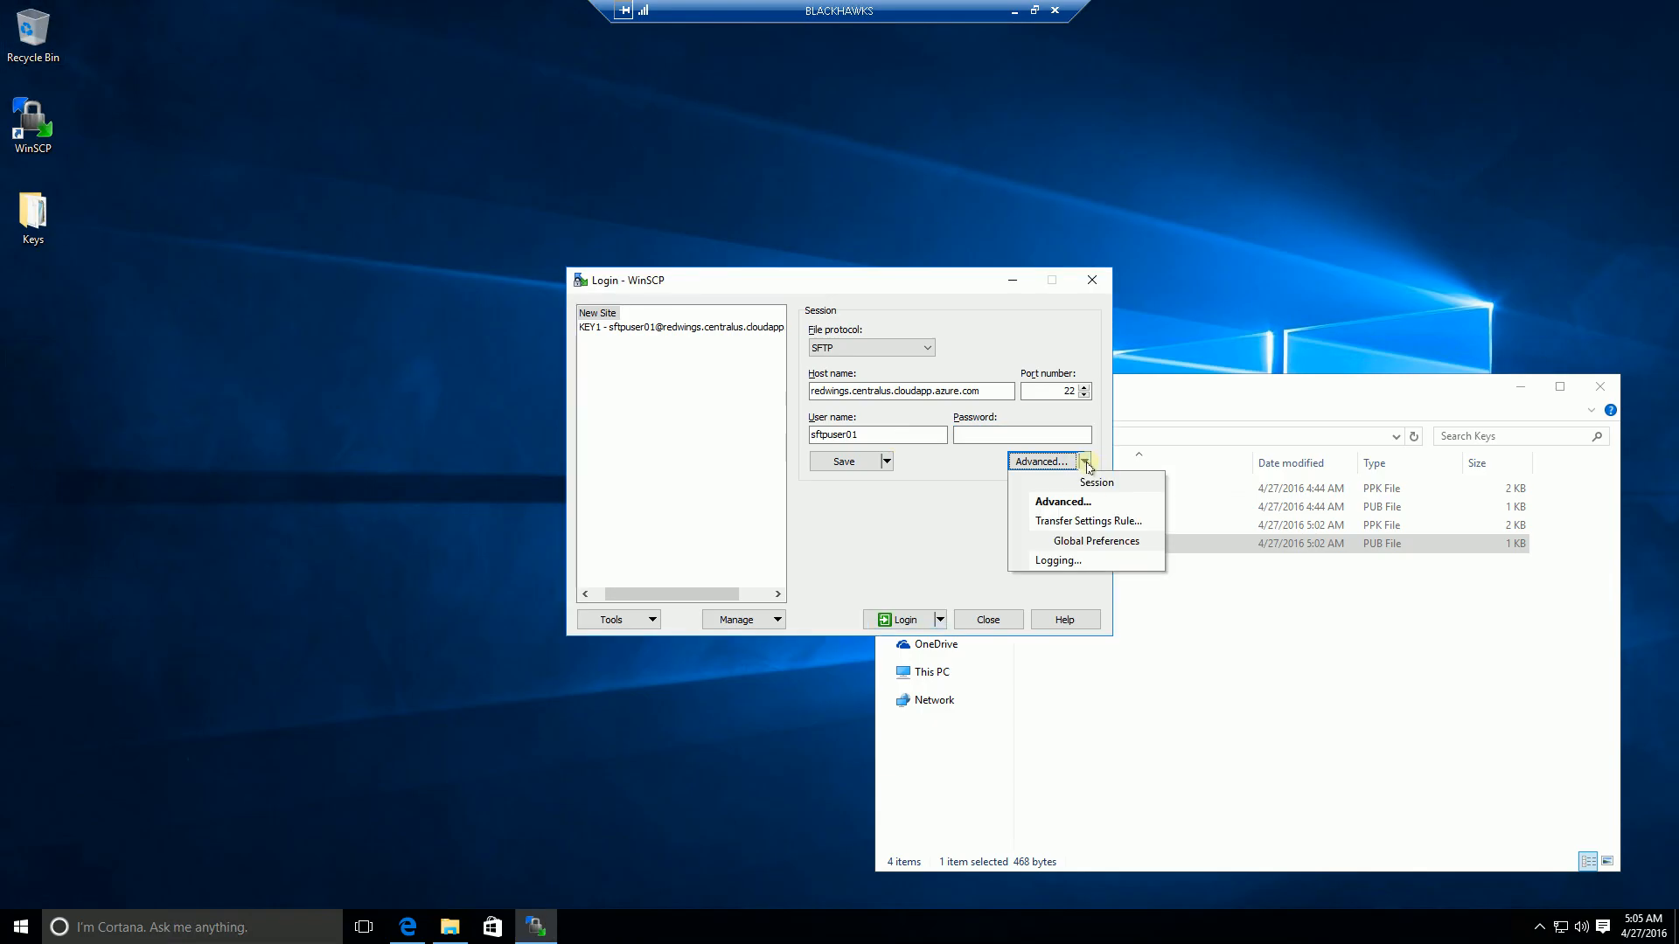
# Set the site's SSH authentication private key file to Keys\mykey02.ppk and confirm.
pyautogui.click(1062, 502)
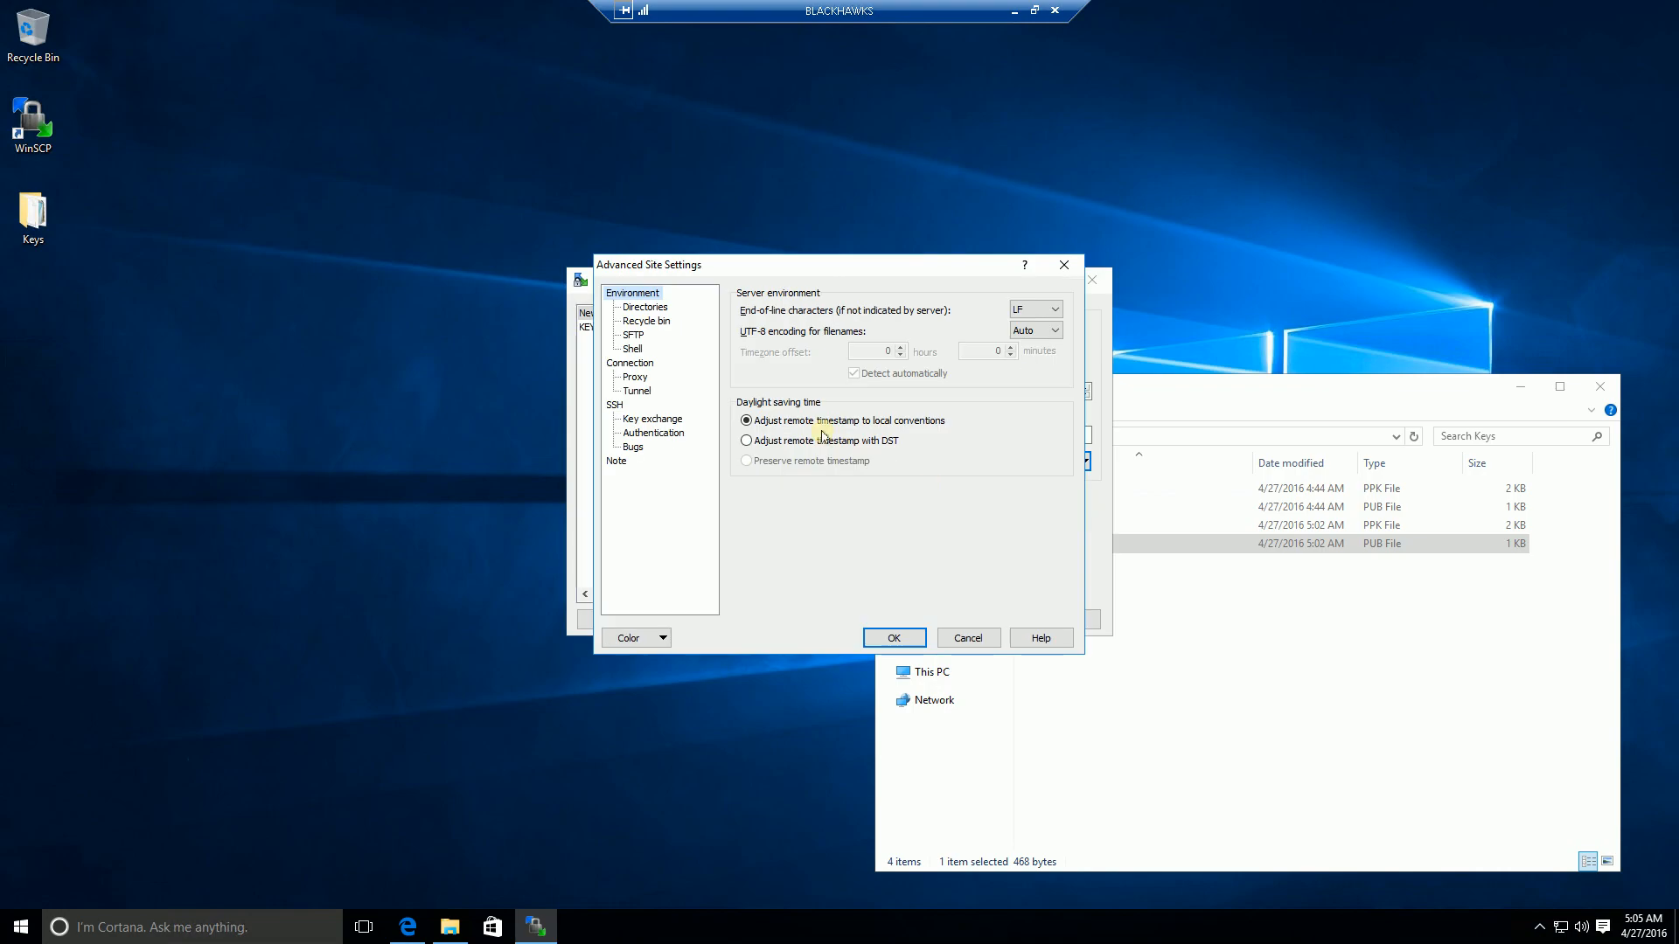
pyautogui.click(652, 433)
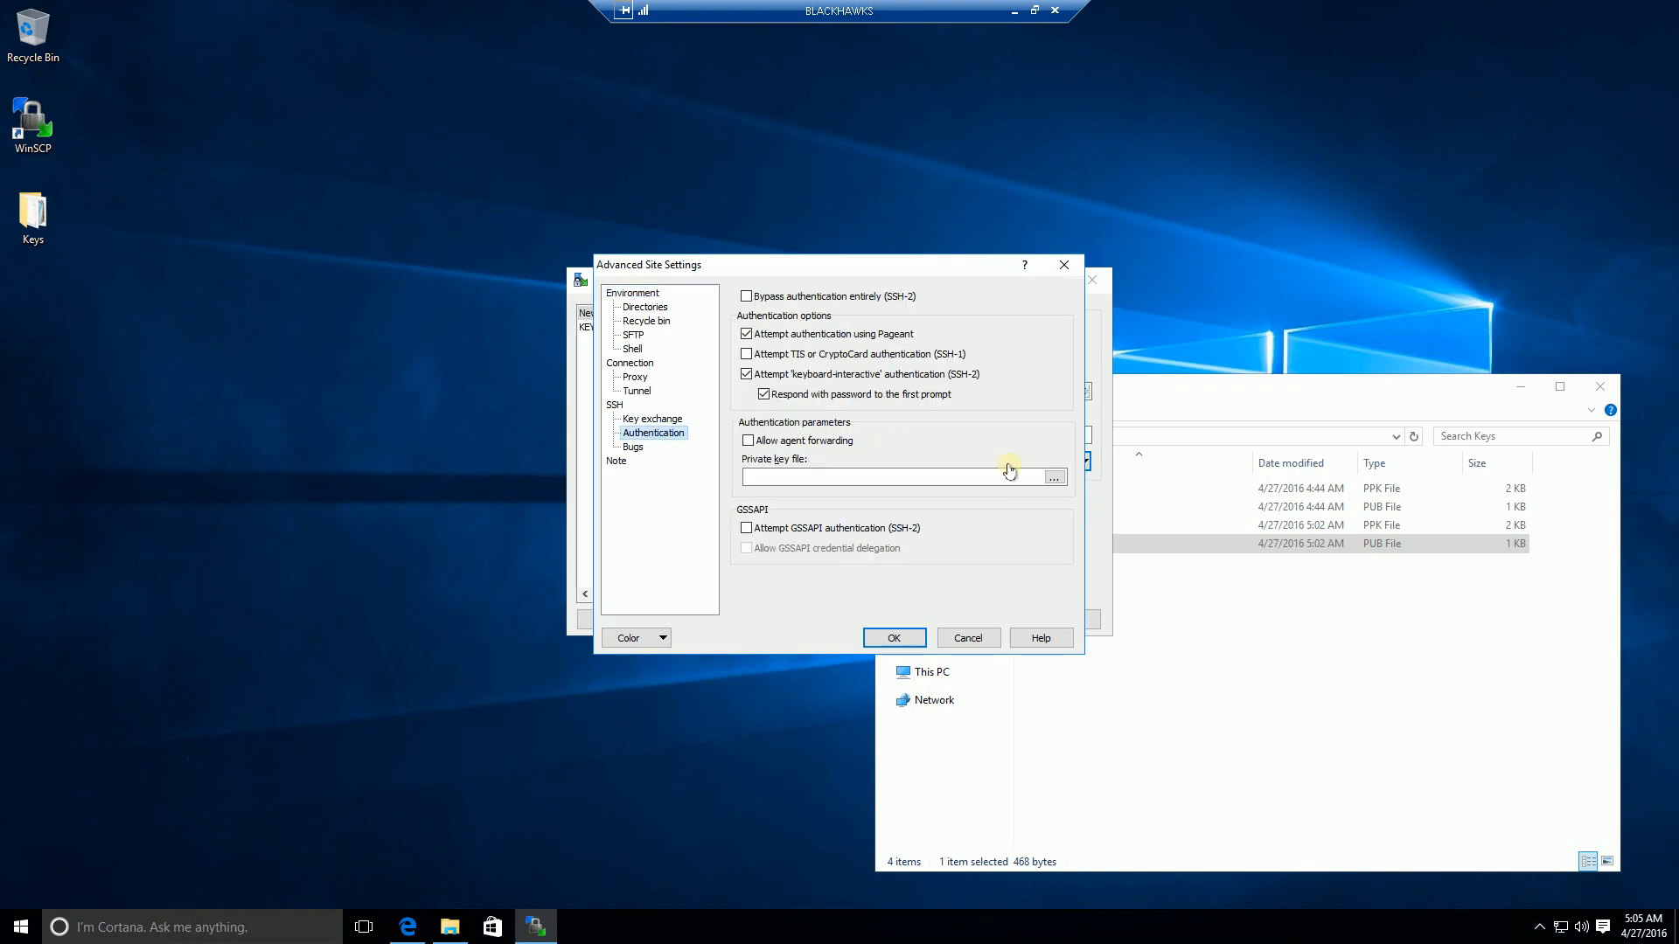
pyautogui.click(1055, 477)
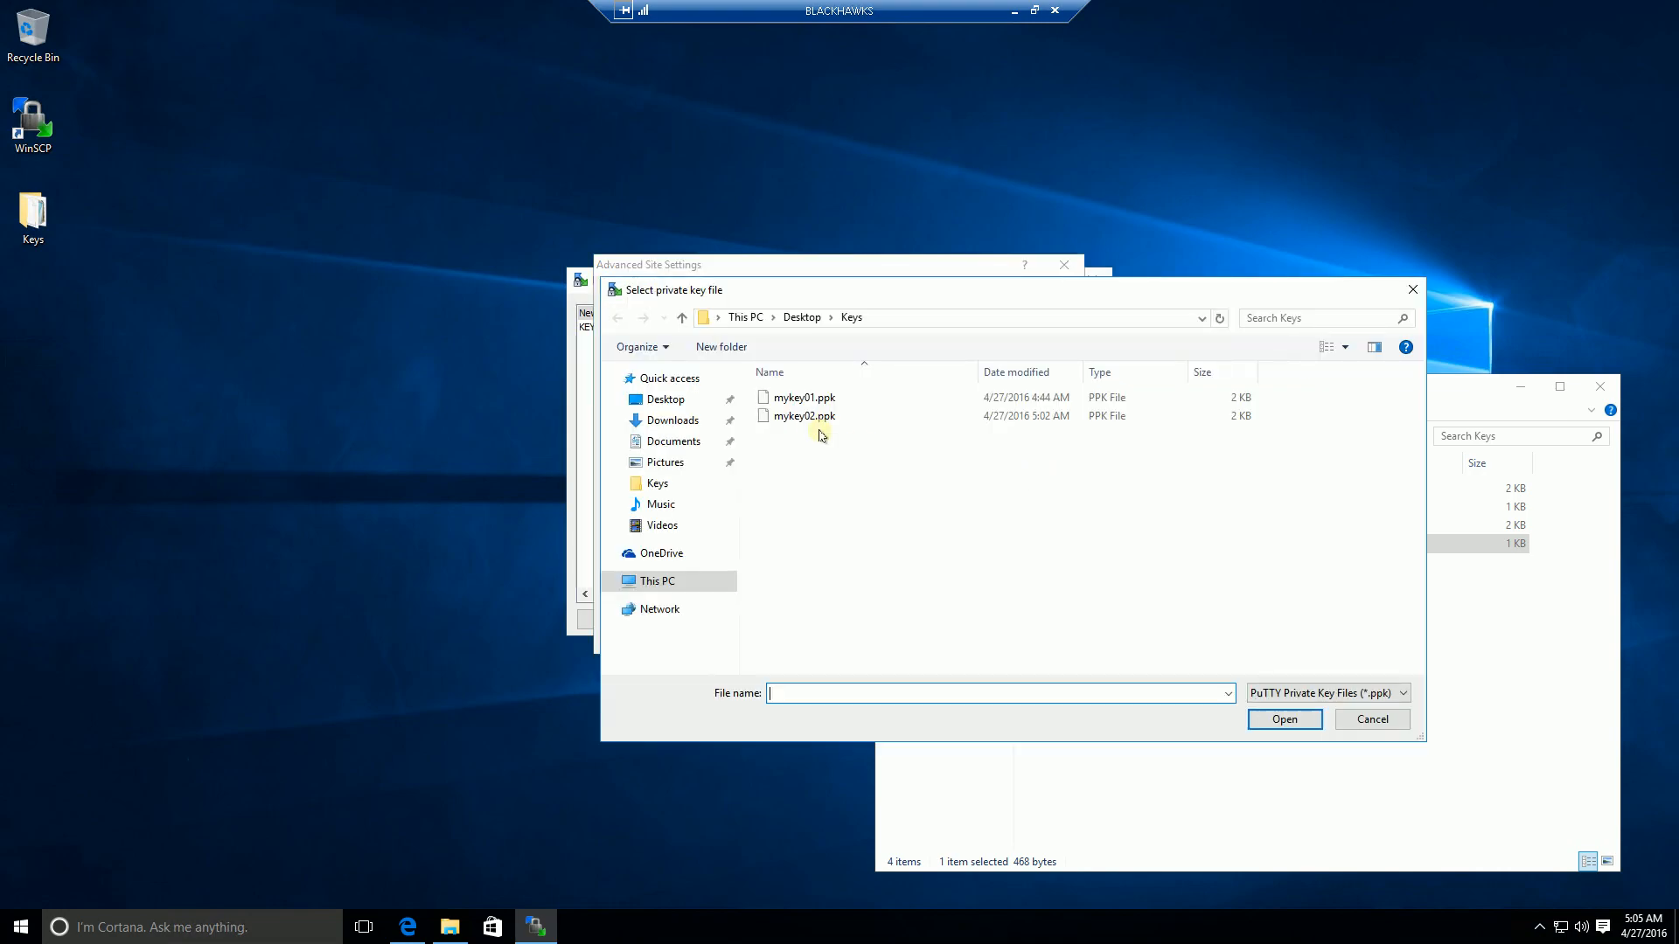
pyautogui.click(803, 417)
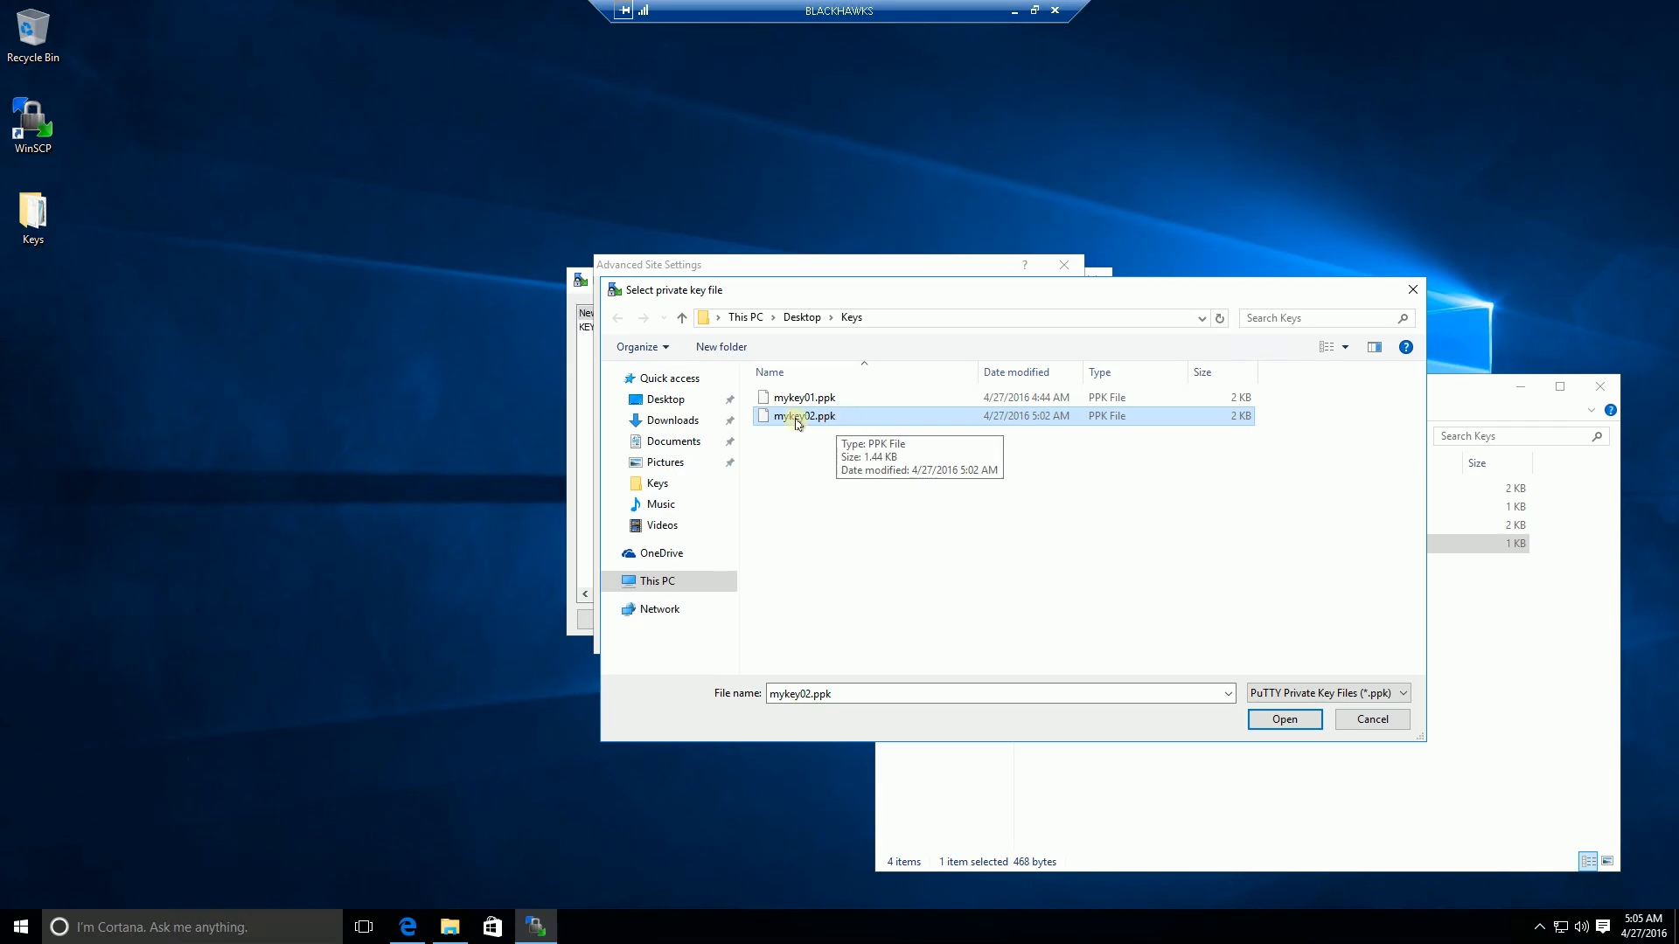
pyautogui.click(1285, 719)
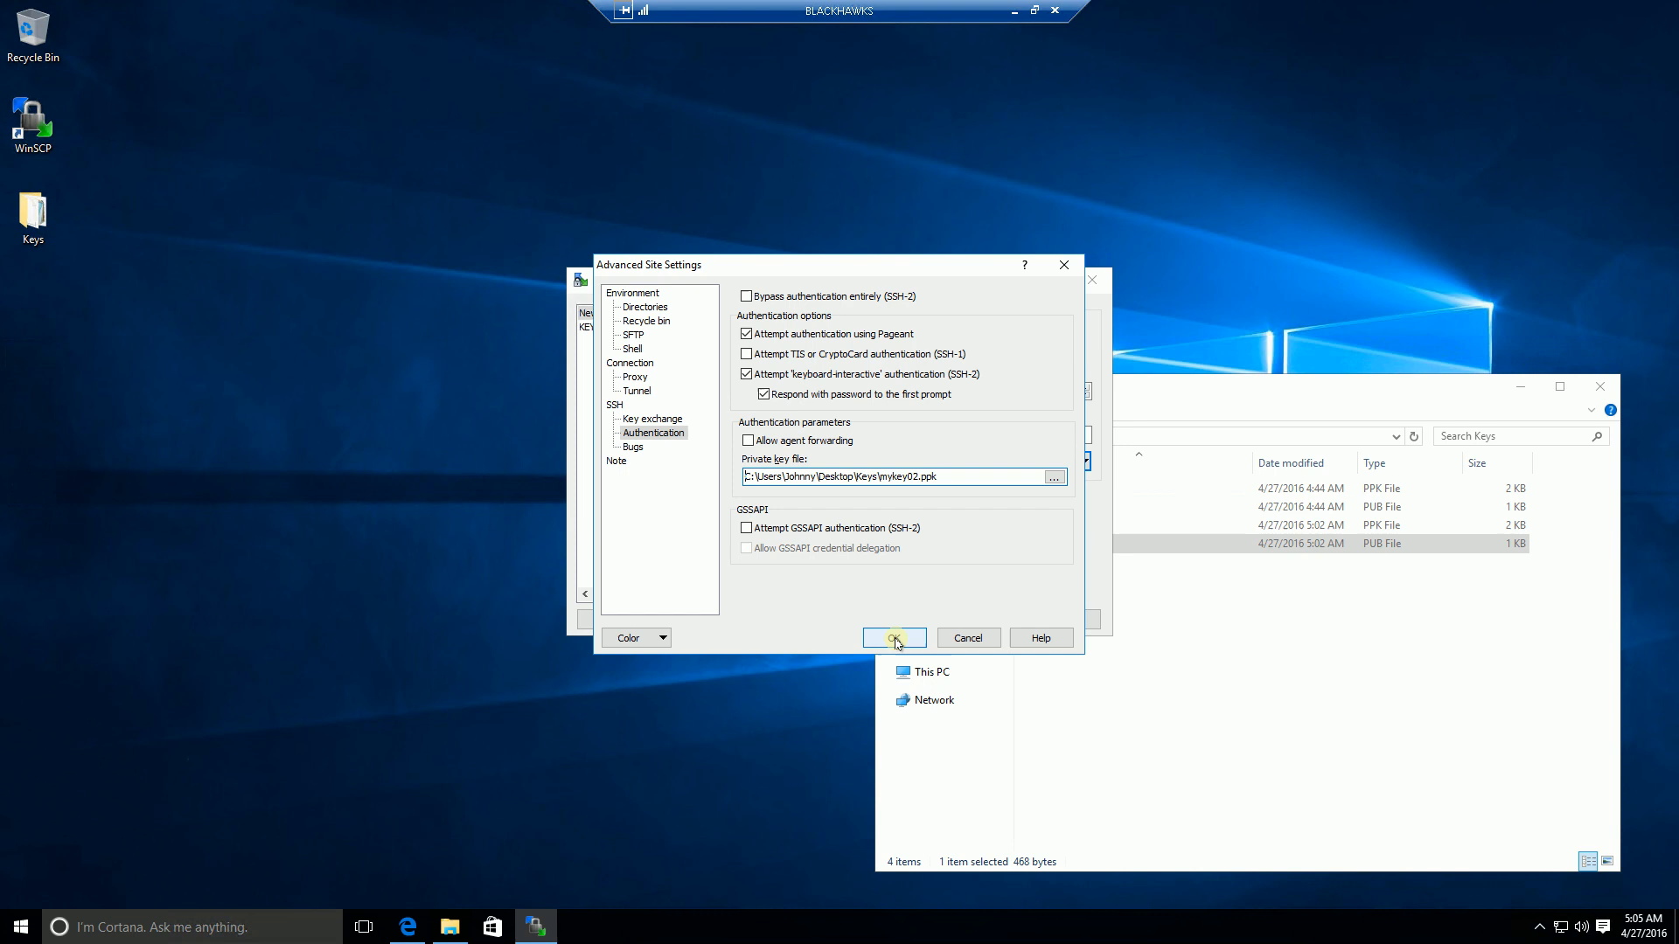
pyautogui.click(893, 638)
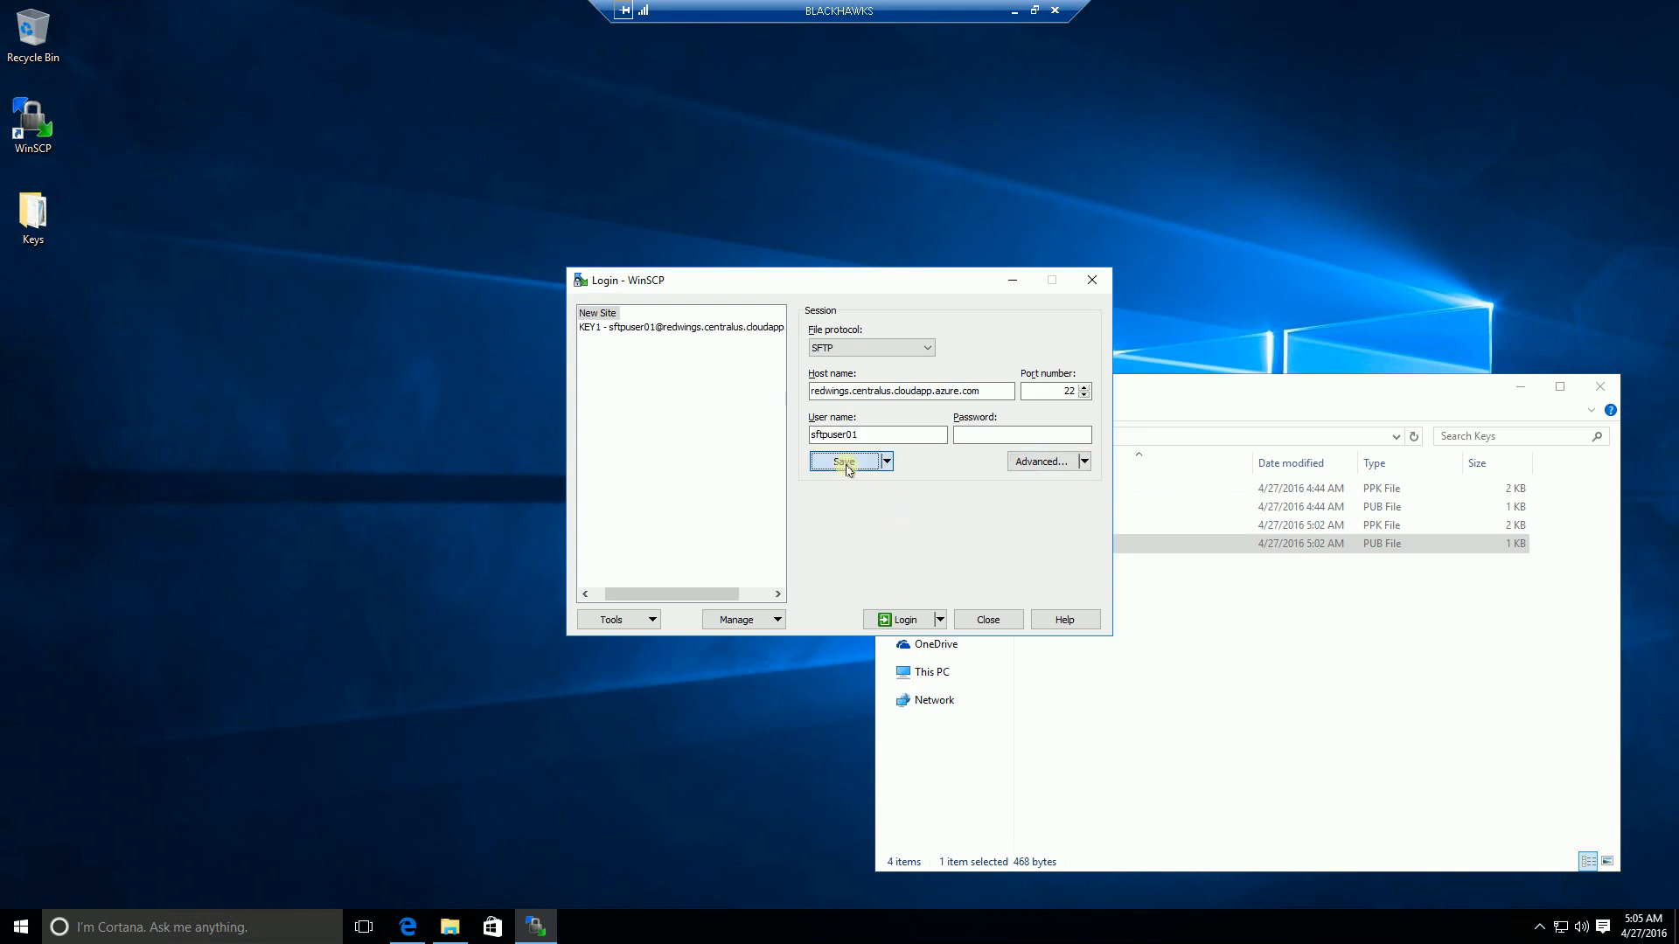
pyautogui.click(843, 461)
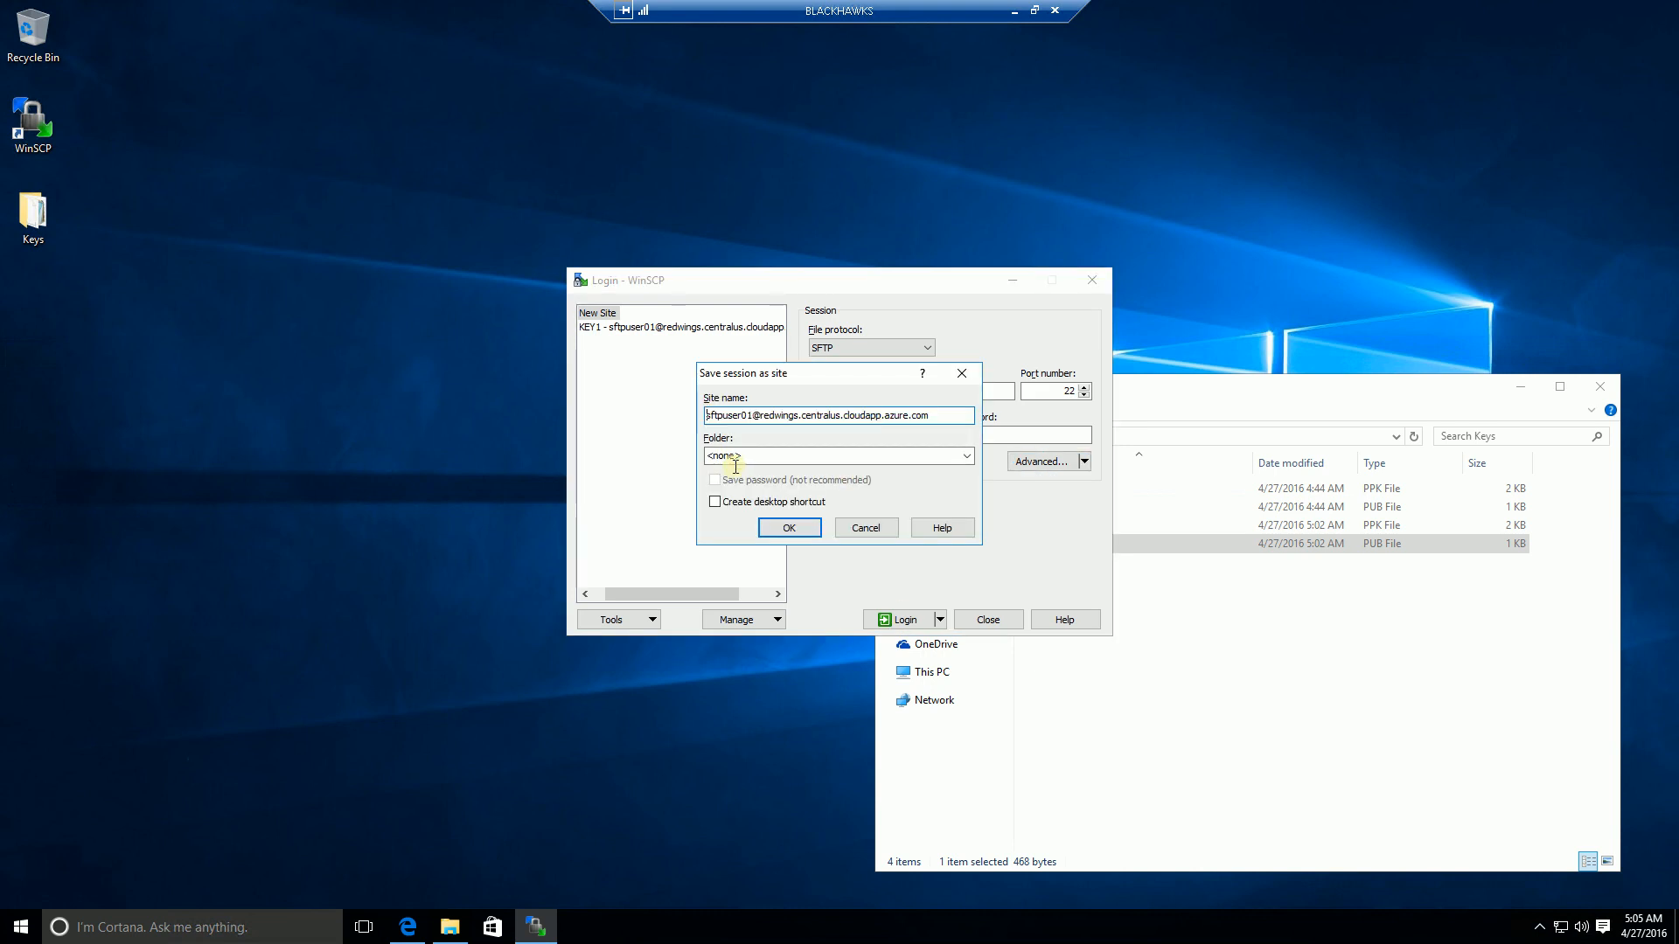
pyautogui.write('KEY2 -')
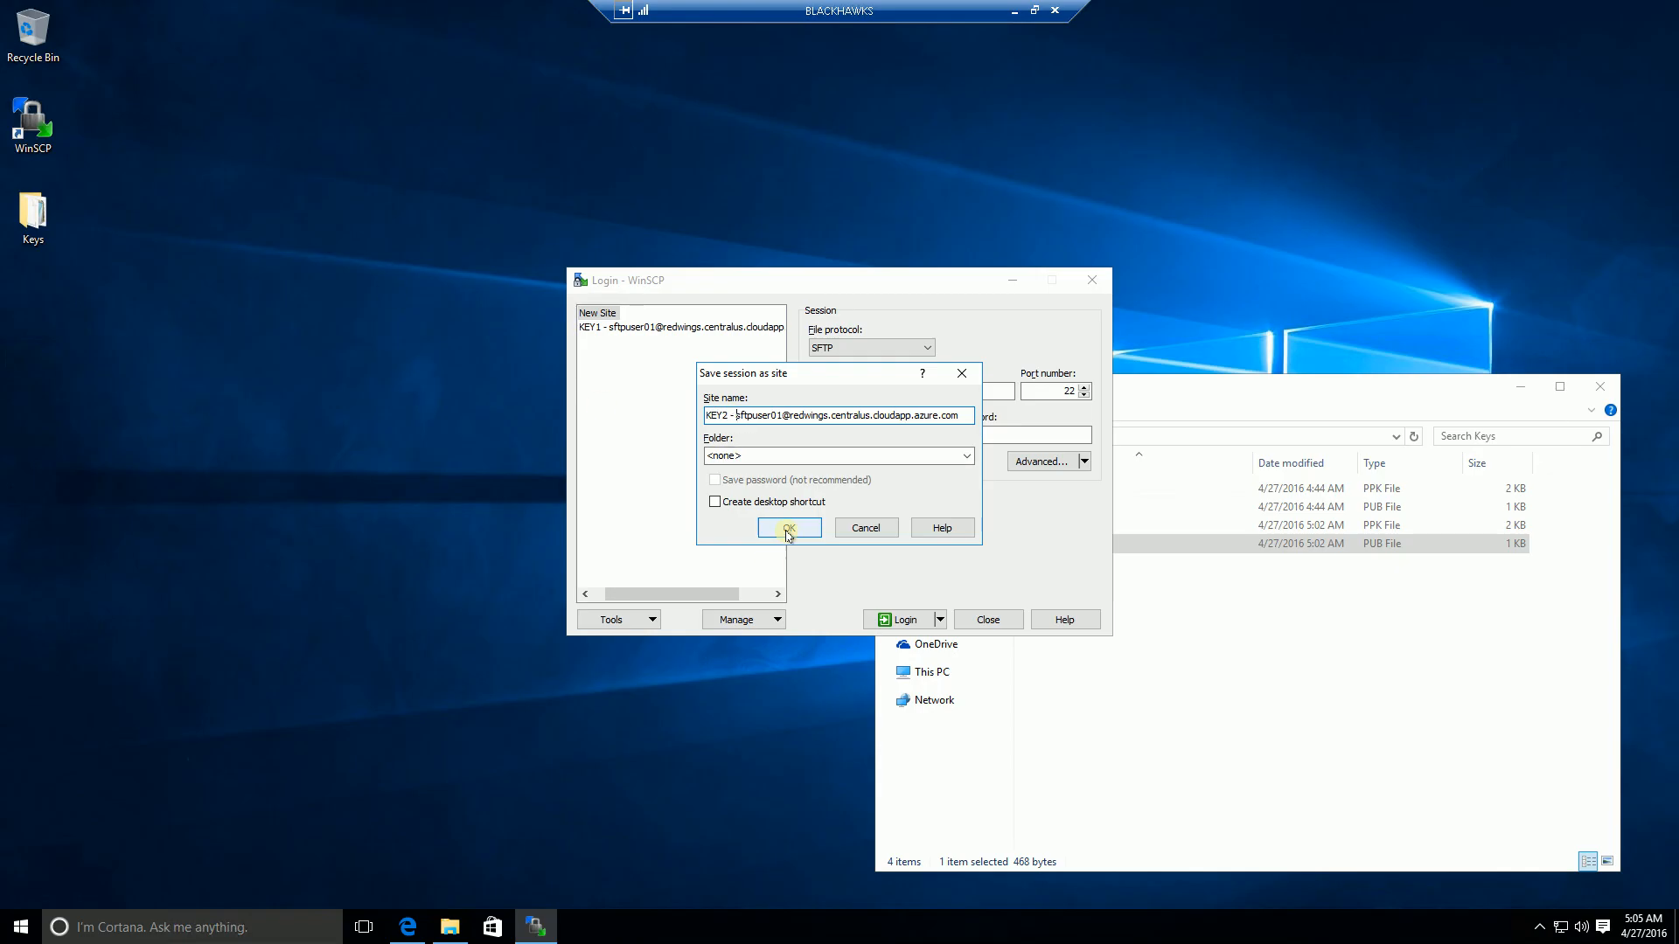
pyautogui.click(789, 527)
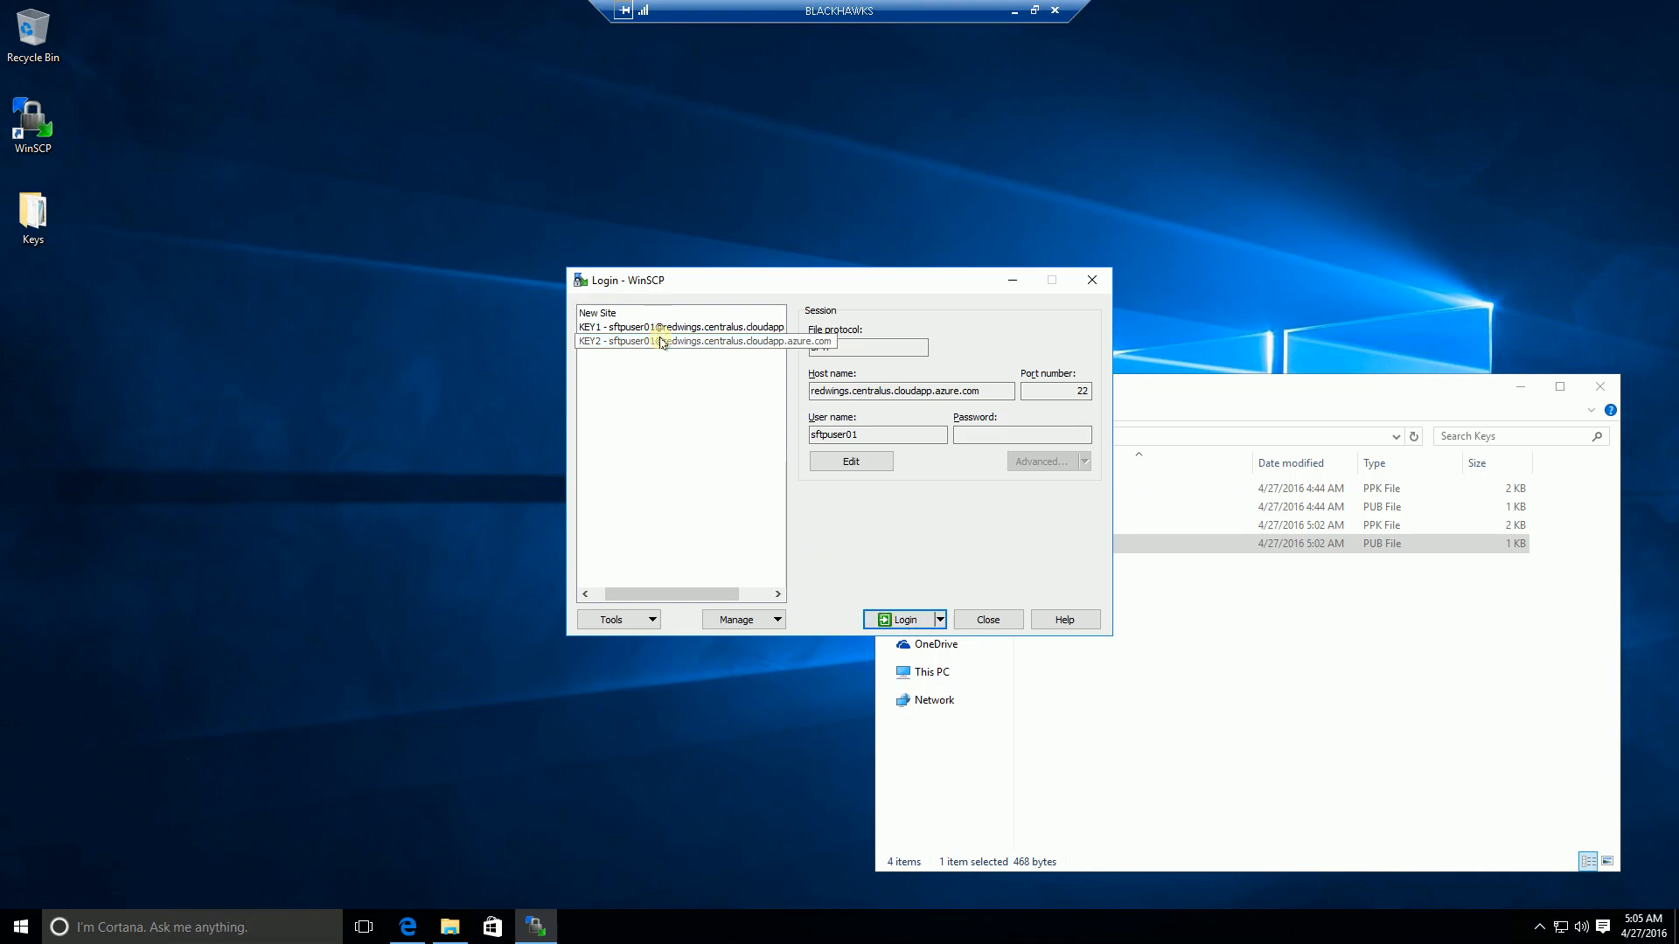
# Log in to the KEY2 site with the mykey02 key passphrase.
pyautogui.click(902, 619)
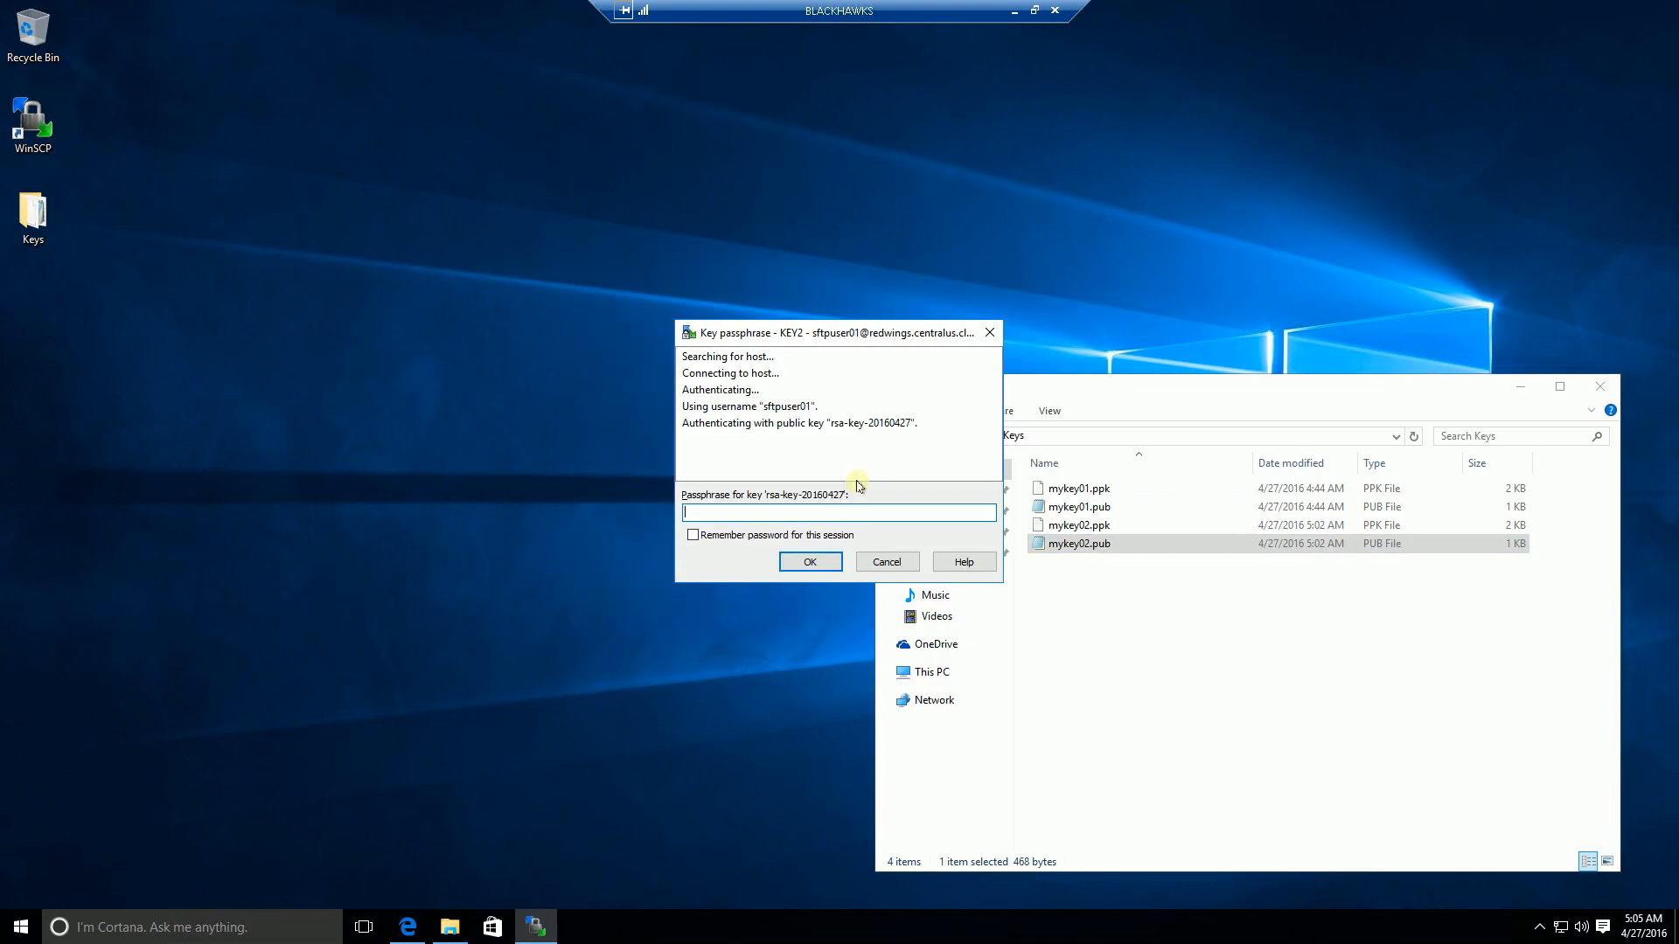
pyautogui.moveTo(749, 512)
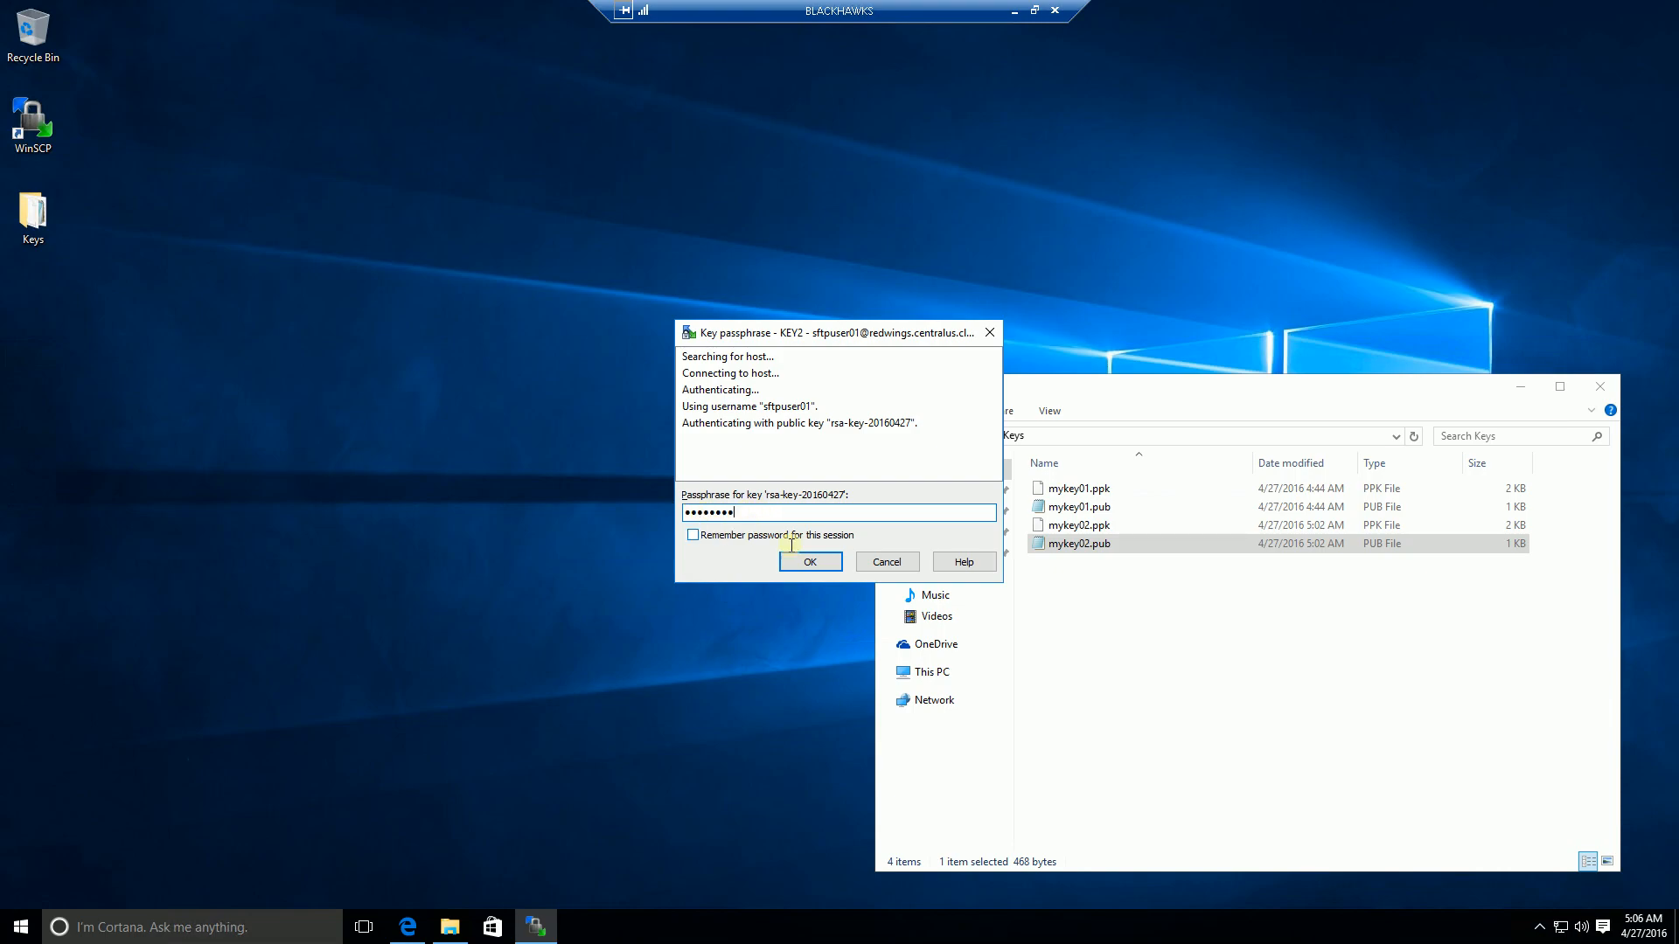
pyautogui.click(811, 561)
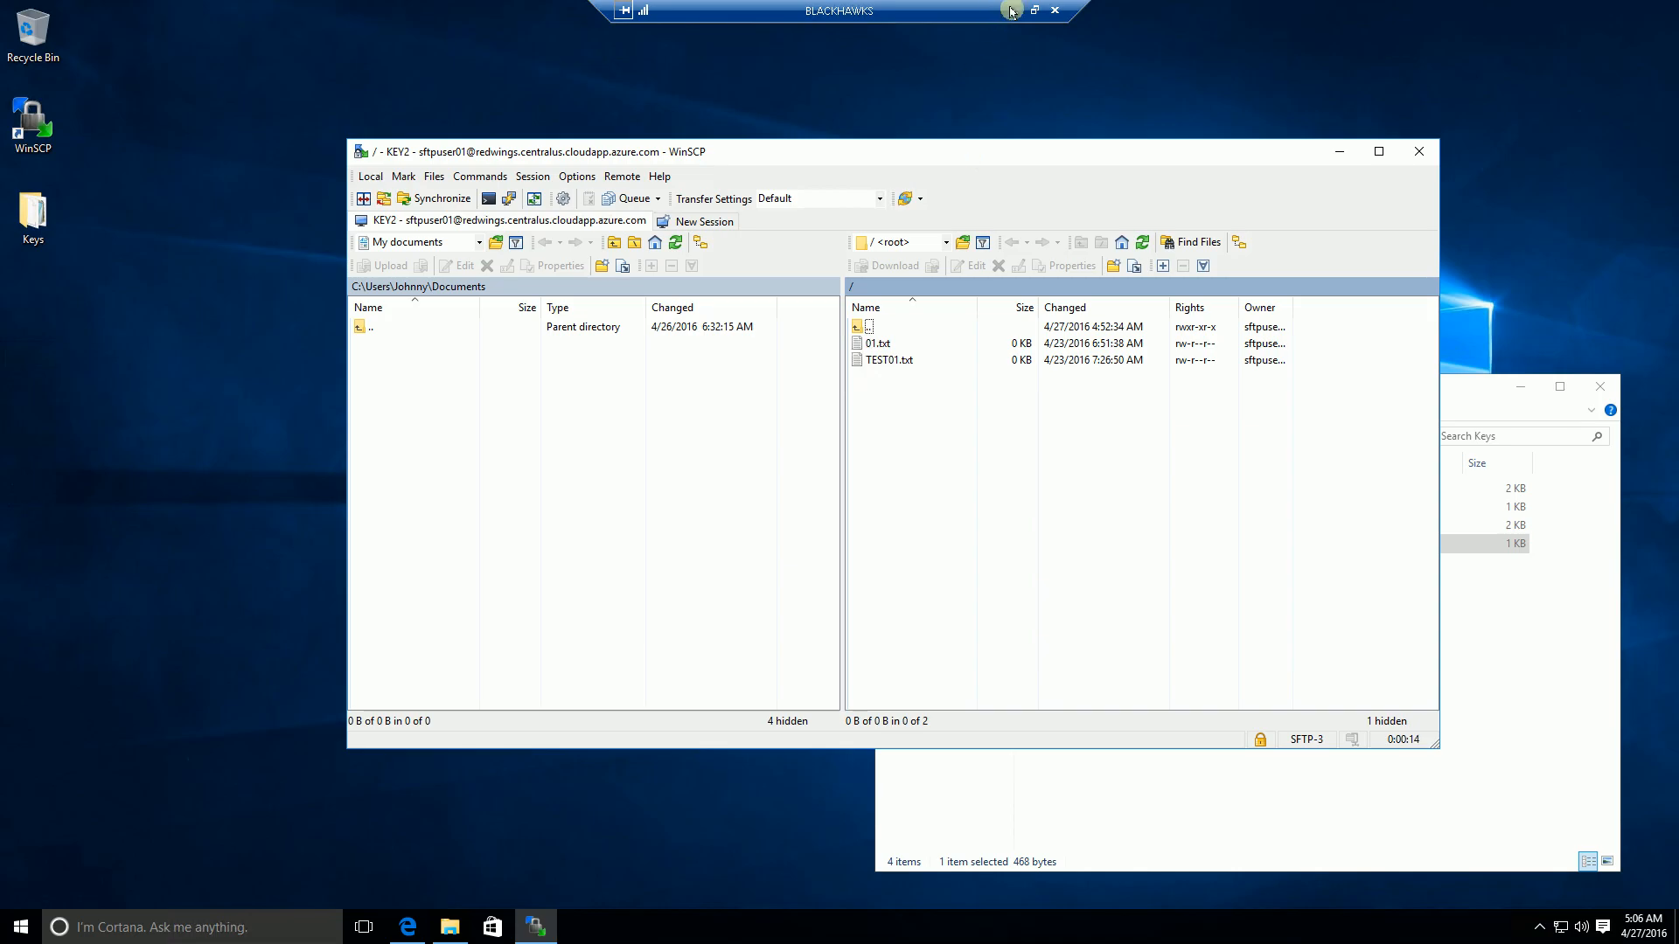
pyautogui.moveTo(1011, 11)
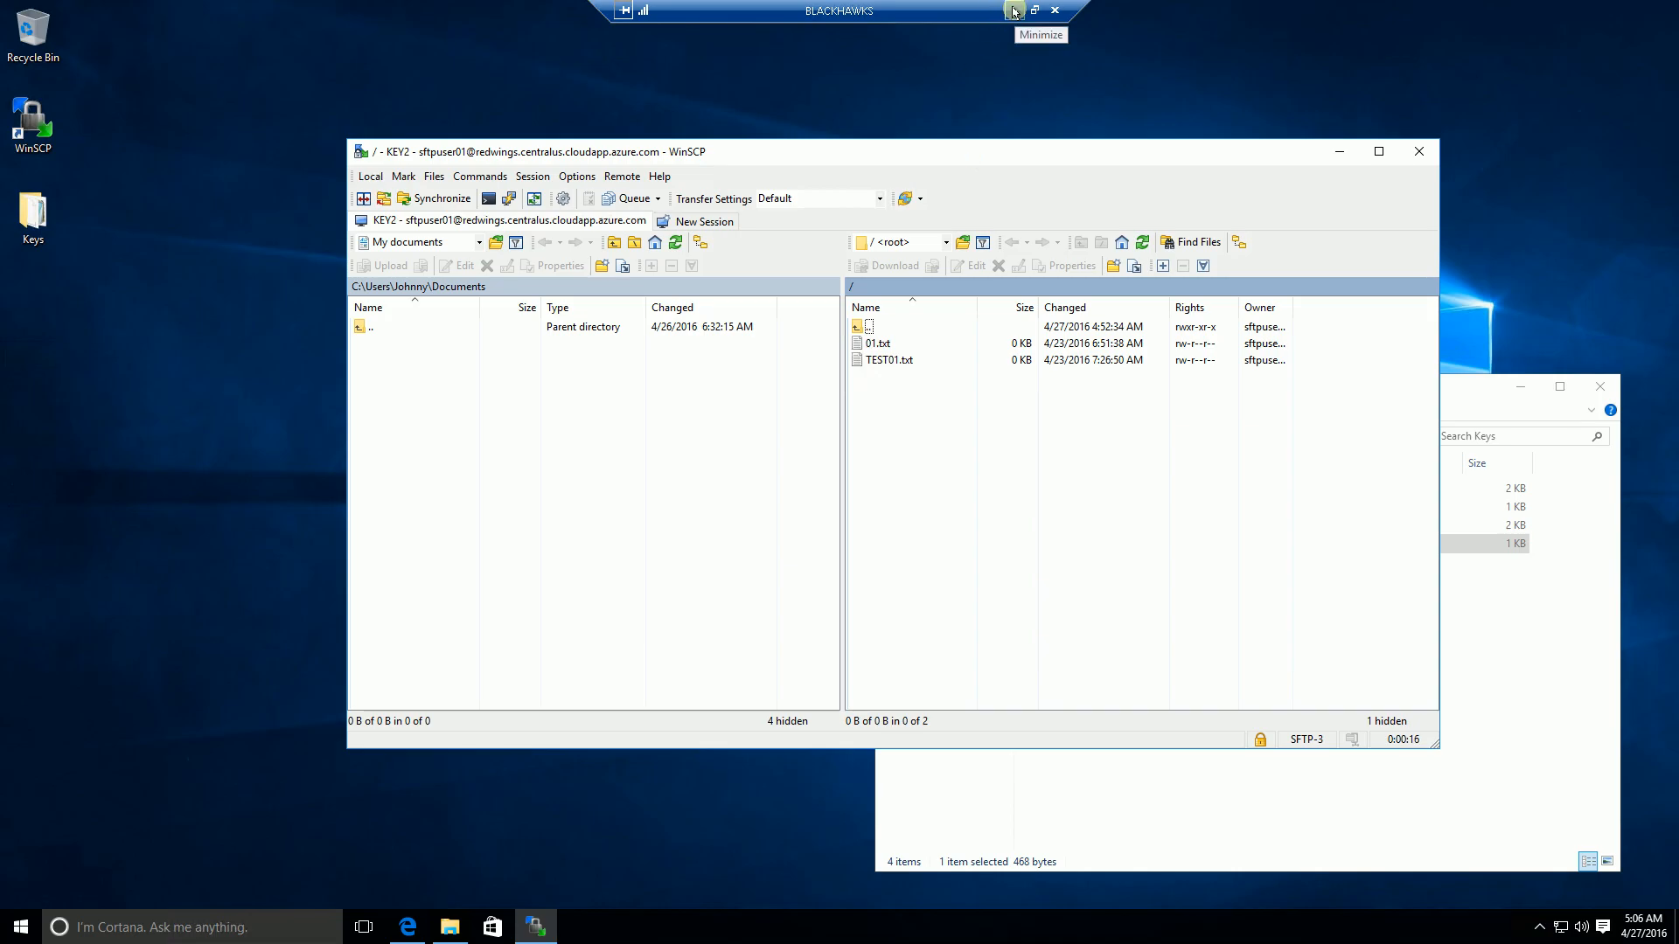